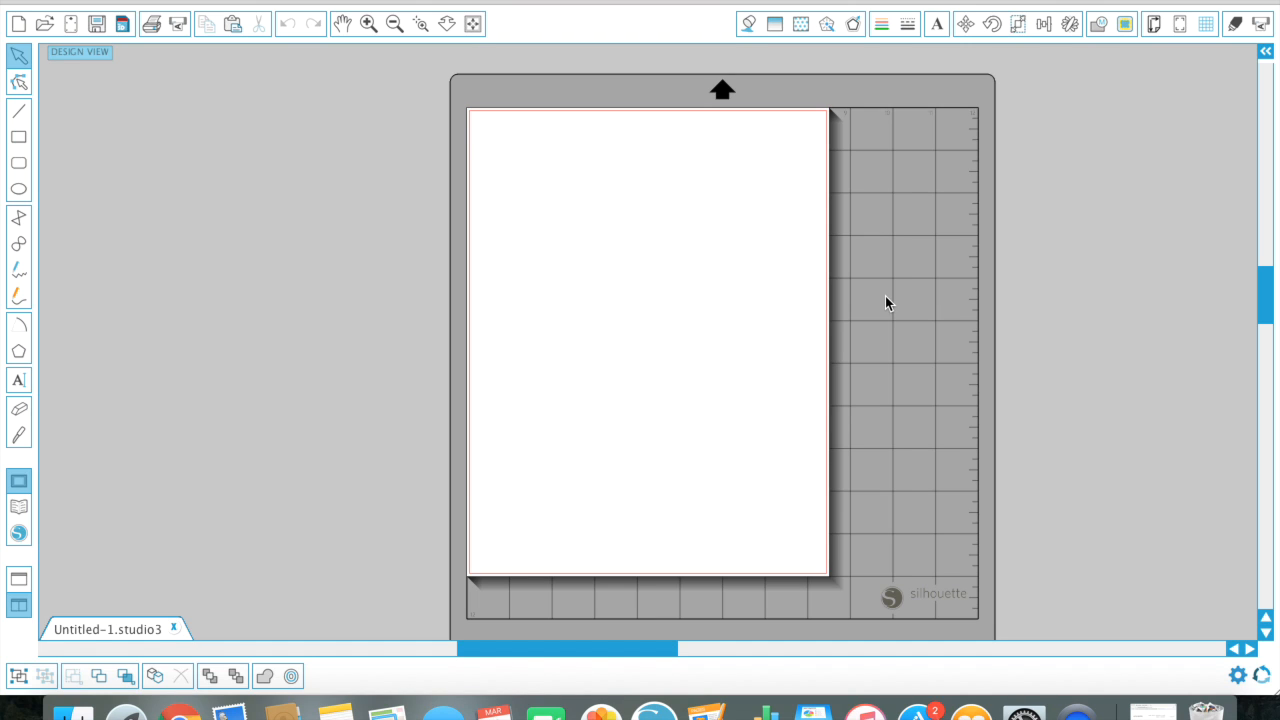
pyautogui.moveTo(1048, 458)
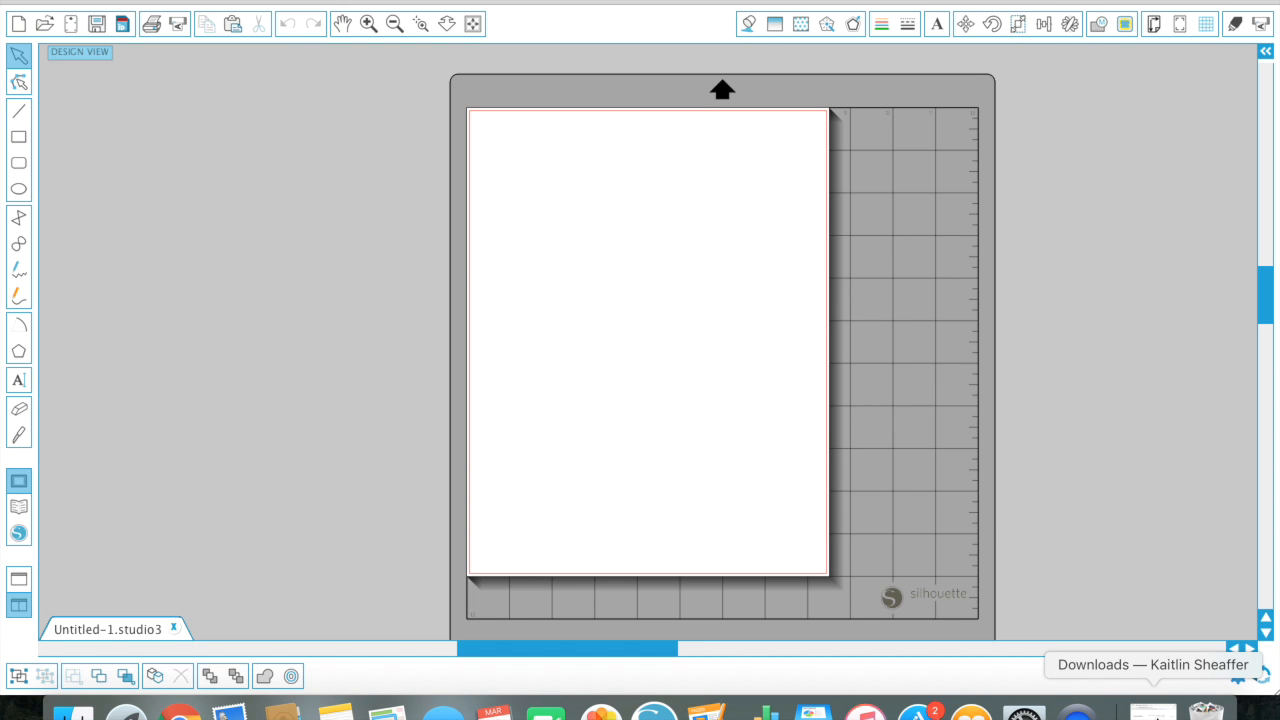
# Step: Scroll the Free Print & Cut Downloads page down to the Label Series // Woodgrain download
pyautogui.click(1152, 664)
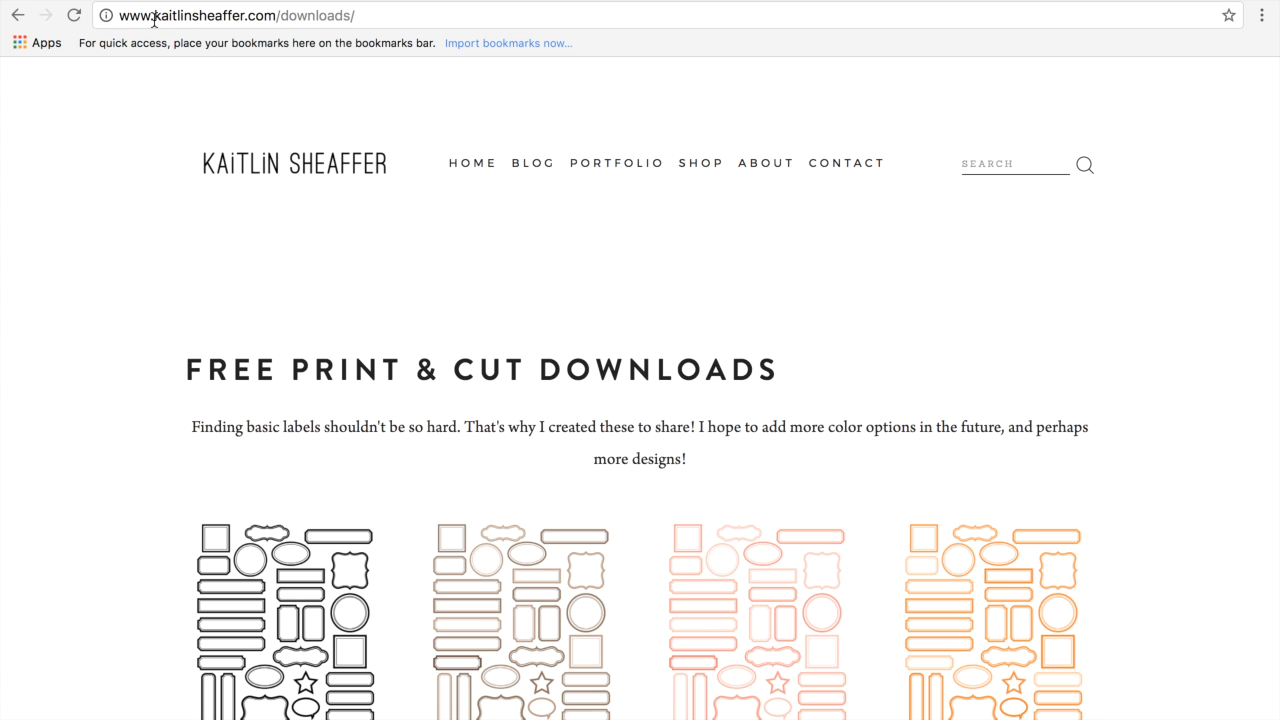
pyautogui.scroll(-3)
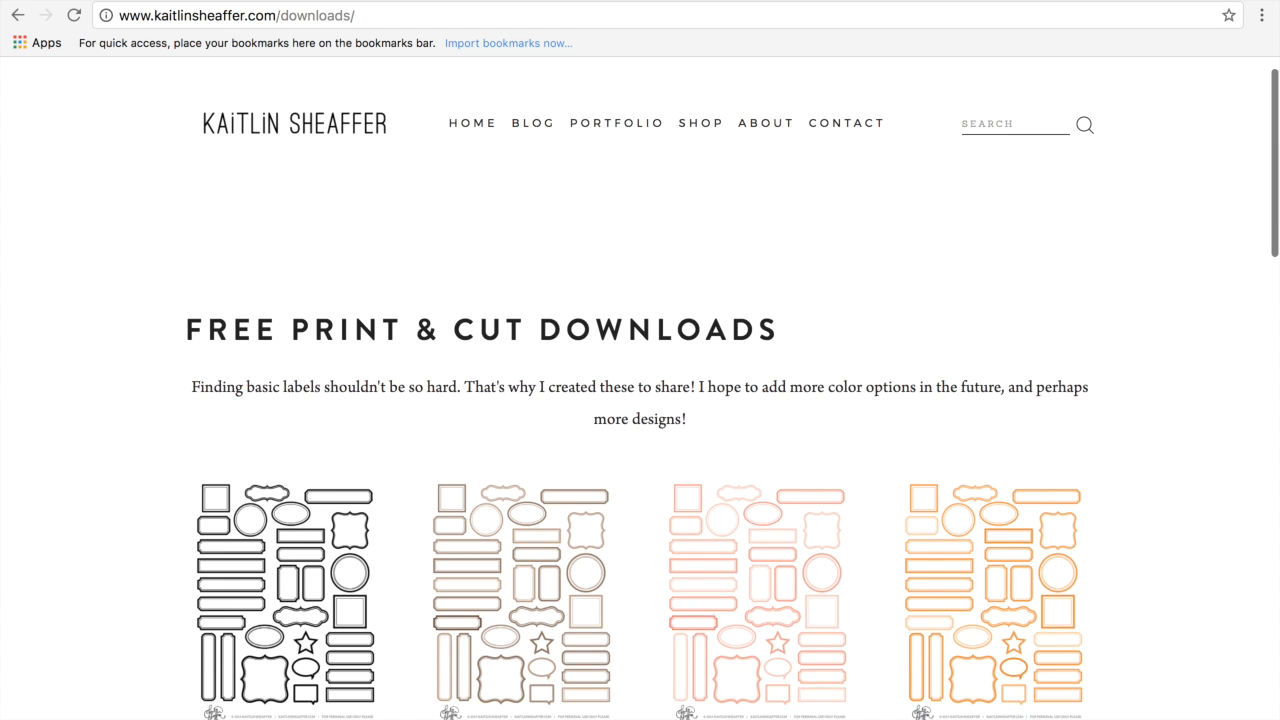
pyautogui.scroll(-3)
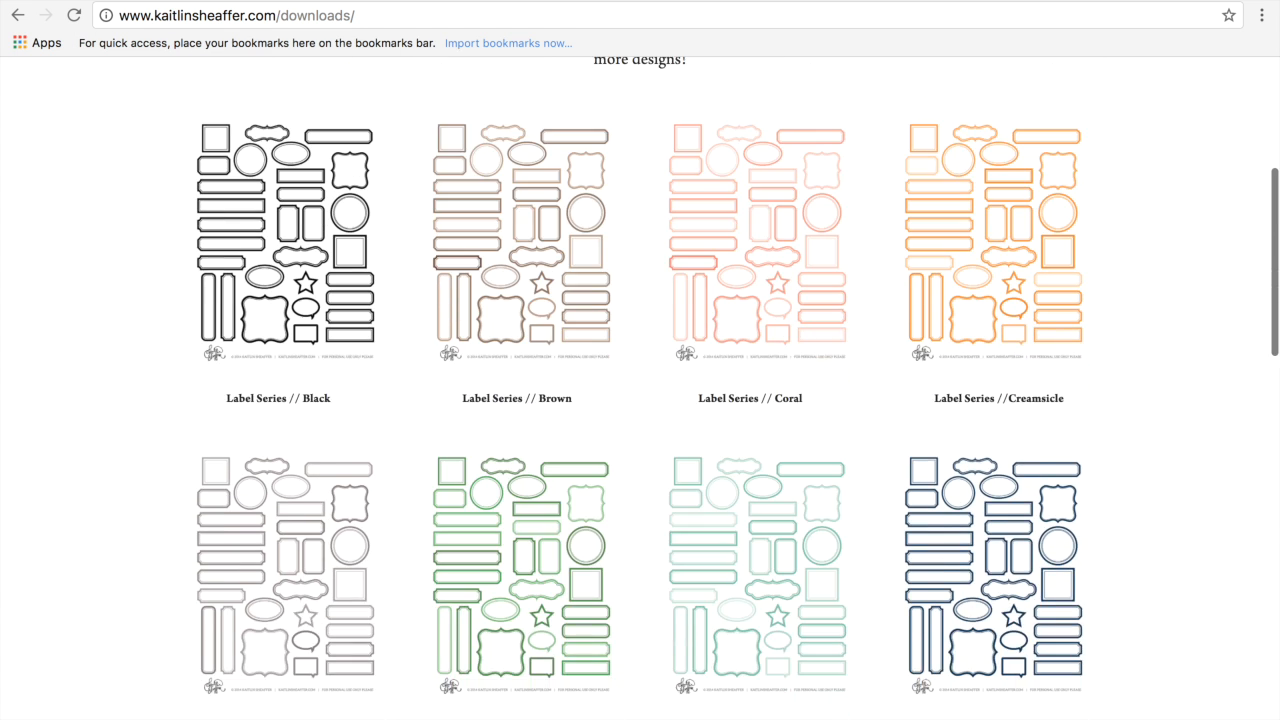
pyautogui.scroll(-3)
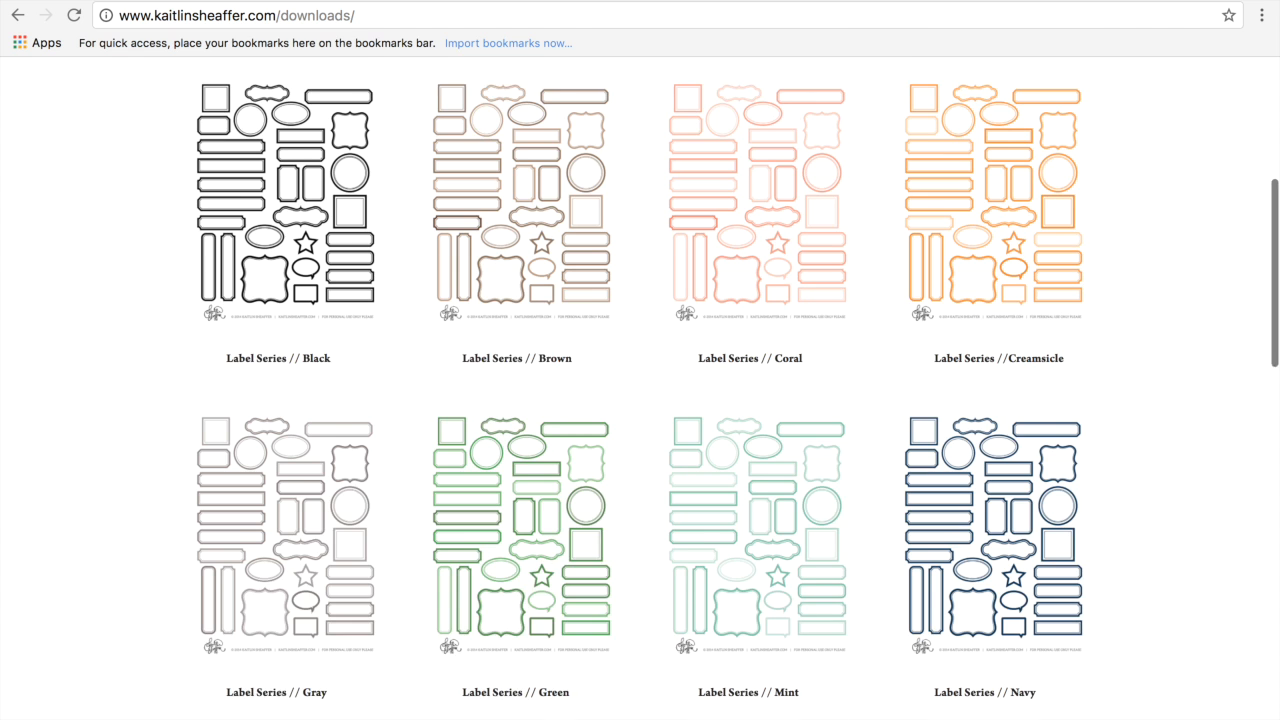
pyautogui.scroll(-3)
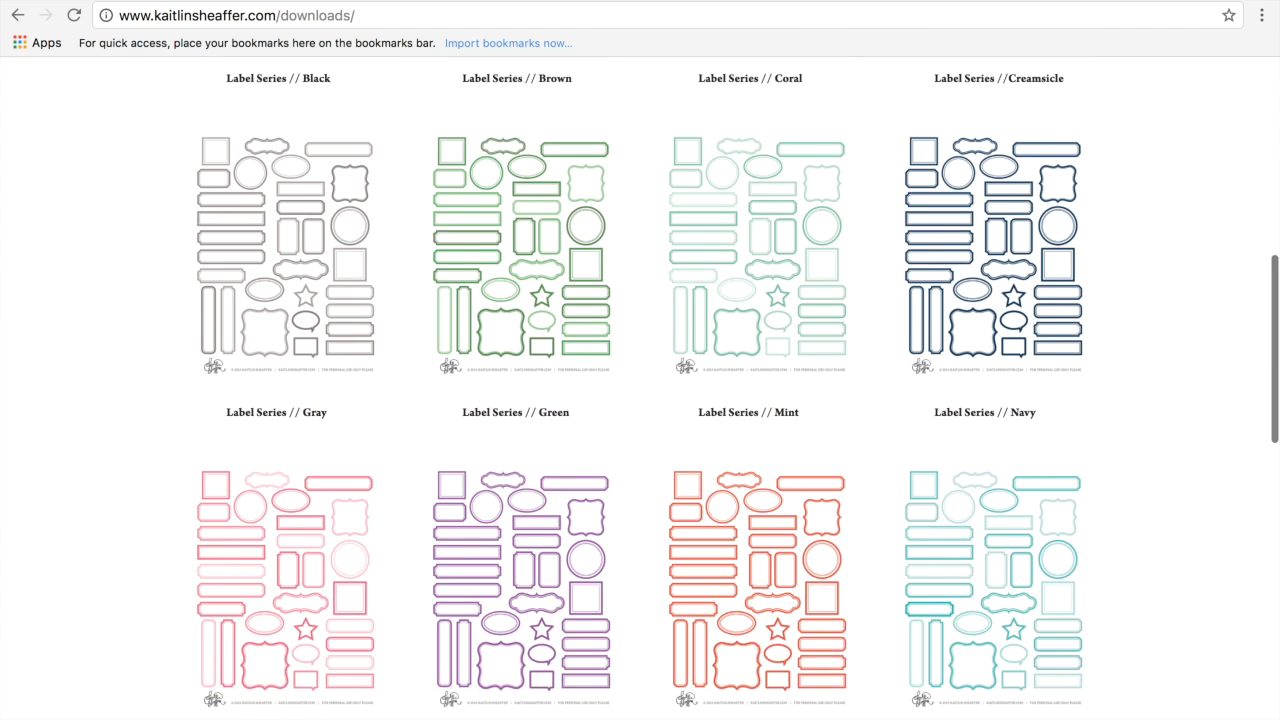
pyautogui.scroll(-3)
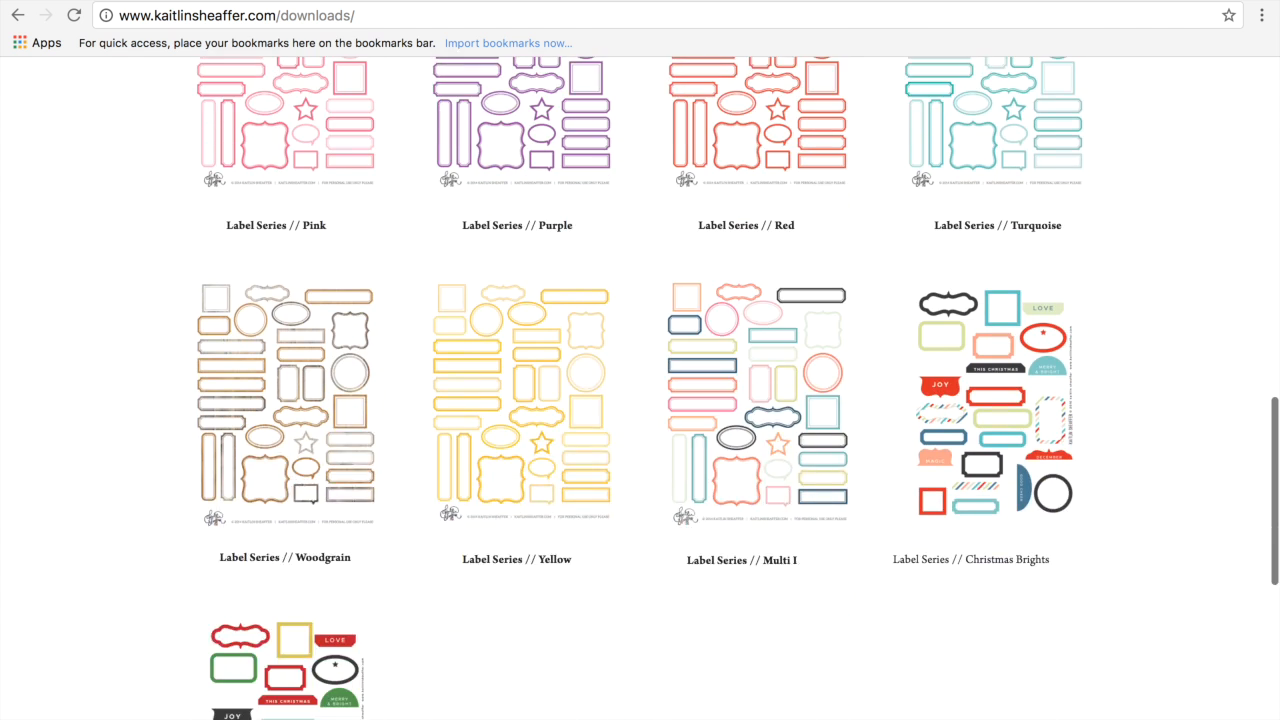
pyautogui.scroll(-3)
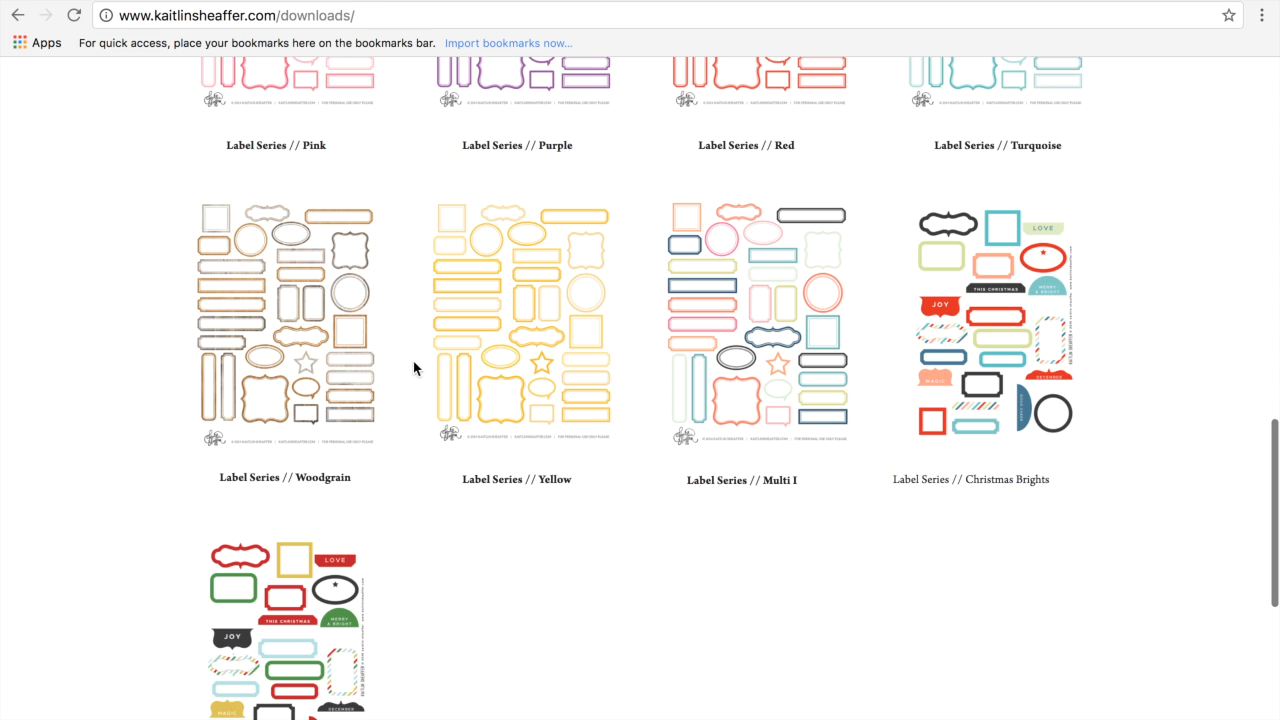
pyautogui.moveTo(290, 354)
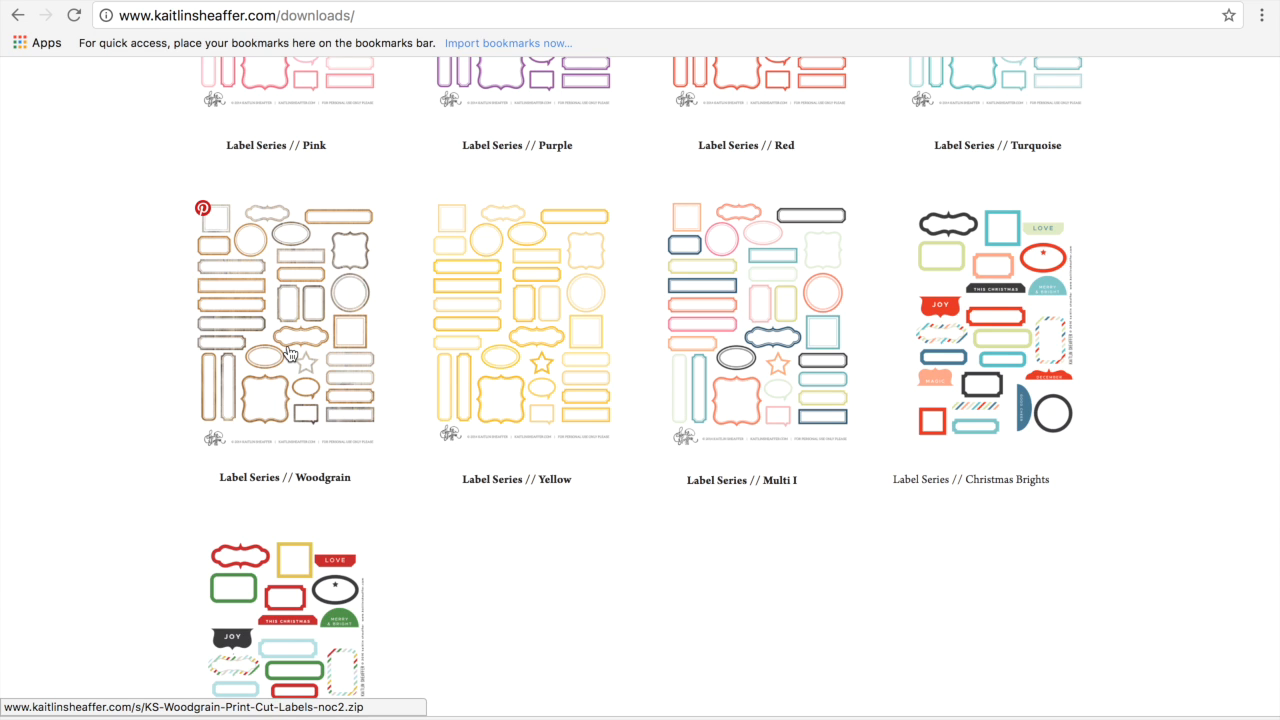
pyautogui.moveTo(80, 622)
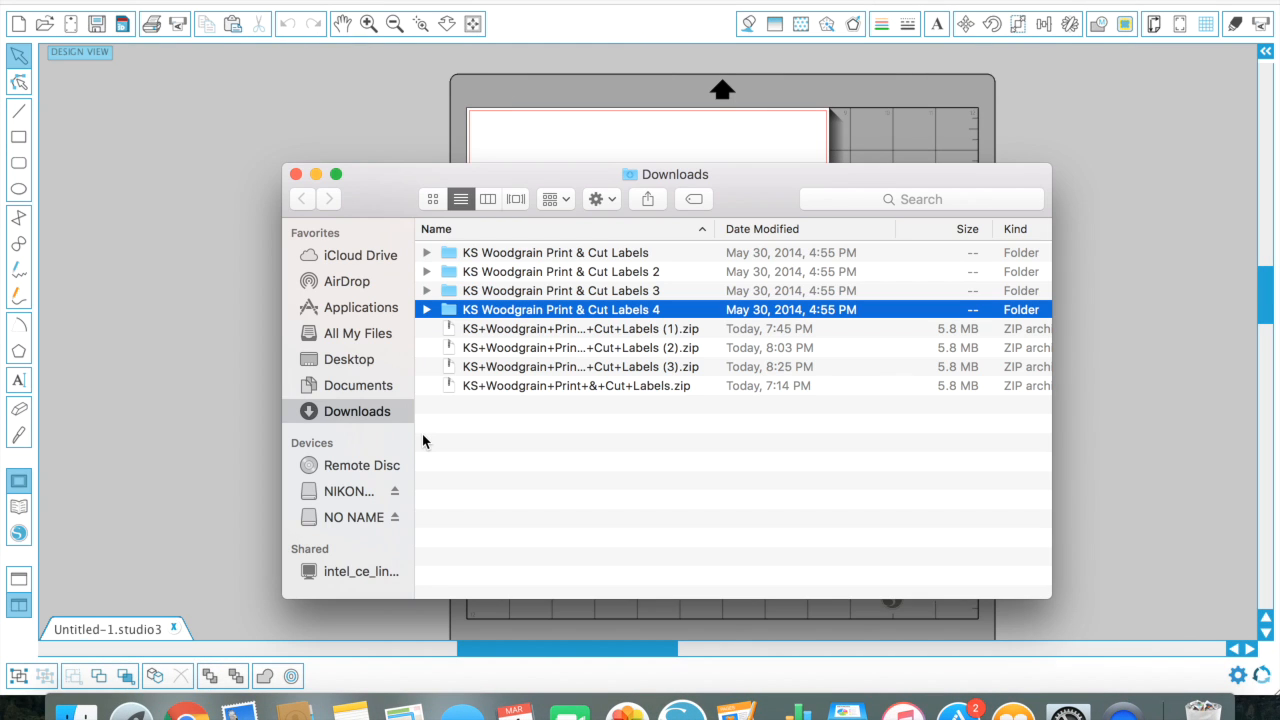
# Step: Place Wood Grain Print & Cut Tags.png from the KS Woodgrain Print & Cut Labels 4 folder onto the page
pyautogui.doubleClick(560, 308)
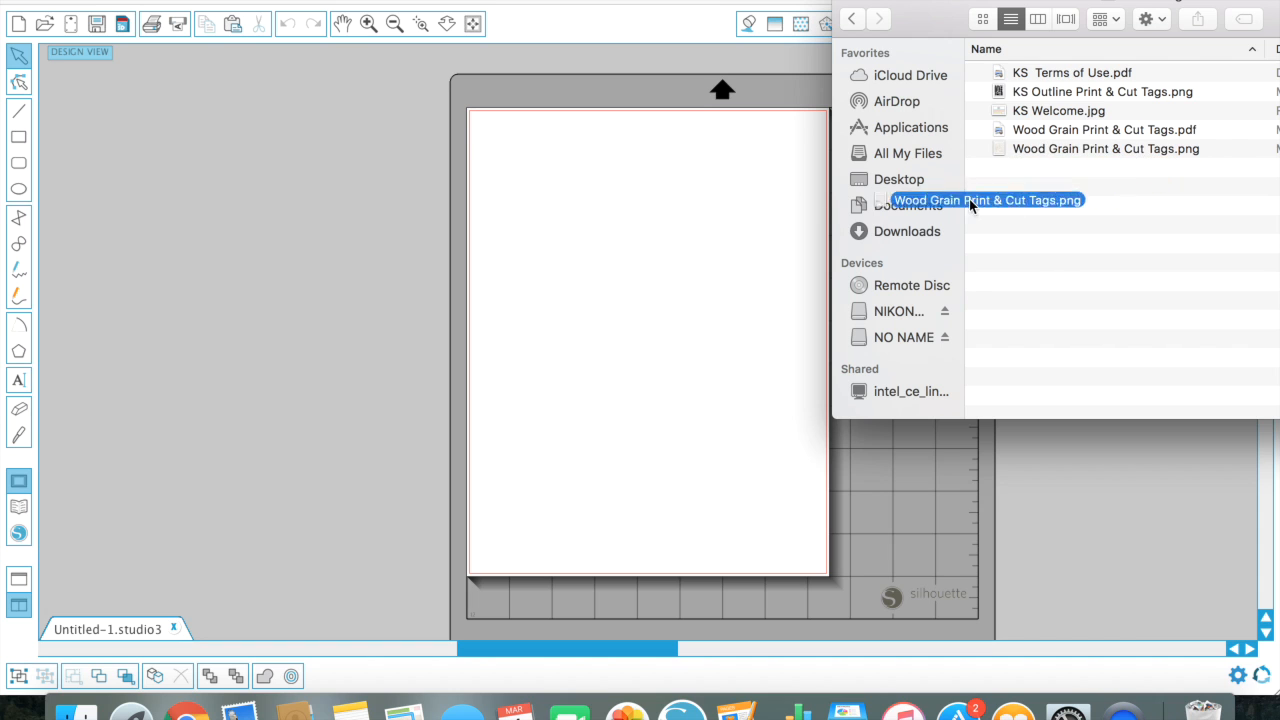
pyautogui.doubleClick(988, 200)
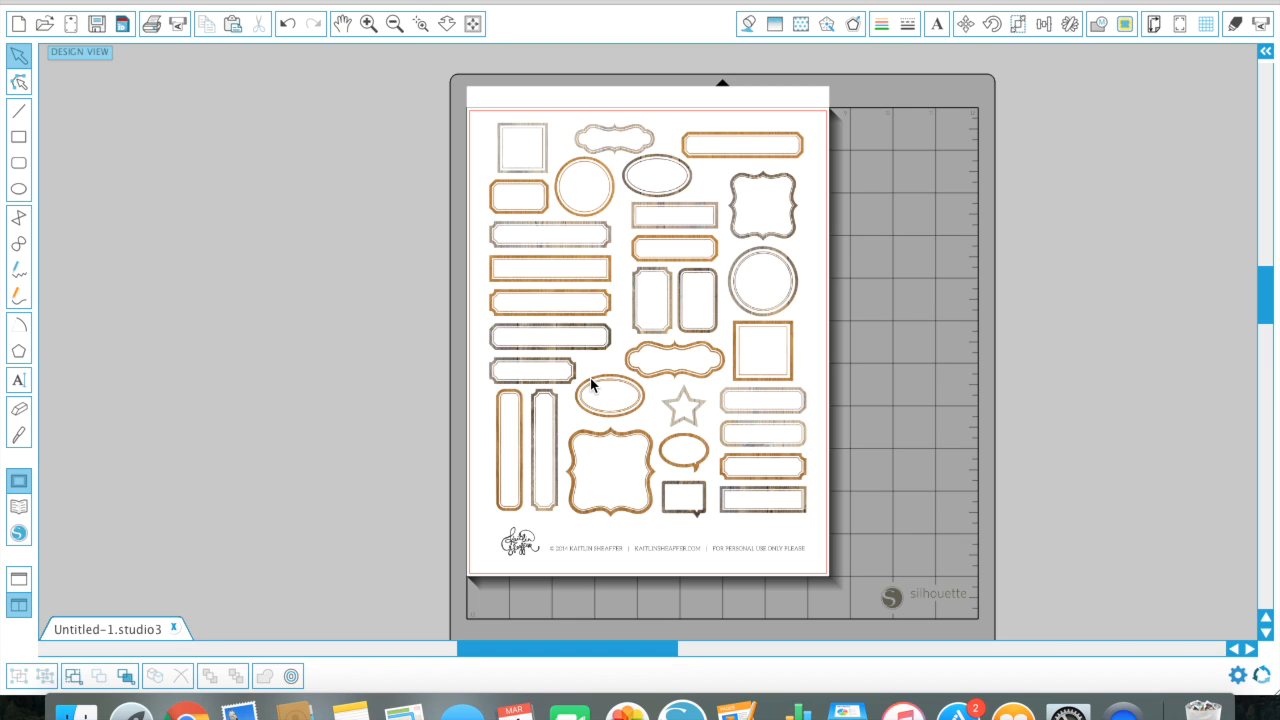
pyautogui.moveTo(984, 150)
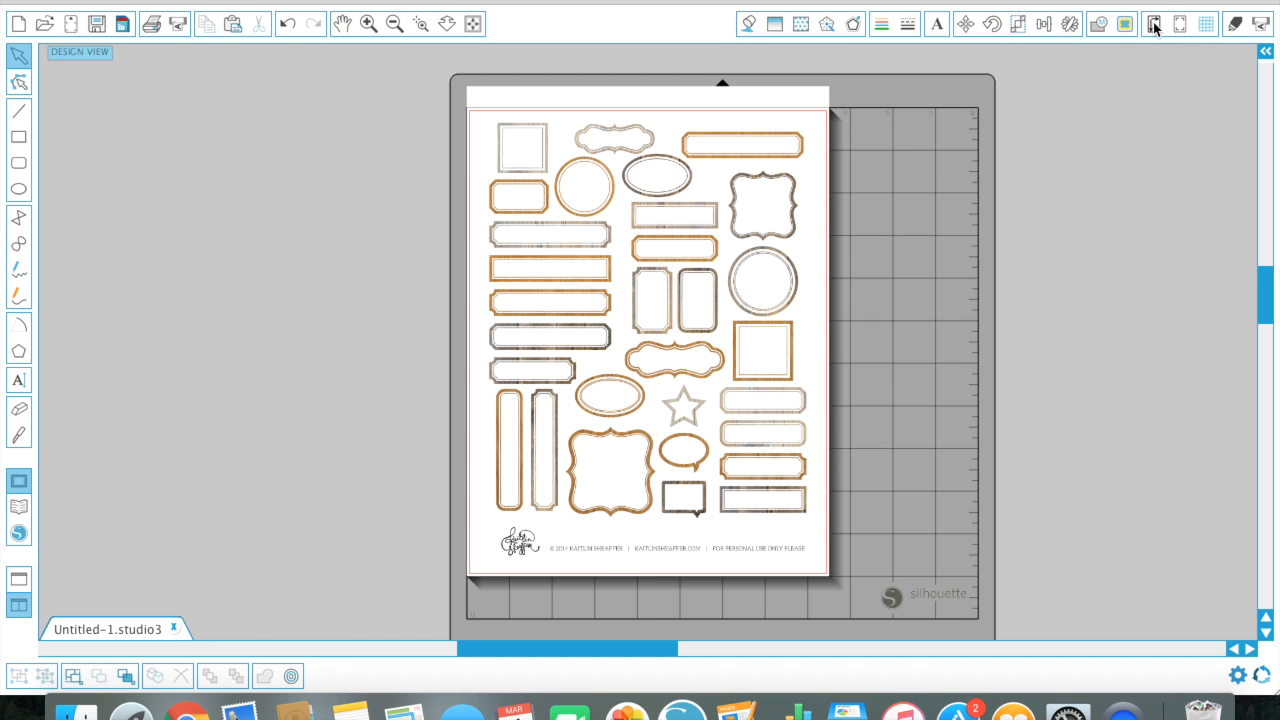
# Step: Show the Design Page Settings confirming a Letter, portrait, 8.5 by 11 inch page
pyautogui.click(1152, 24)
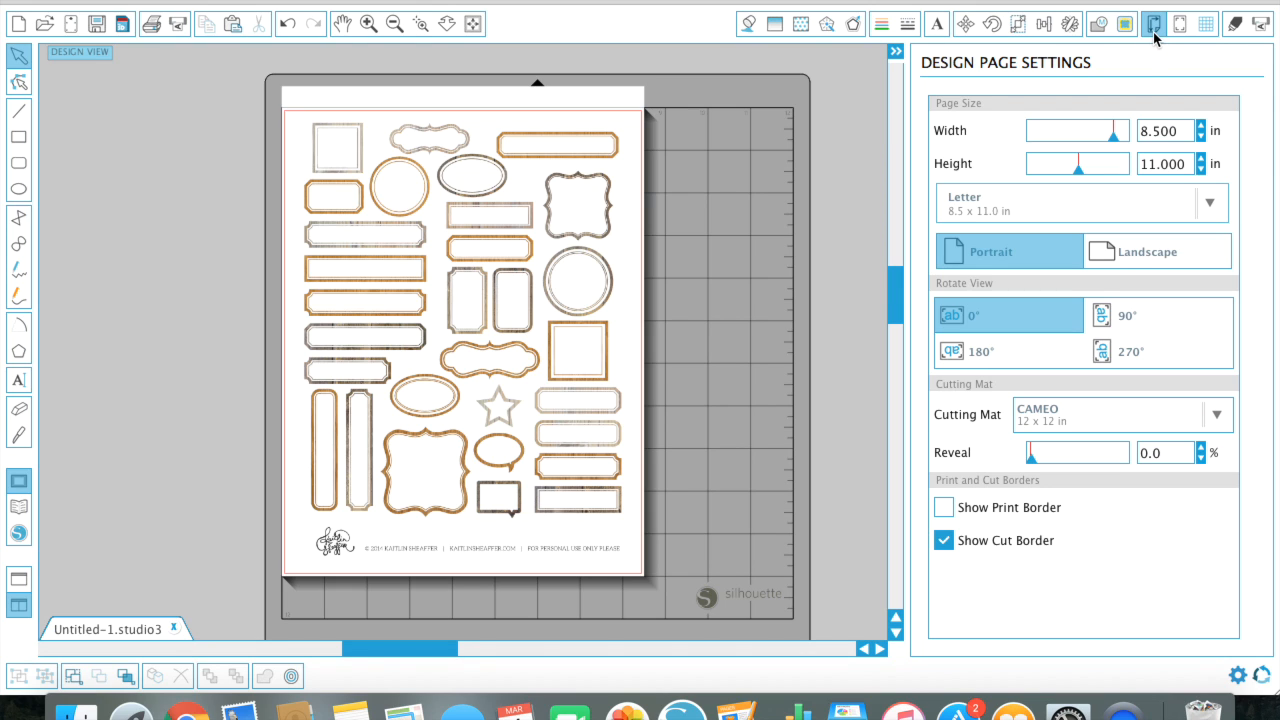
pyautogui.moveTo(1152, 24)
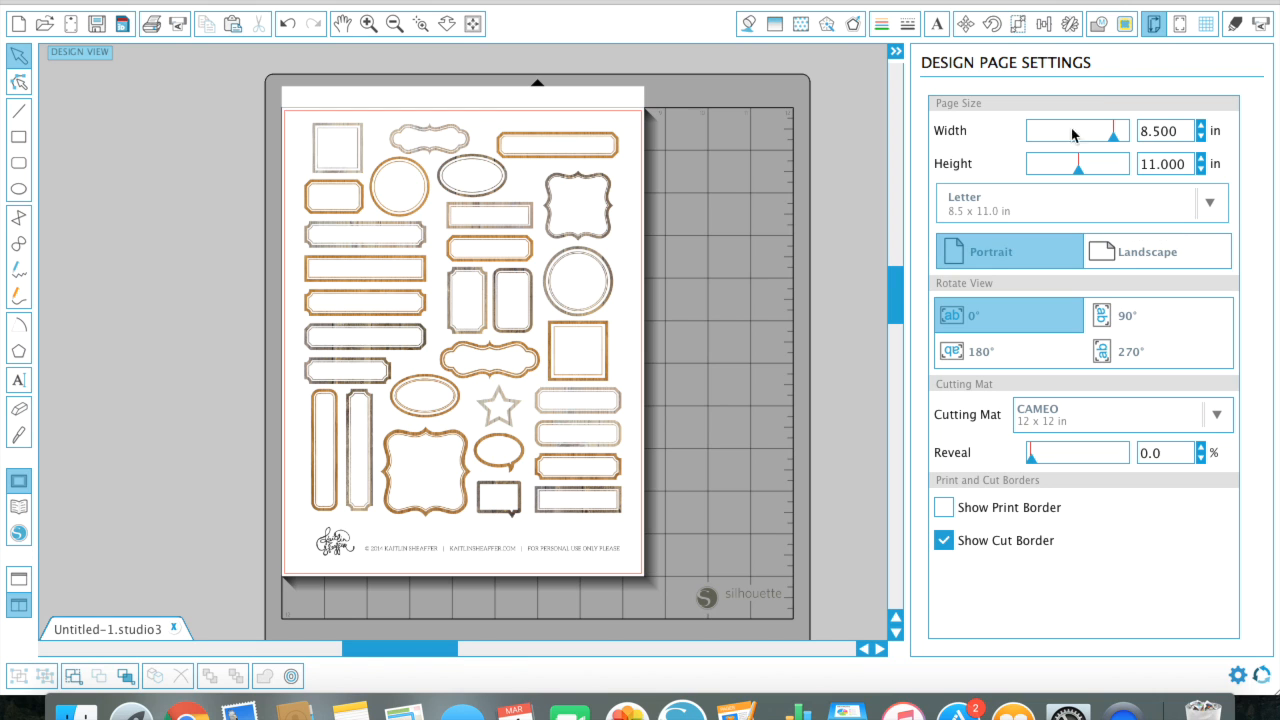
# Step: Choose the Type 1 (CAMEO, Portrait) registration mark style in the Registration Marks panel
pyautogui.click(1180, 24)
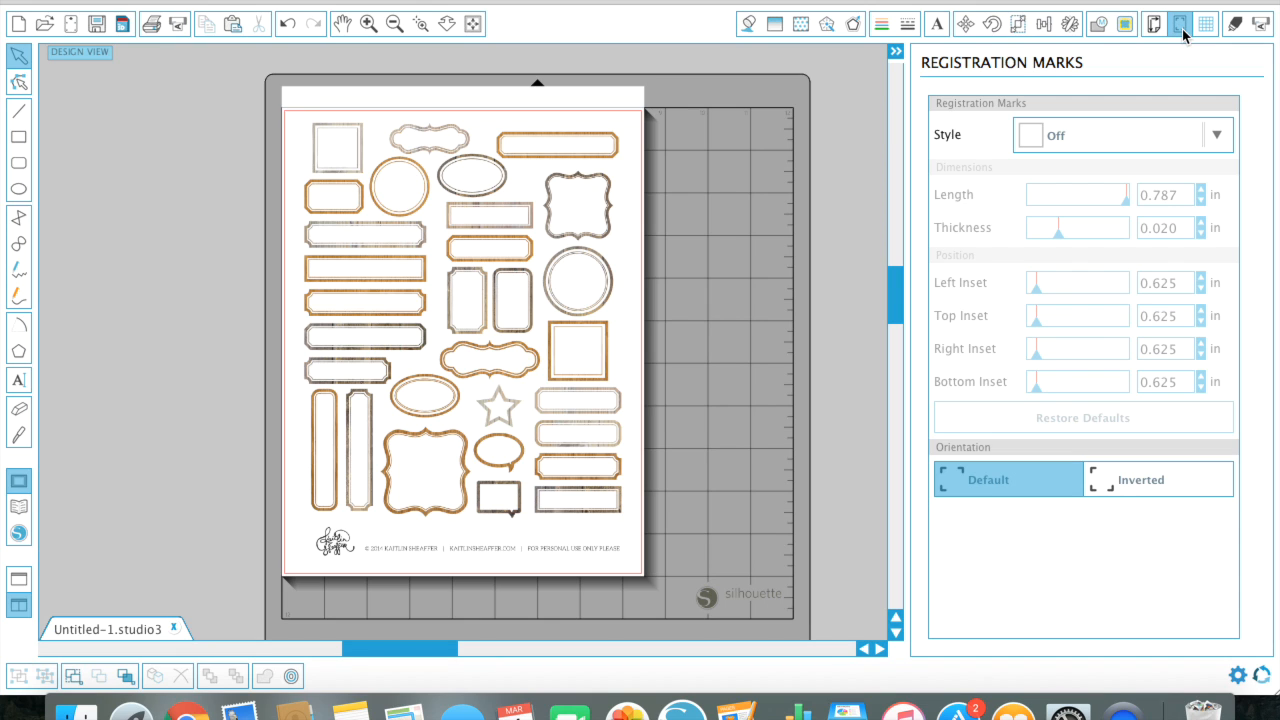
pyautogui.moveTo(1182, 28)
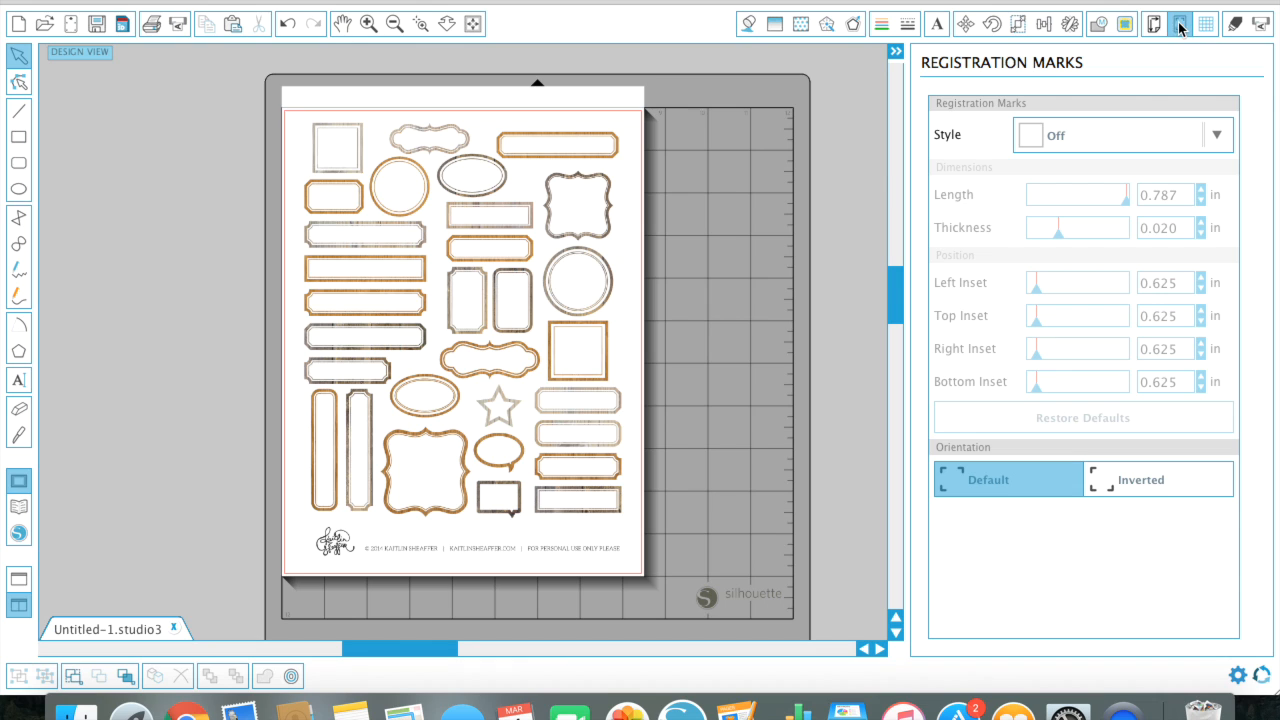
pyautogui.moveTo(1180, 40)
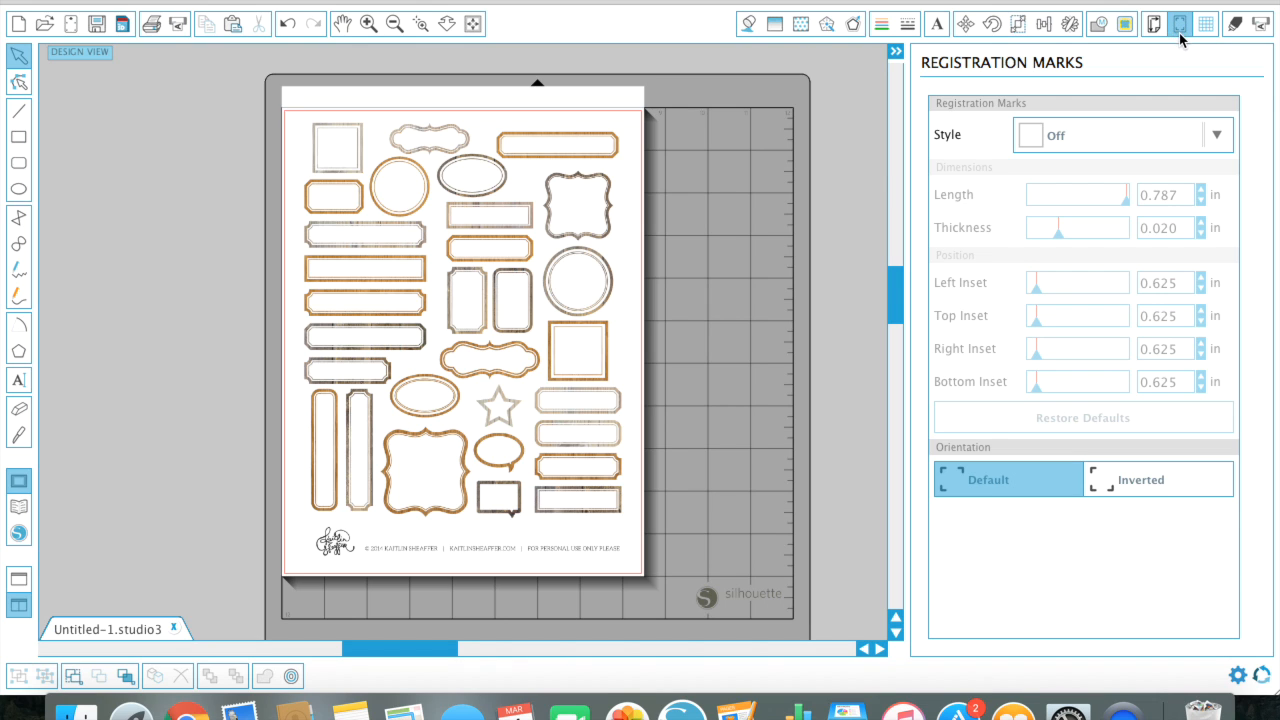
pyautogui.moveTo(1184, 32)
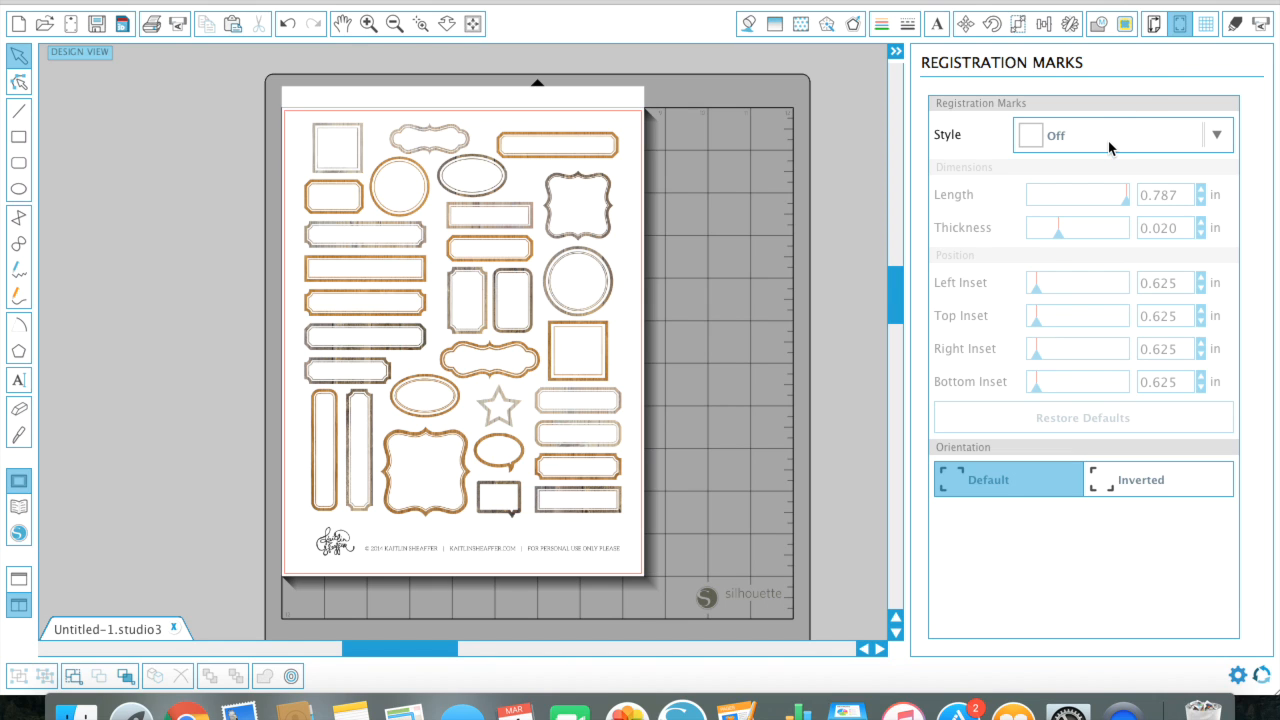
pyautogui.click(1216, 136)
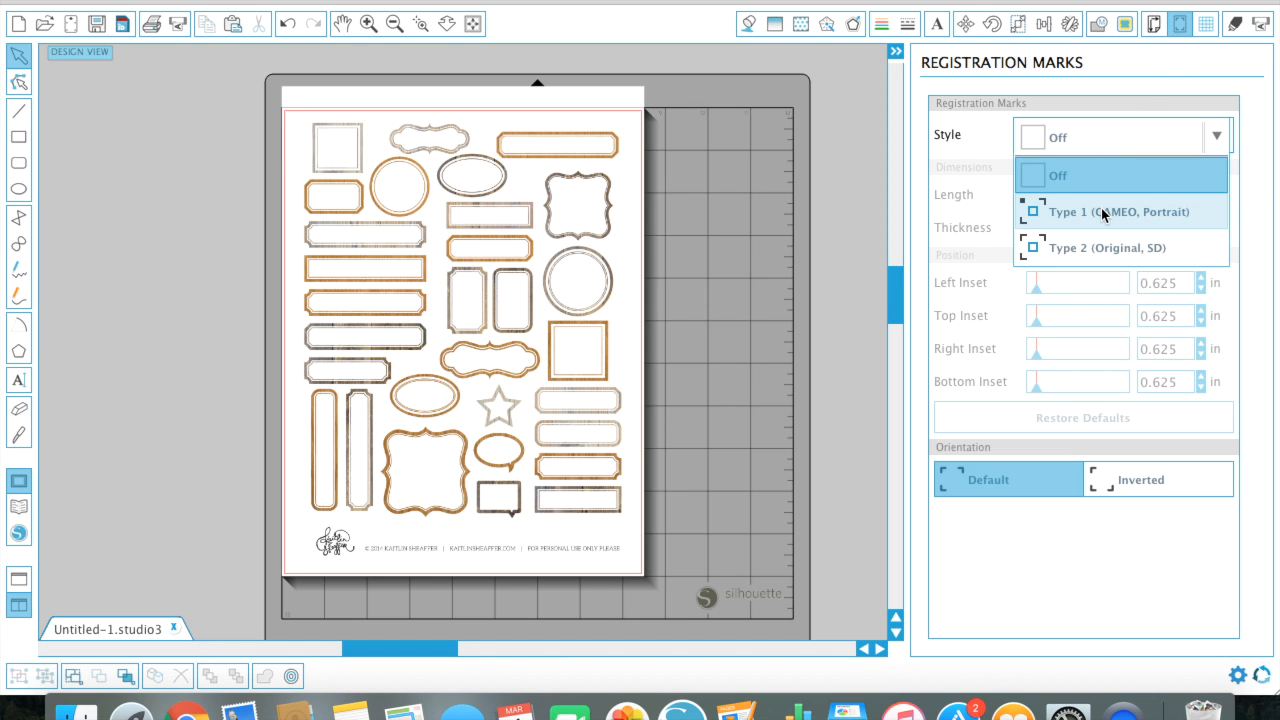
pyautogui.moveTo(1104, 218)
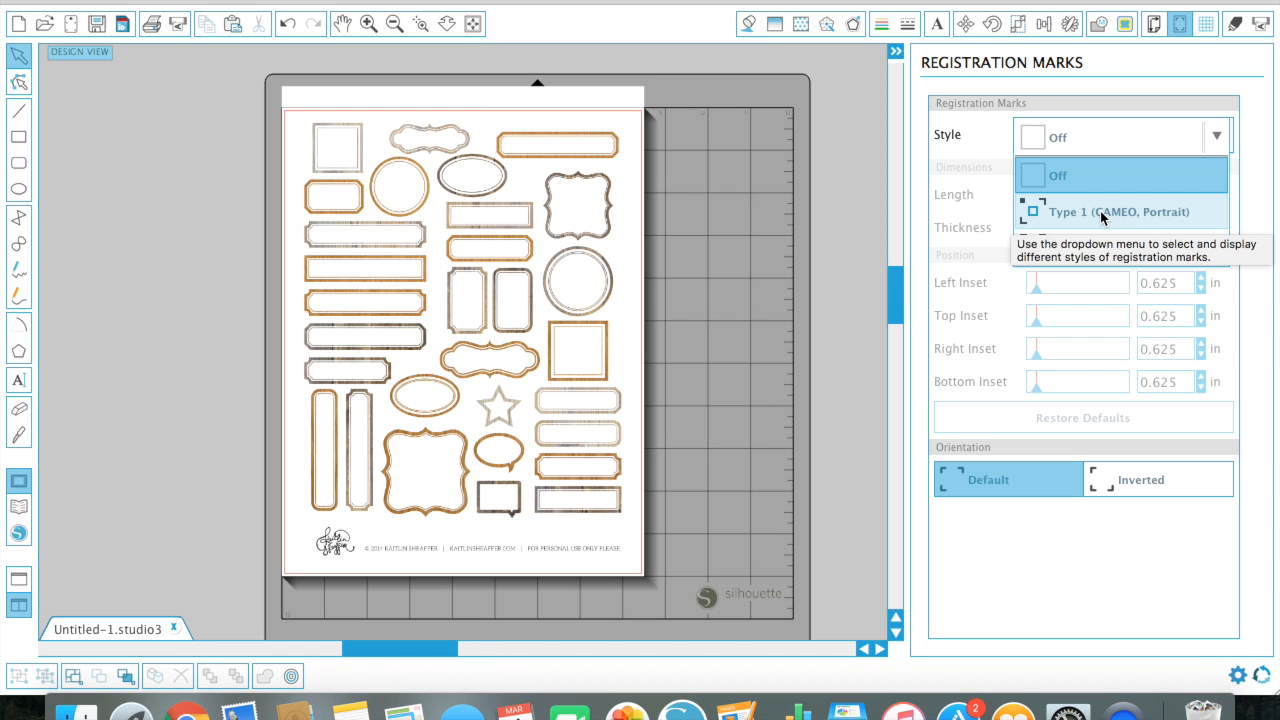
pyautogui.moveTo(1136, 218)
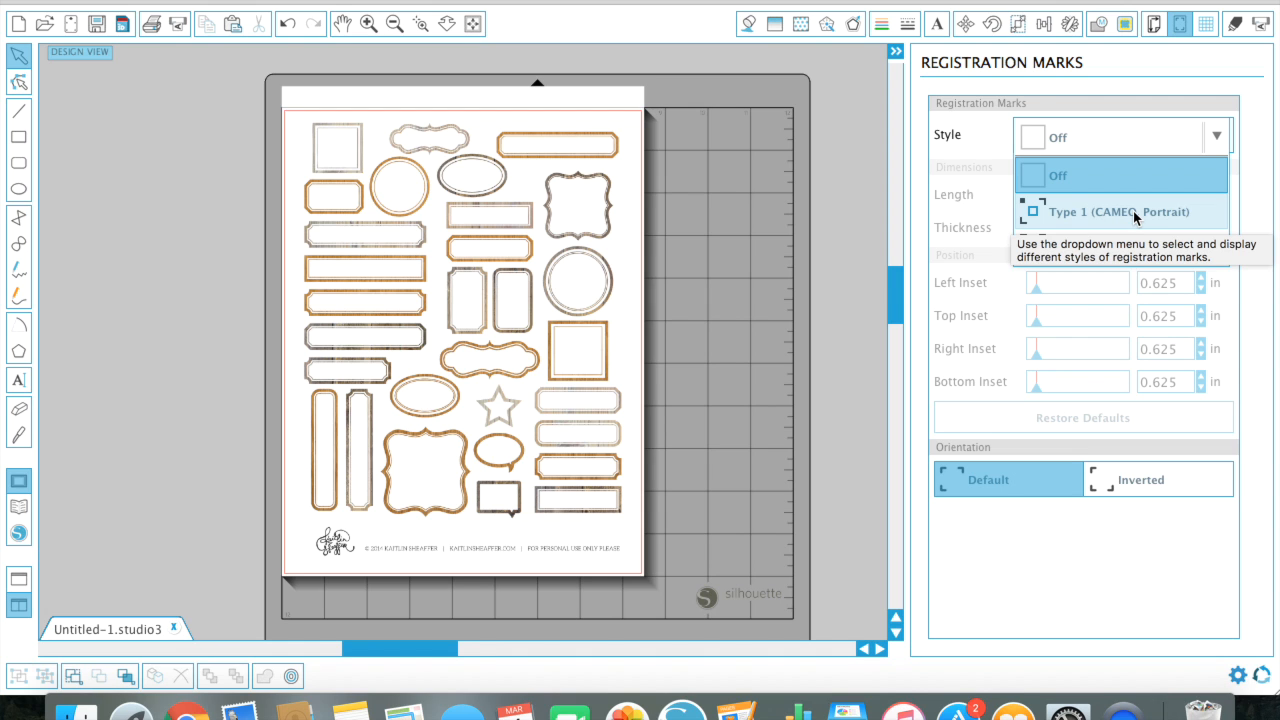
pyautogui.click(1116, 212)
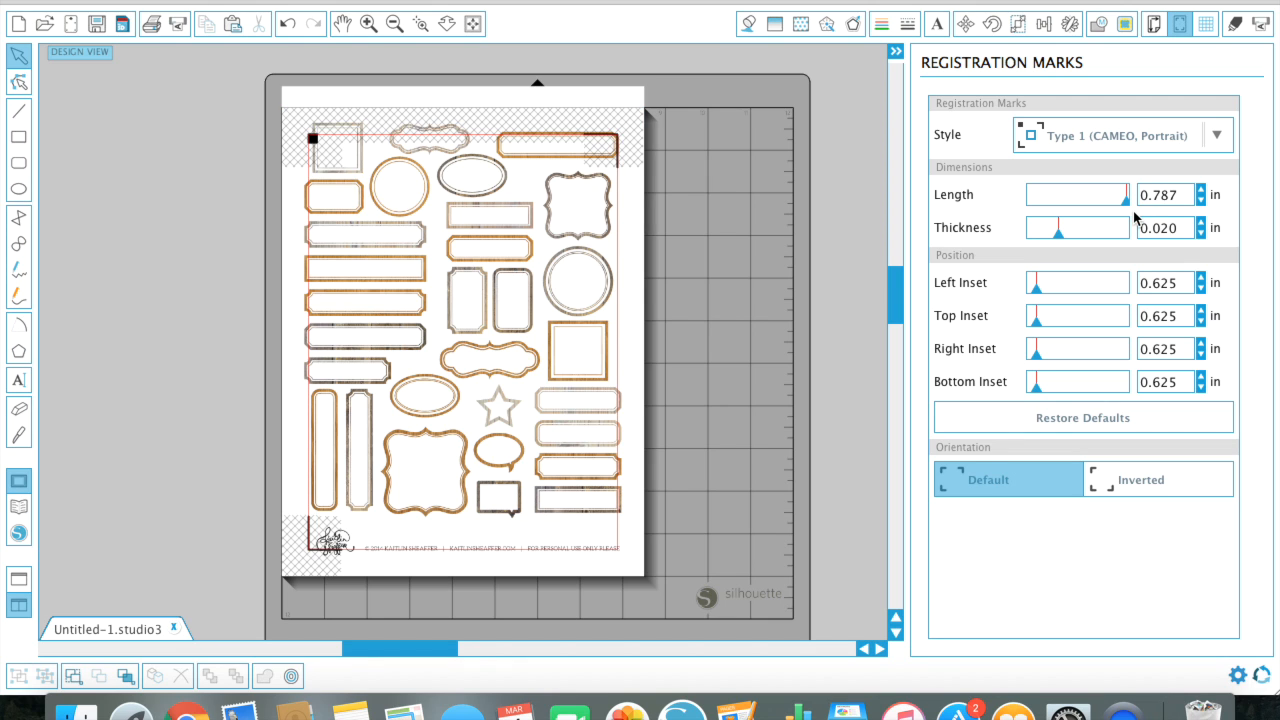
pyautogui.moveTo(1180, 144)
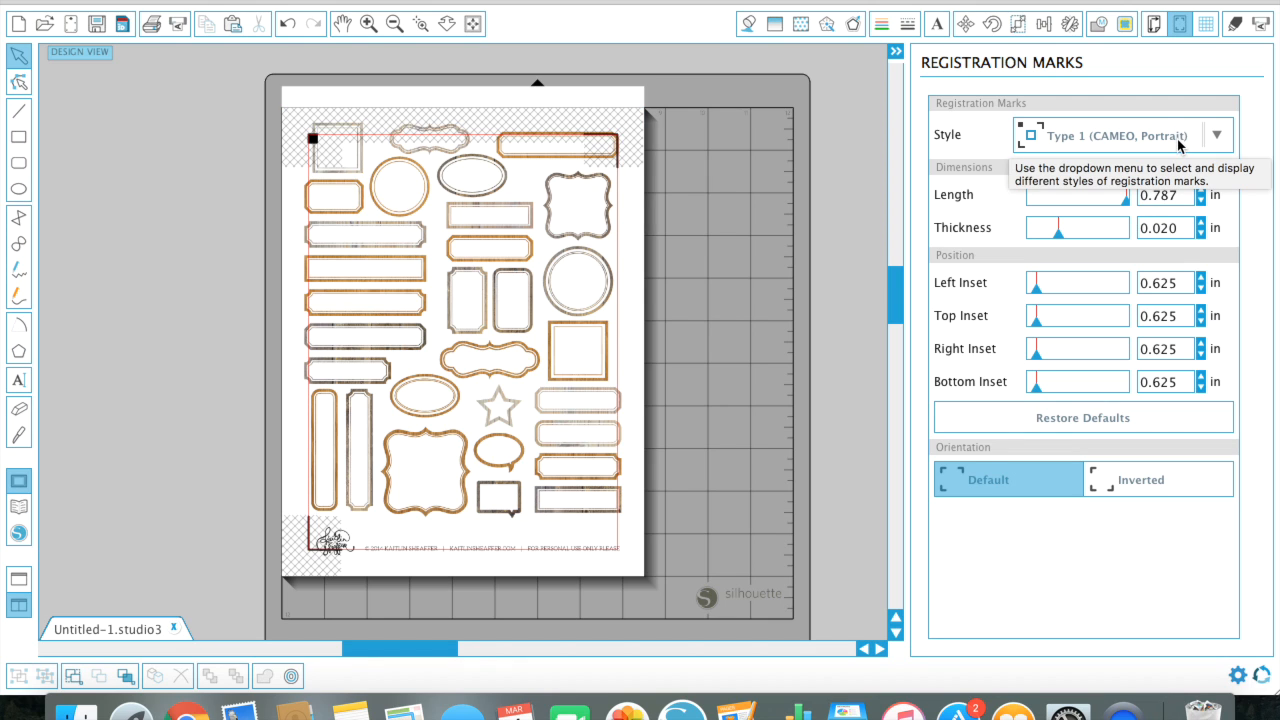
pyautogui.moveTo(1108, 420)
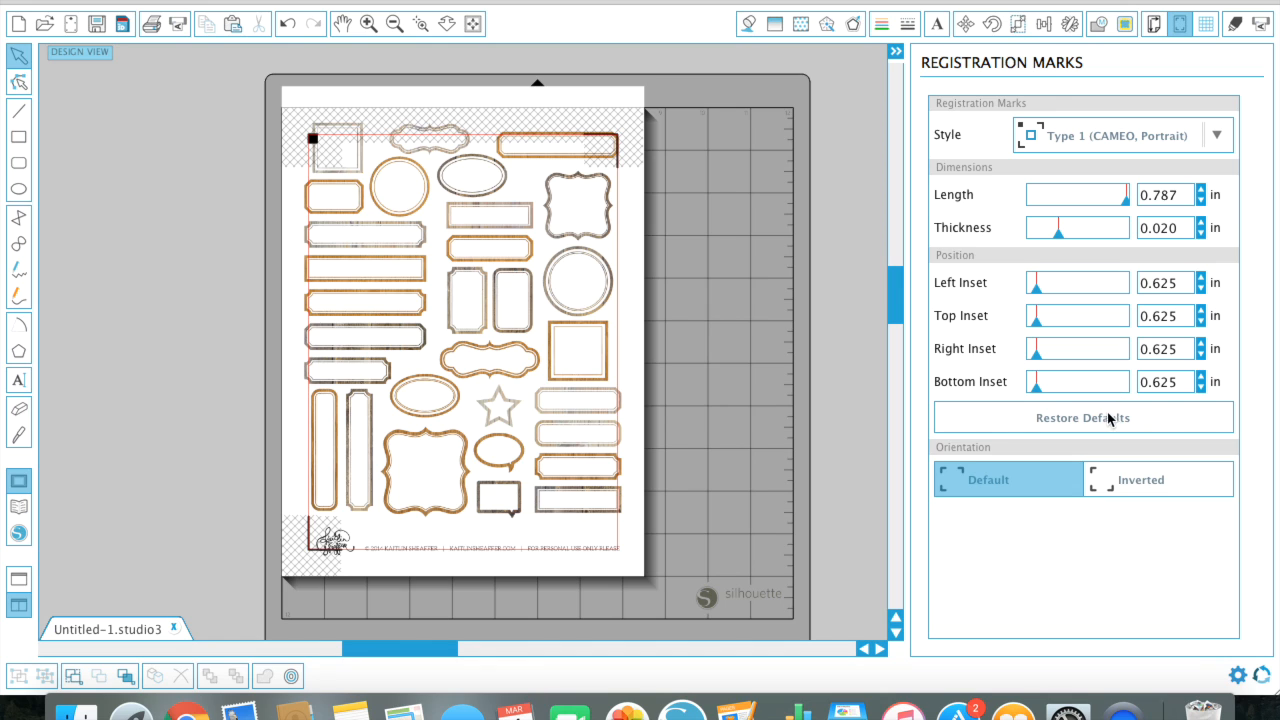
pyautogui.moveTo(1100, 420)
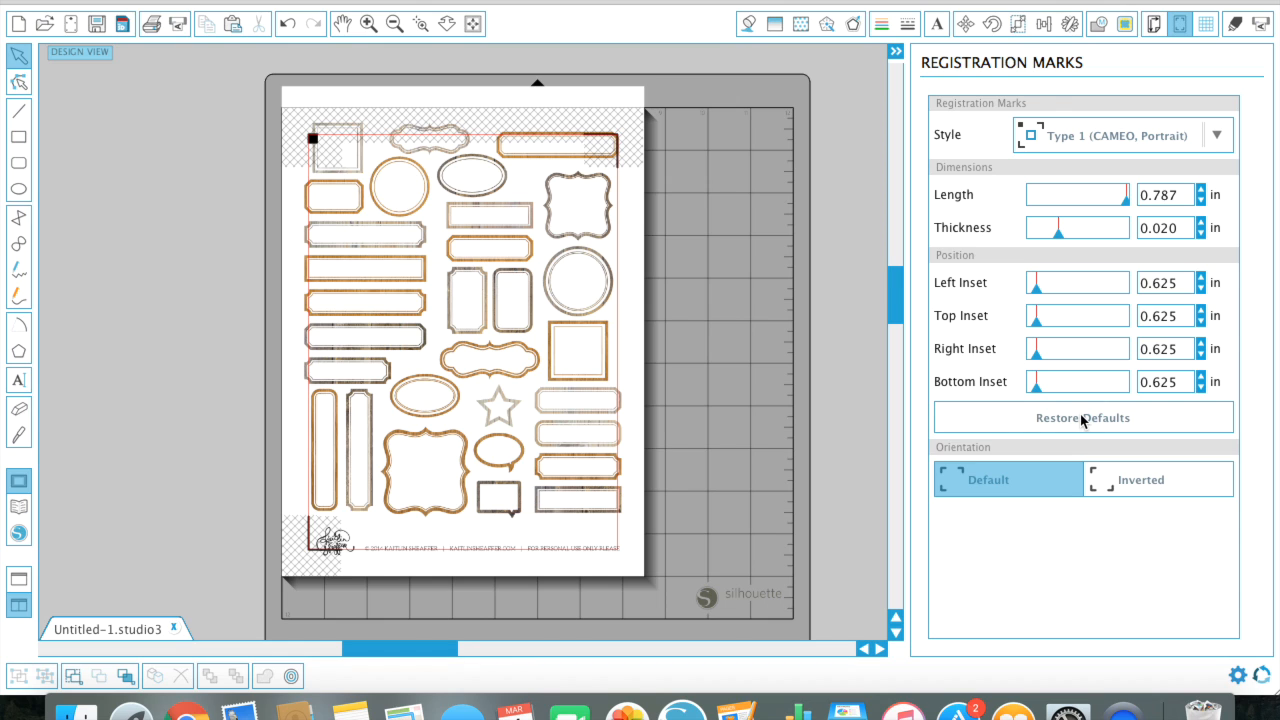
pyautogui.moveTo(504, 352)
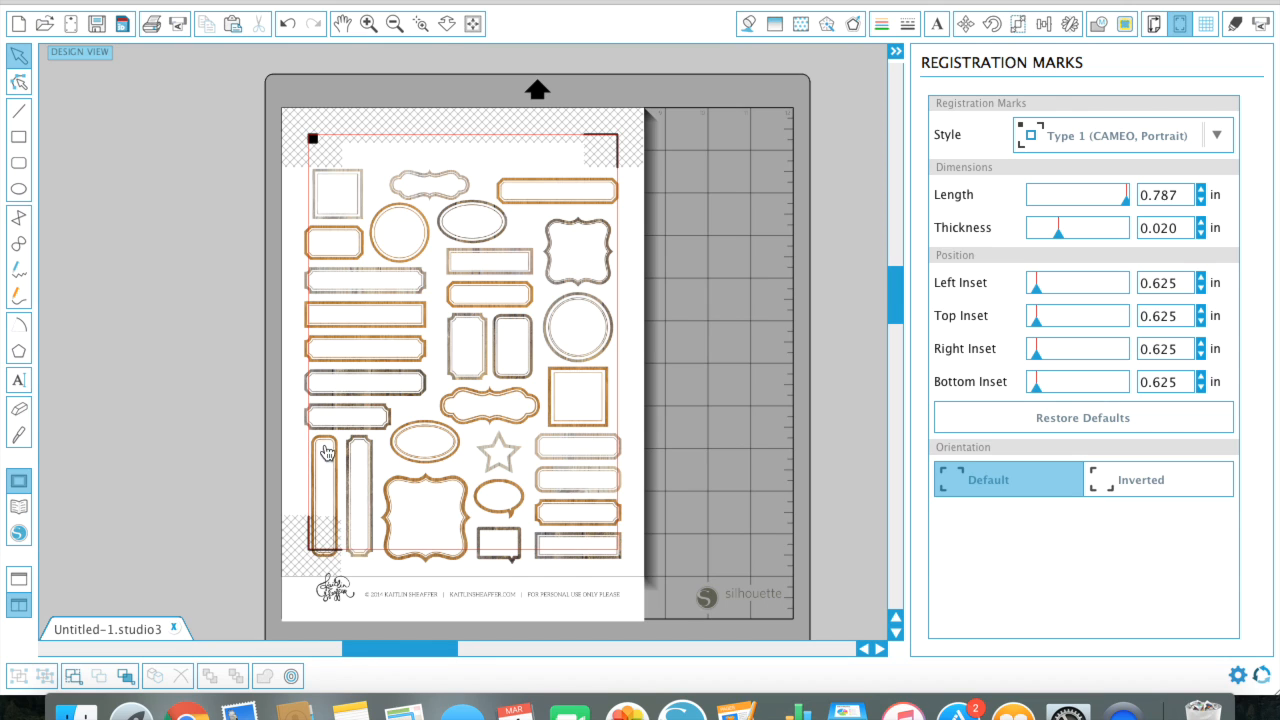
pyautogui.moveTo(318, 556)
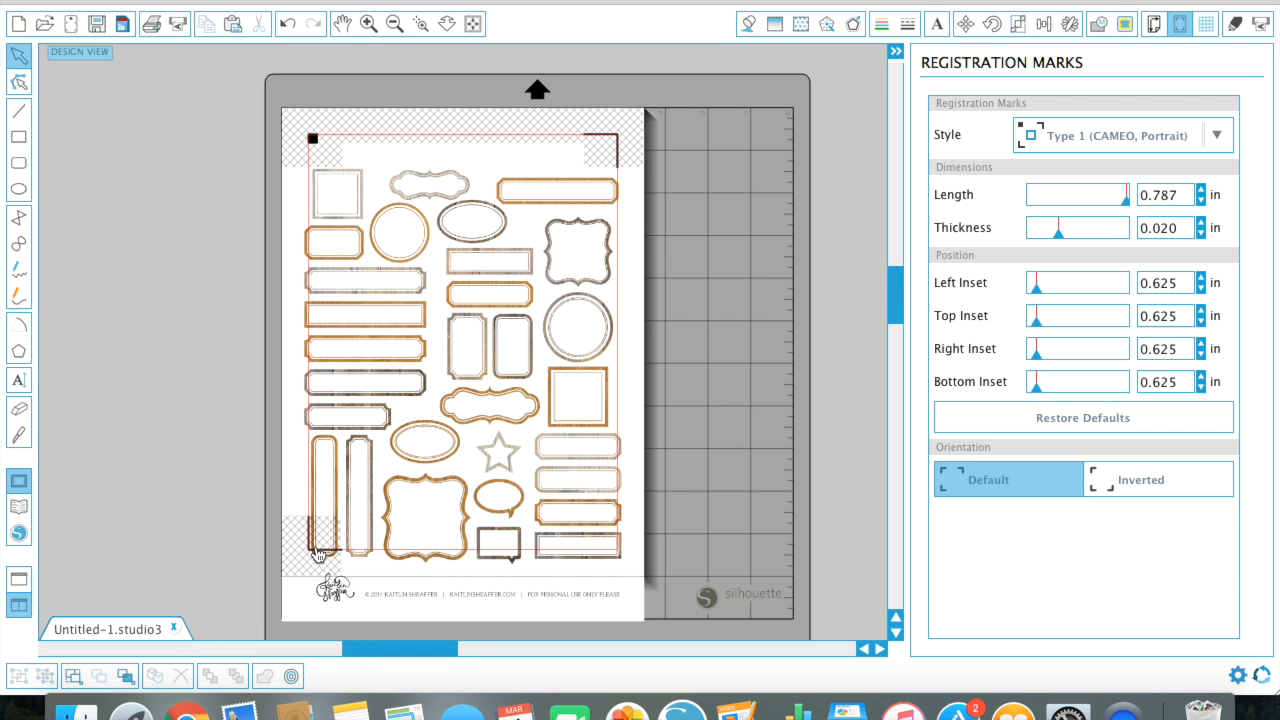
pyautogui.moveTo(320, 374)
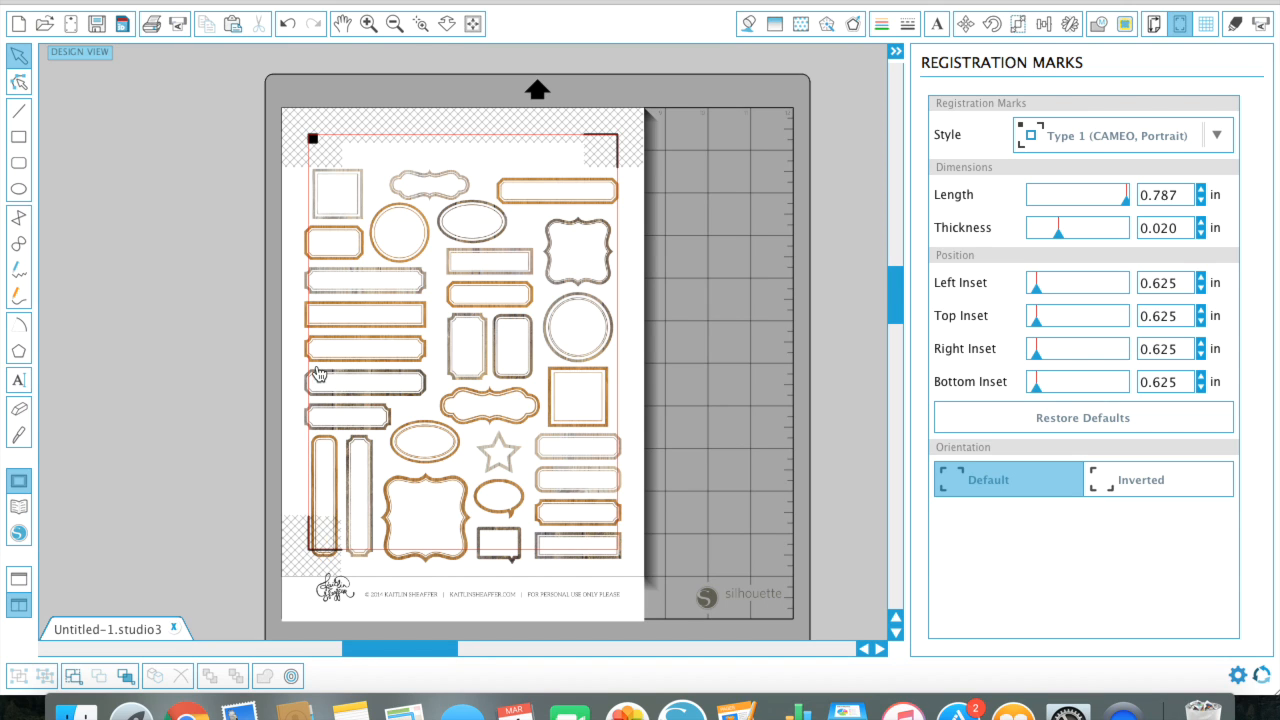
pyautogui.moveTo(310, 152)
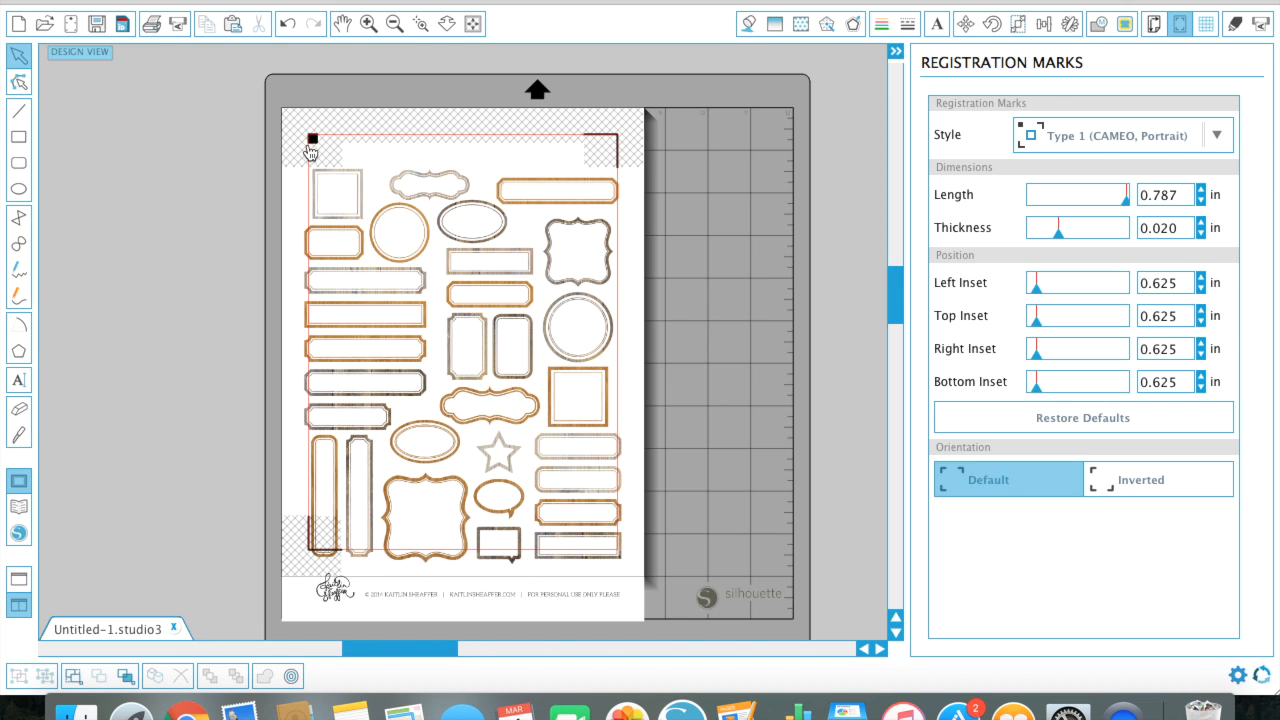
pyautogui.moveTo(302, 184)
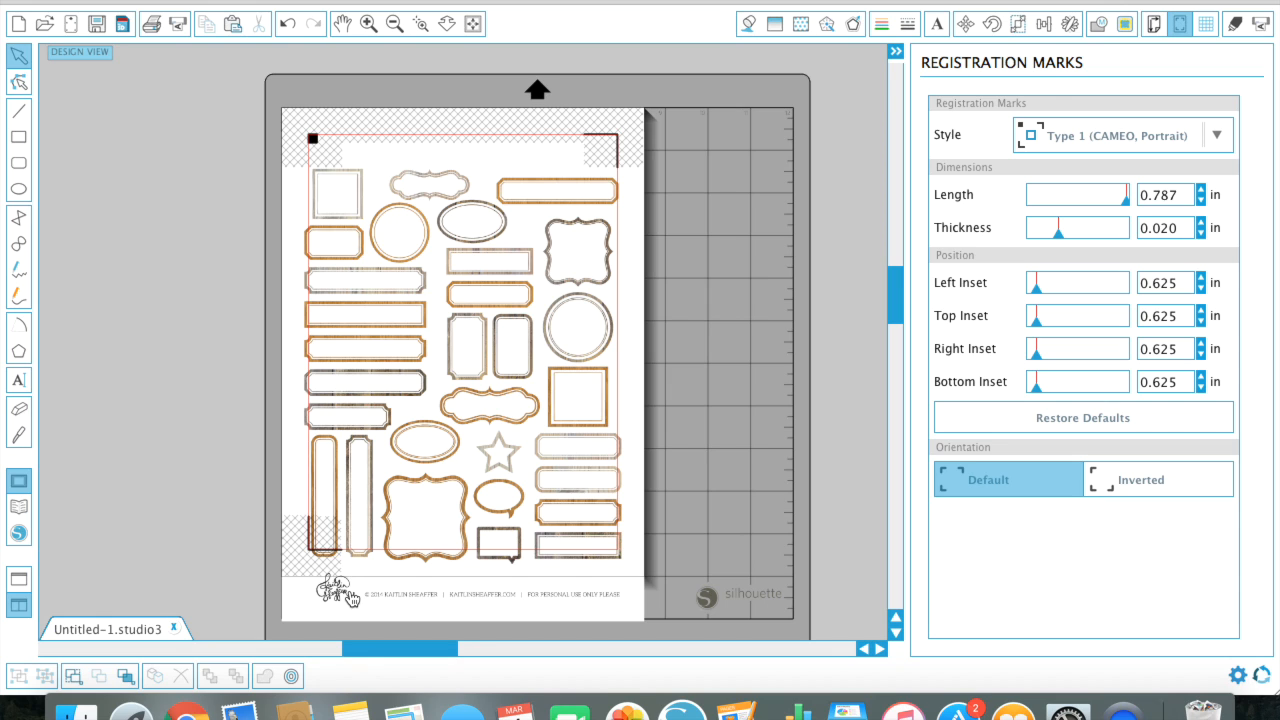
pyautogui.moveTo(332, 556)
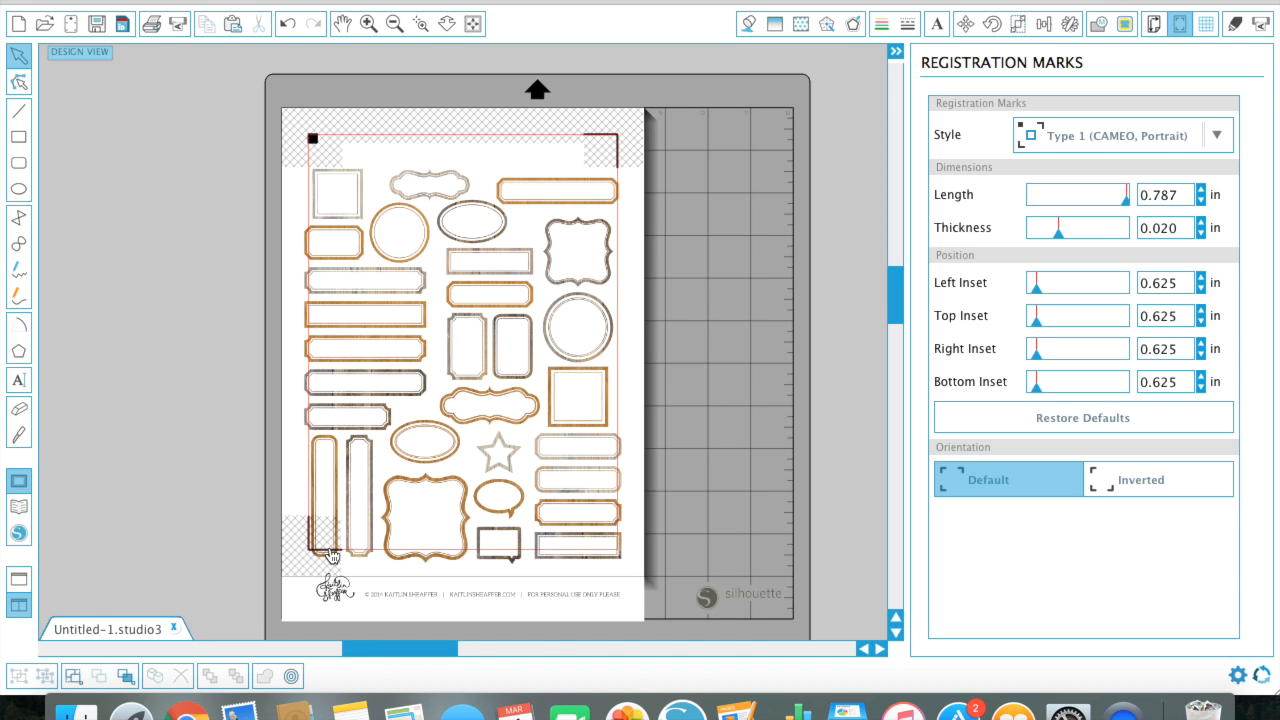
pyautogui.moveTo(444, 388)
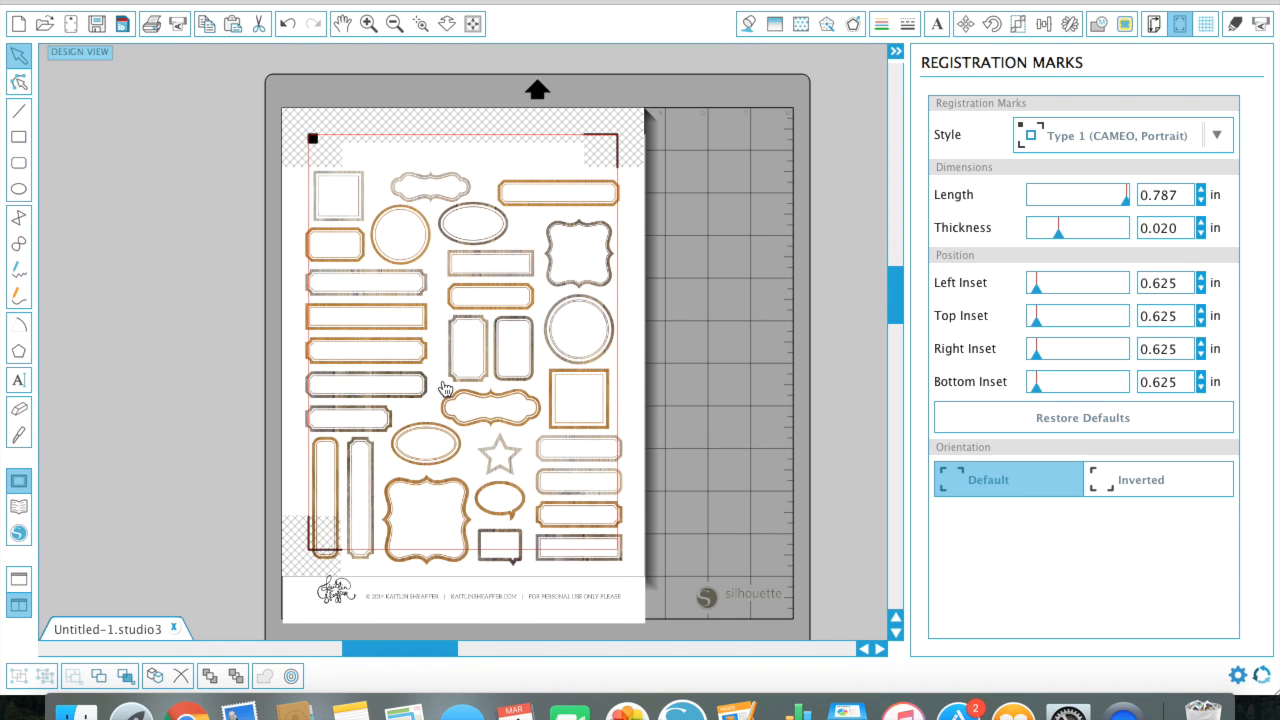
# Step: Release the selected label sheet artwork's compound path into separate shapes
pyautogui.click(464, 390)
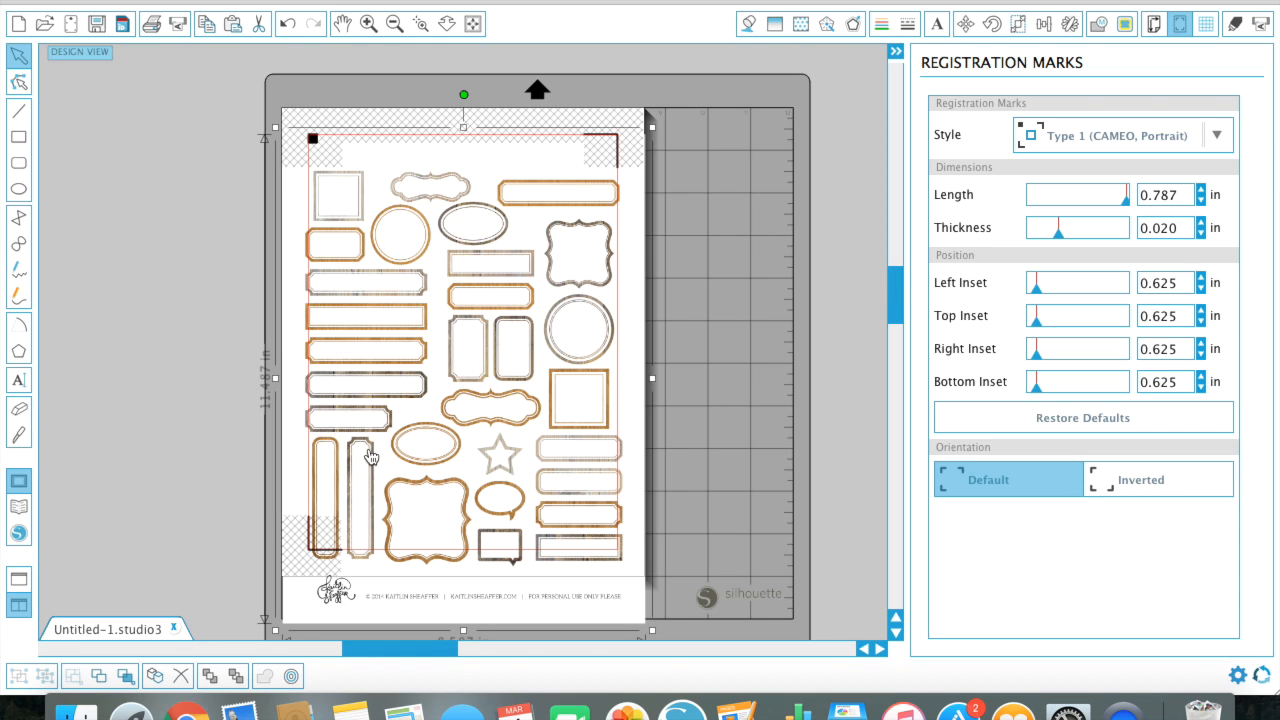
pyautogui.moveTo(16, 684)
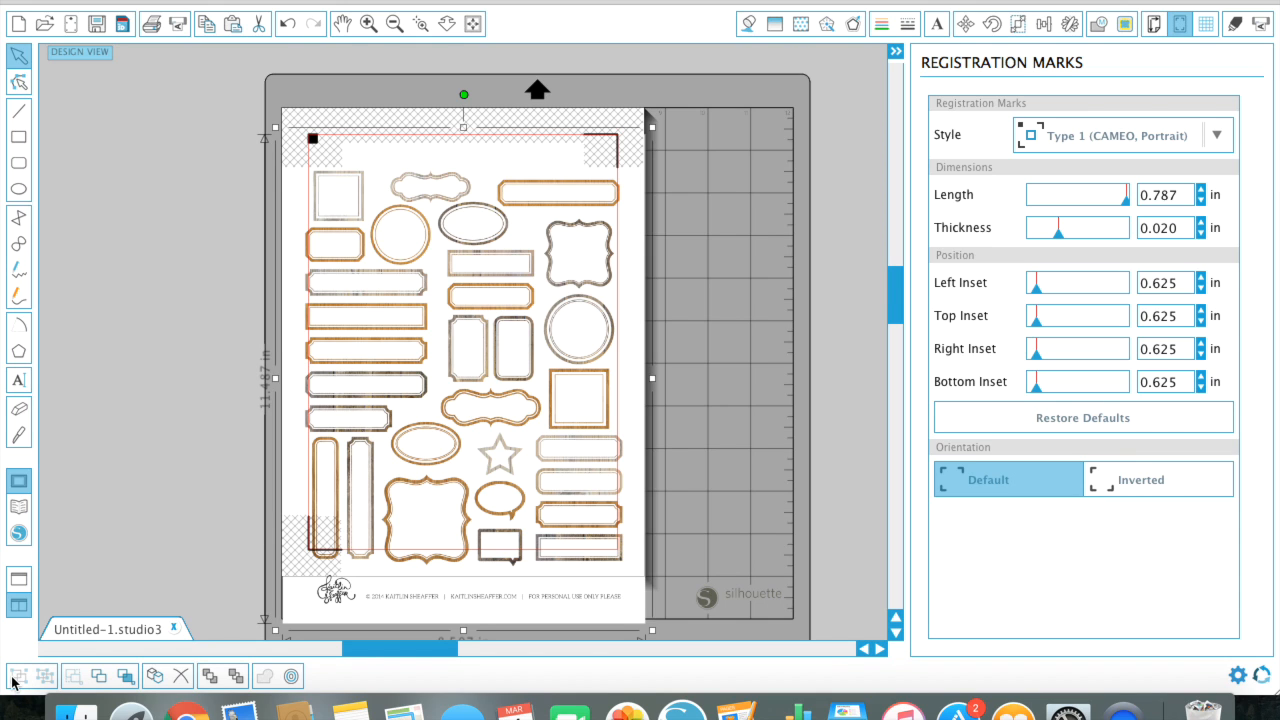
pyautogui.moveTo(52, 684)
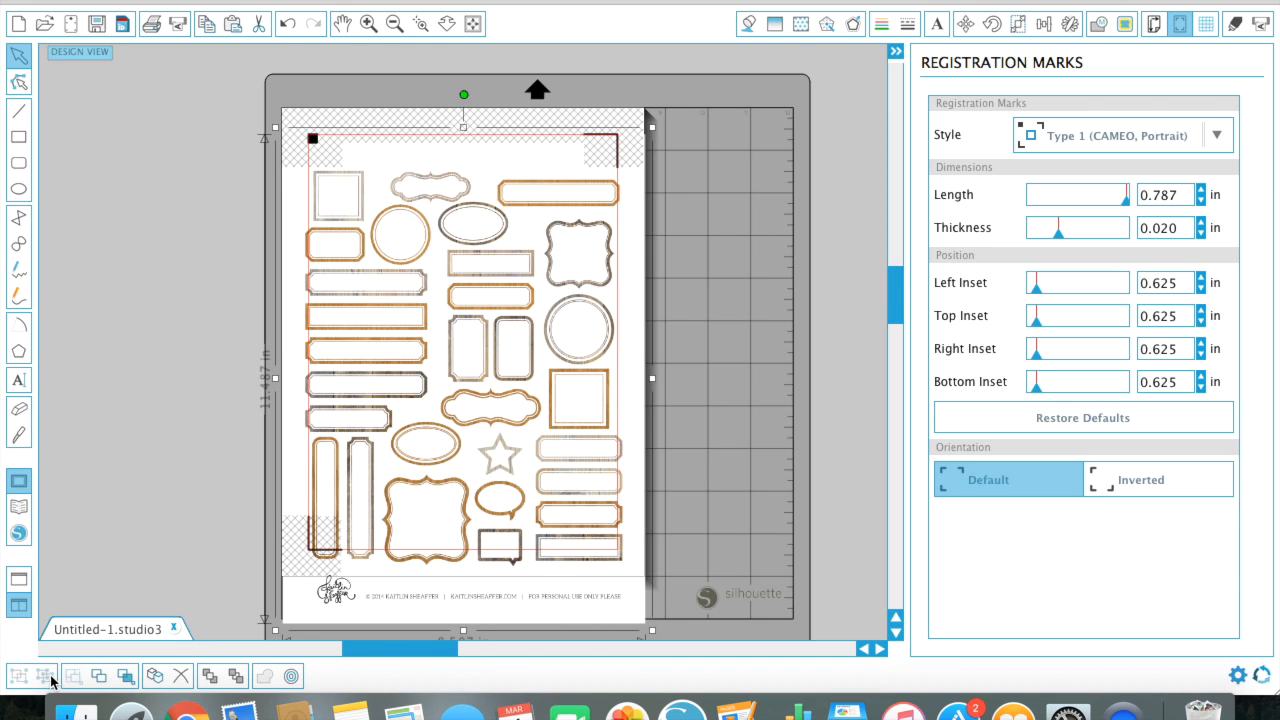
pyautogui.moveTo(18, 676)
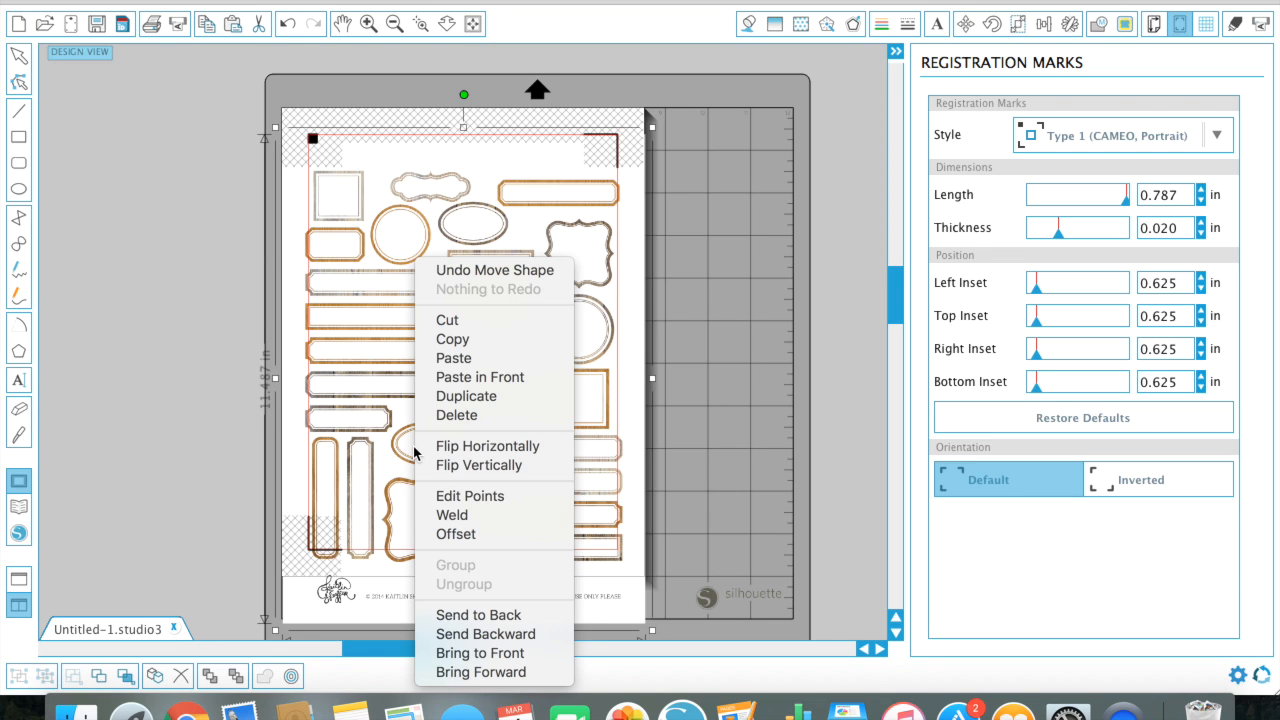
pyautogui.moveTo(462, 588)
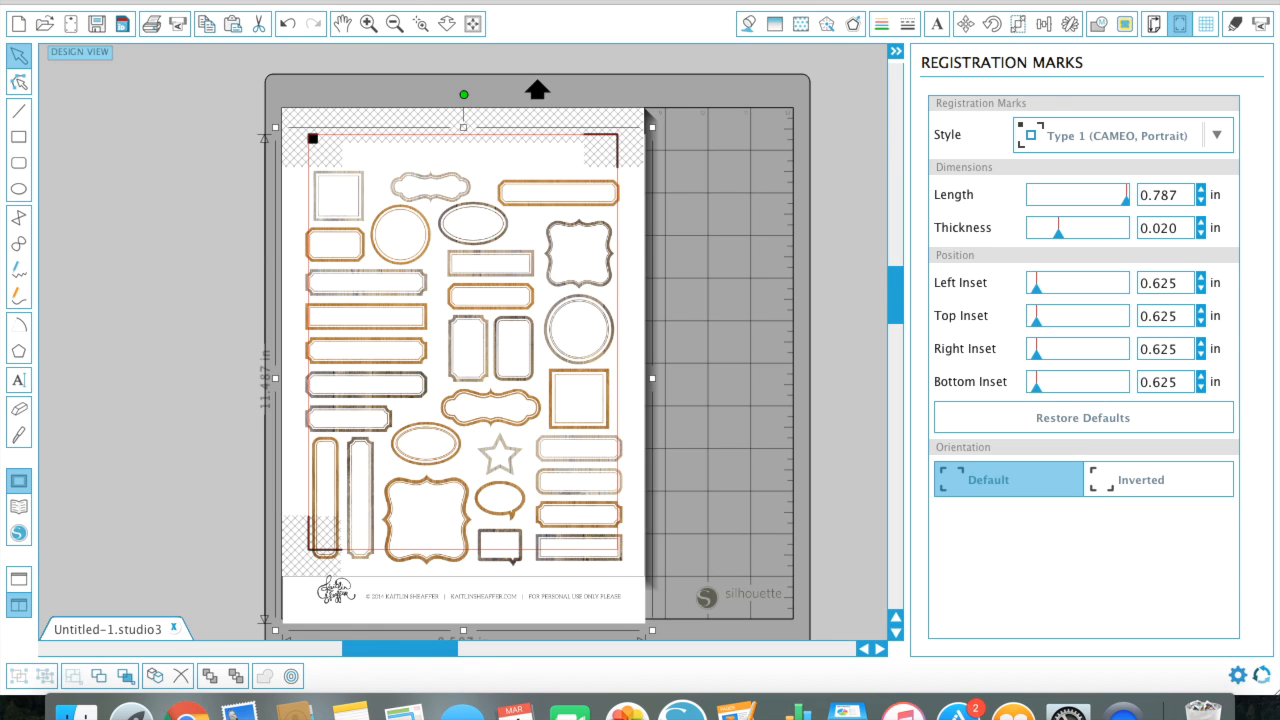
pyautogui.rightClick(464, 200)
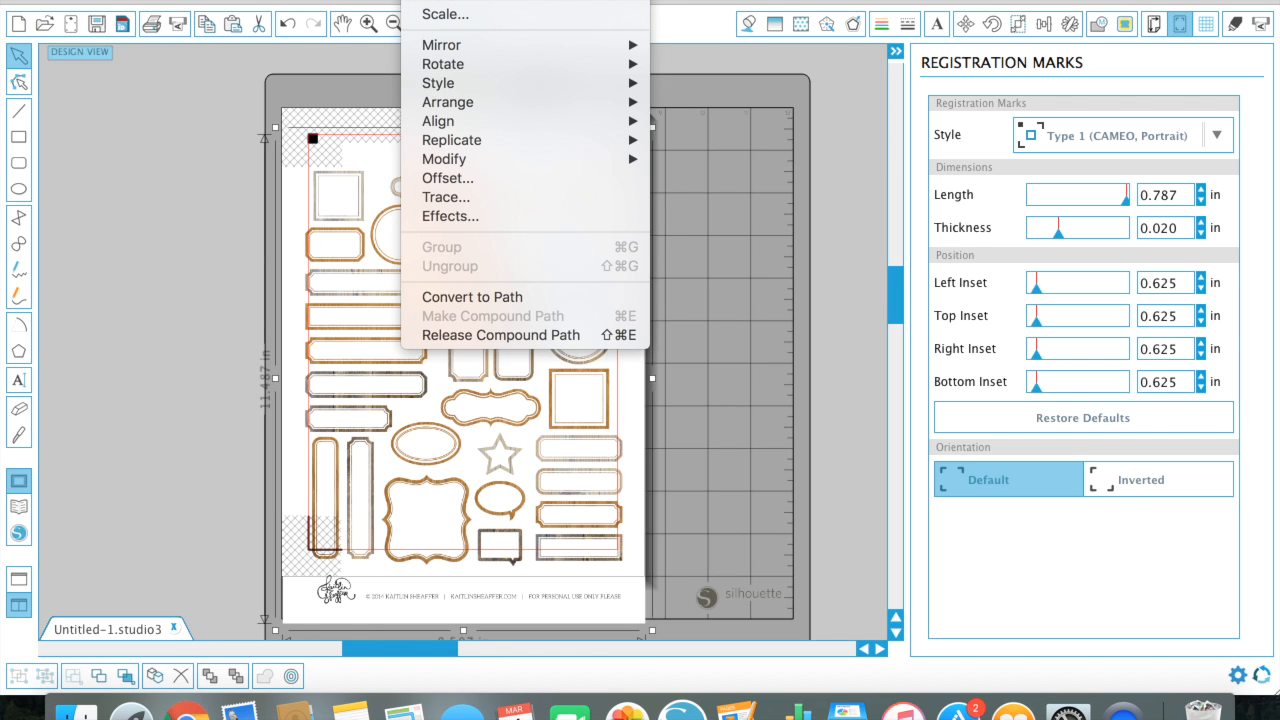
pyautogui.moveTo(350, 232)
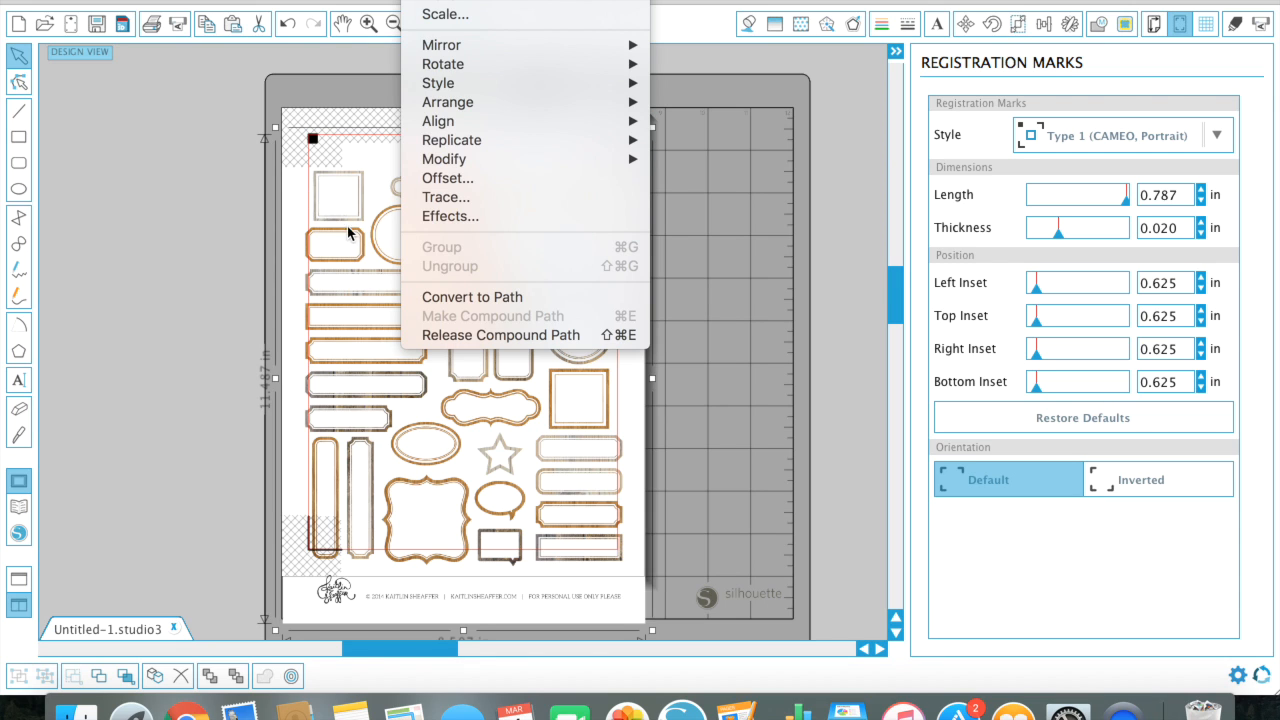
pyautogui.moveTo(500, 336)
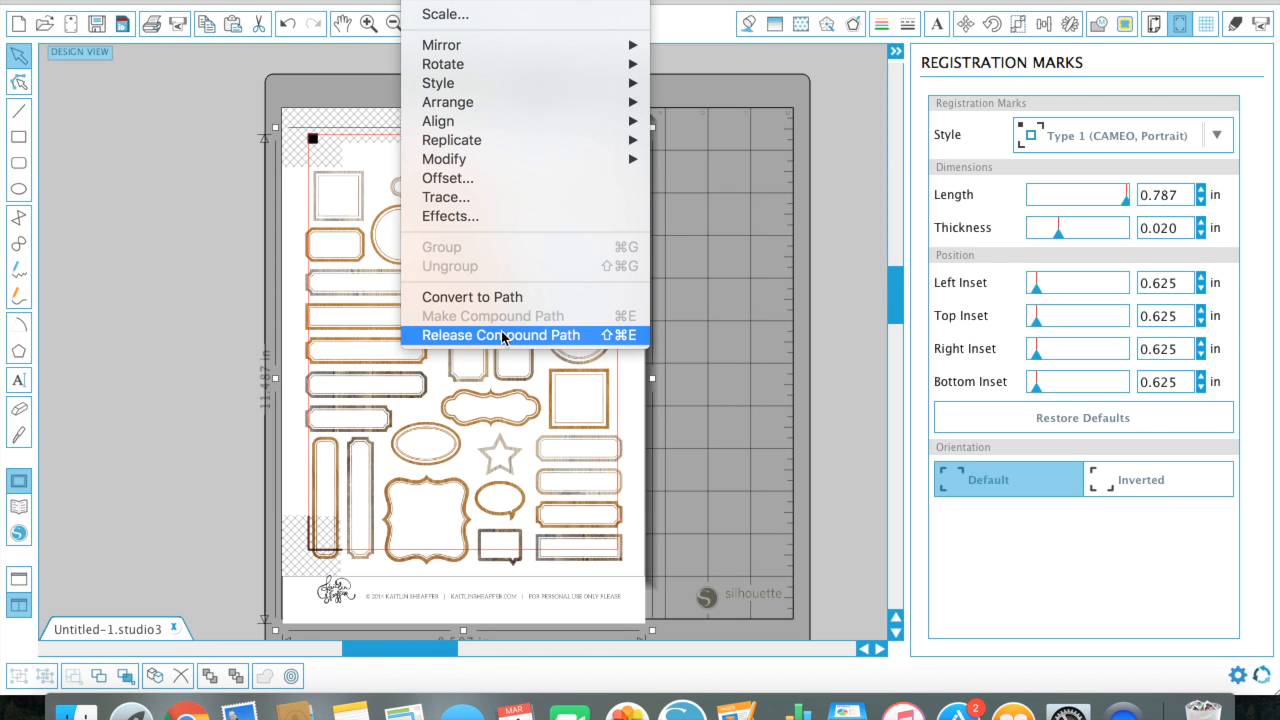
pyautogui.click(500, 336)
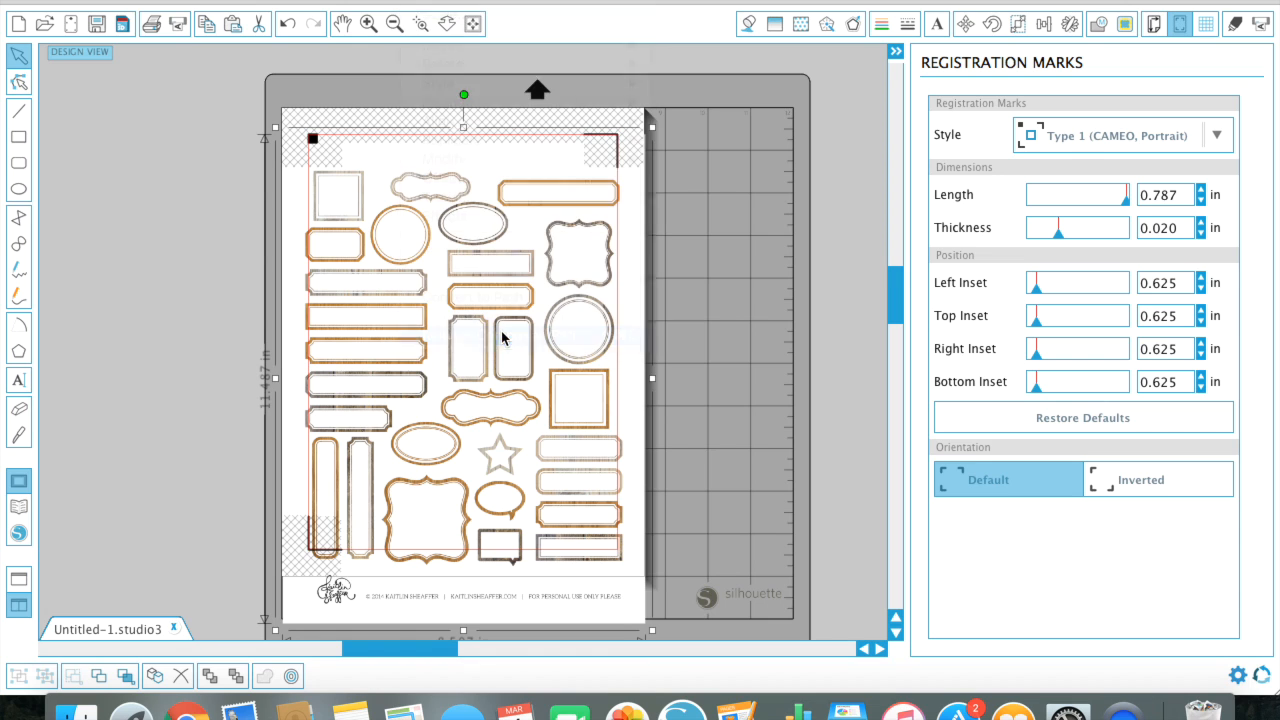
pyautogui.moveTo(576, 308)
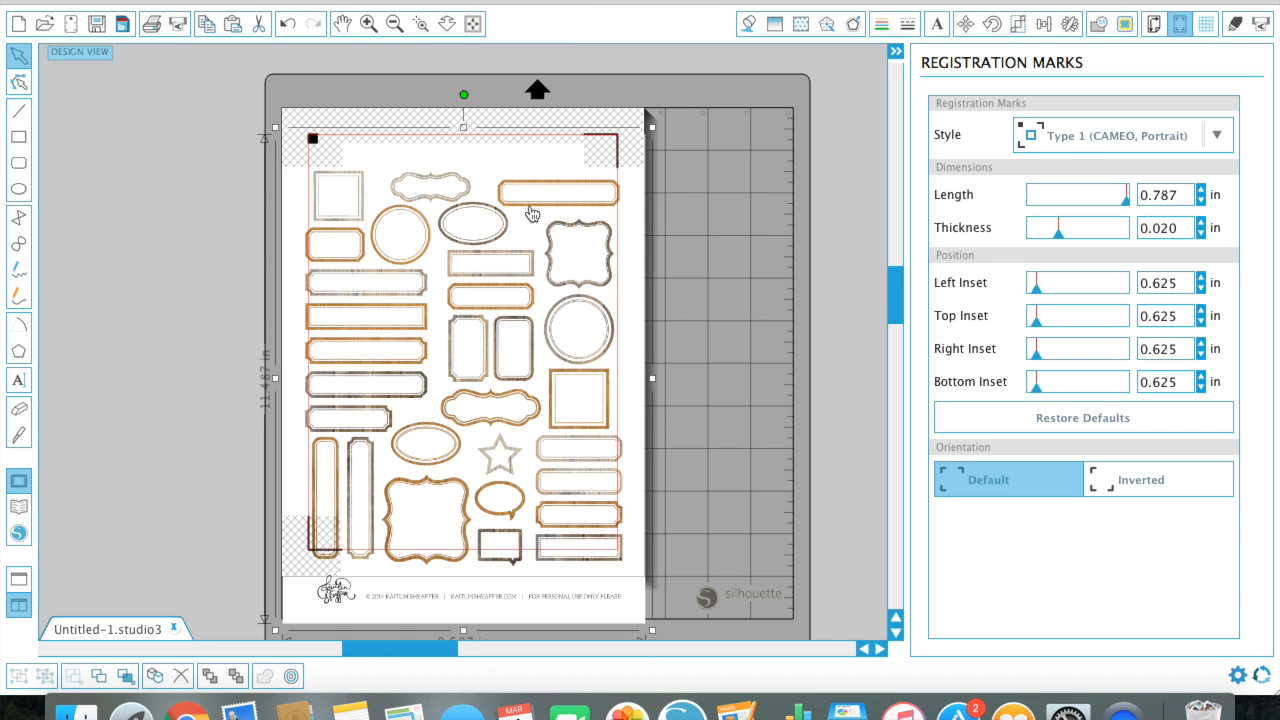
pyautogui.moveTo(464, 216)
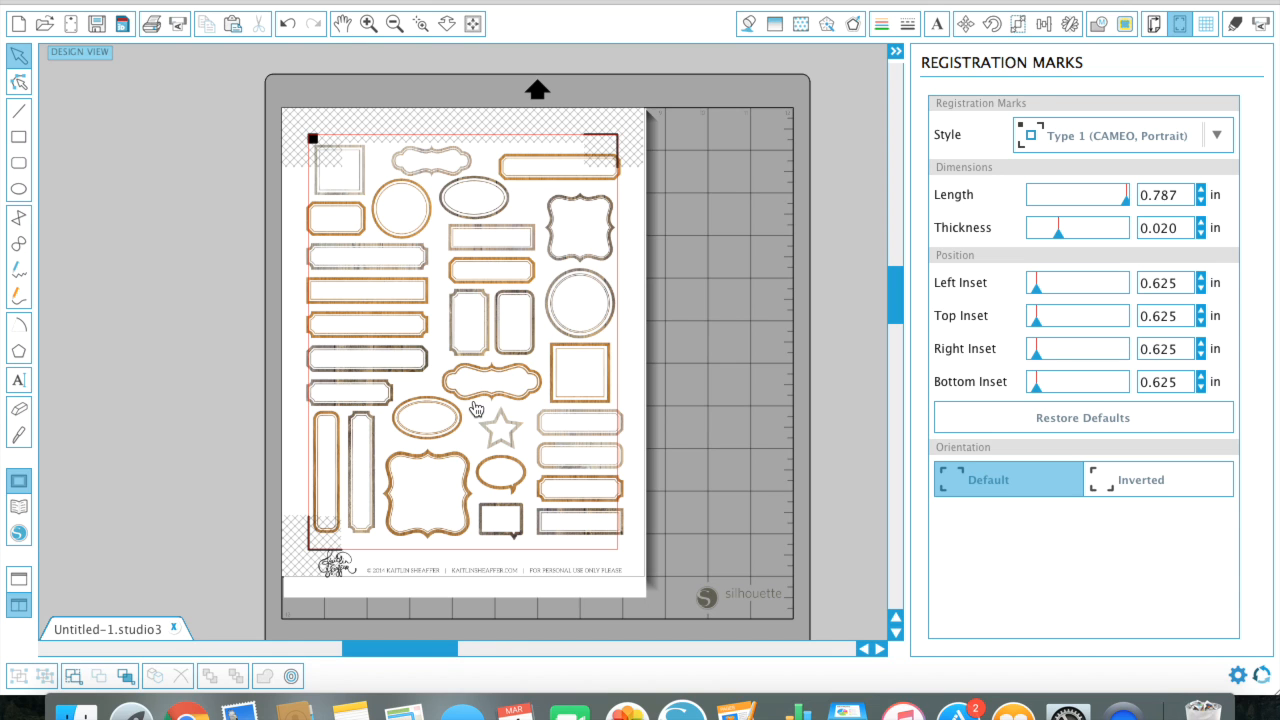
pyautogui.moveTo(492, 452)
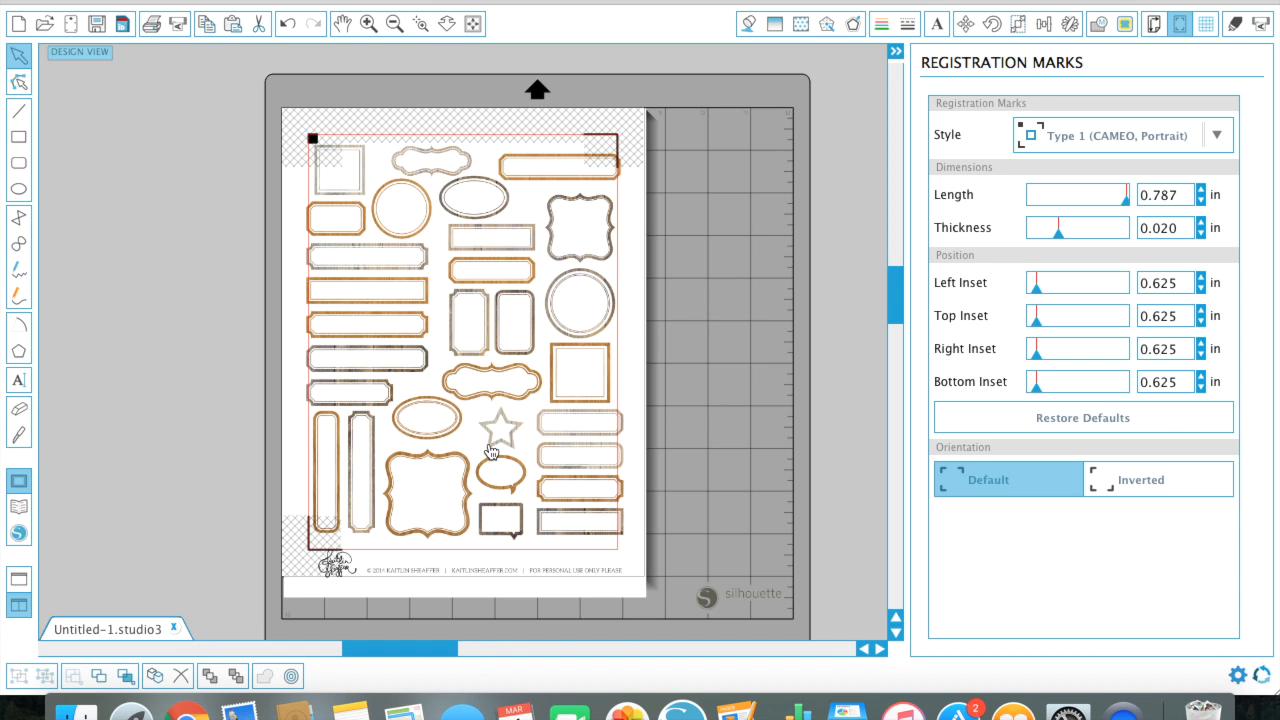
# Step: Select the whole label artwork group for scaling within the registration marks
pyautogui.click(344, 448)
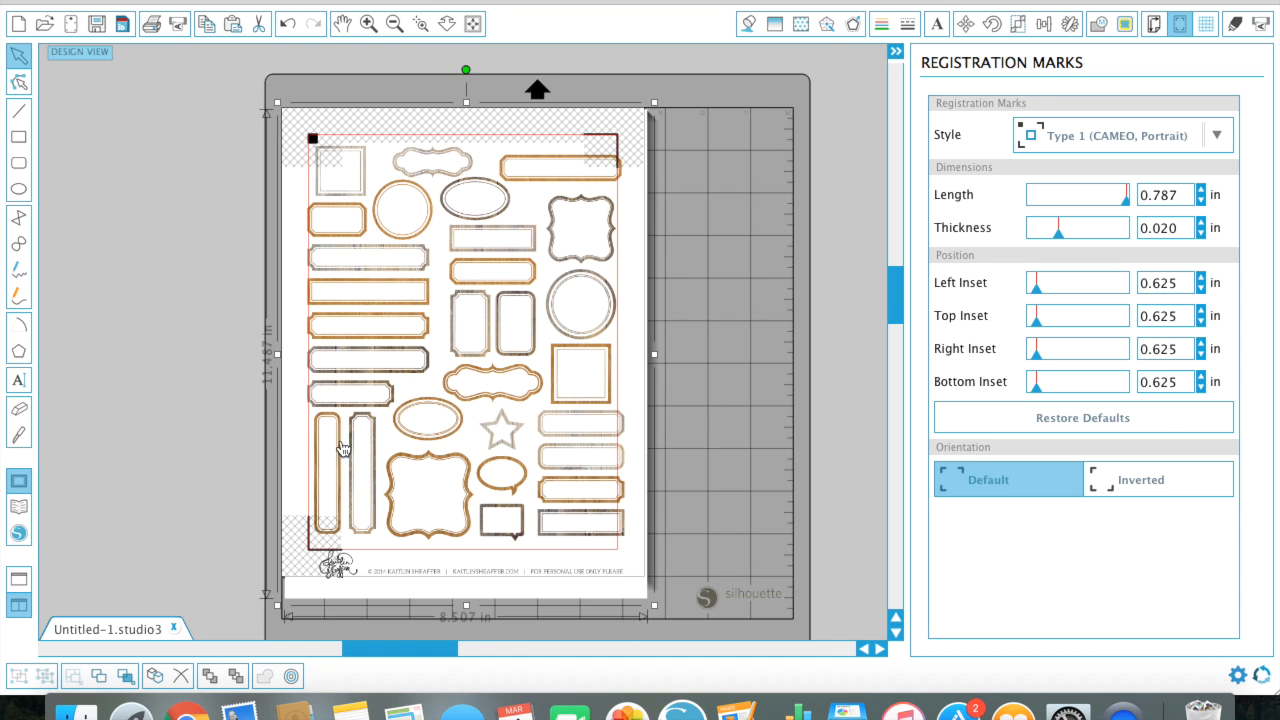
pyautogui.moveTo(20, 440)
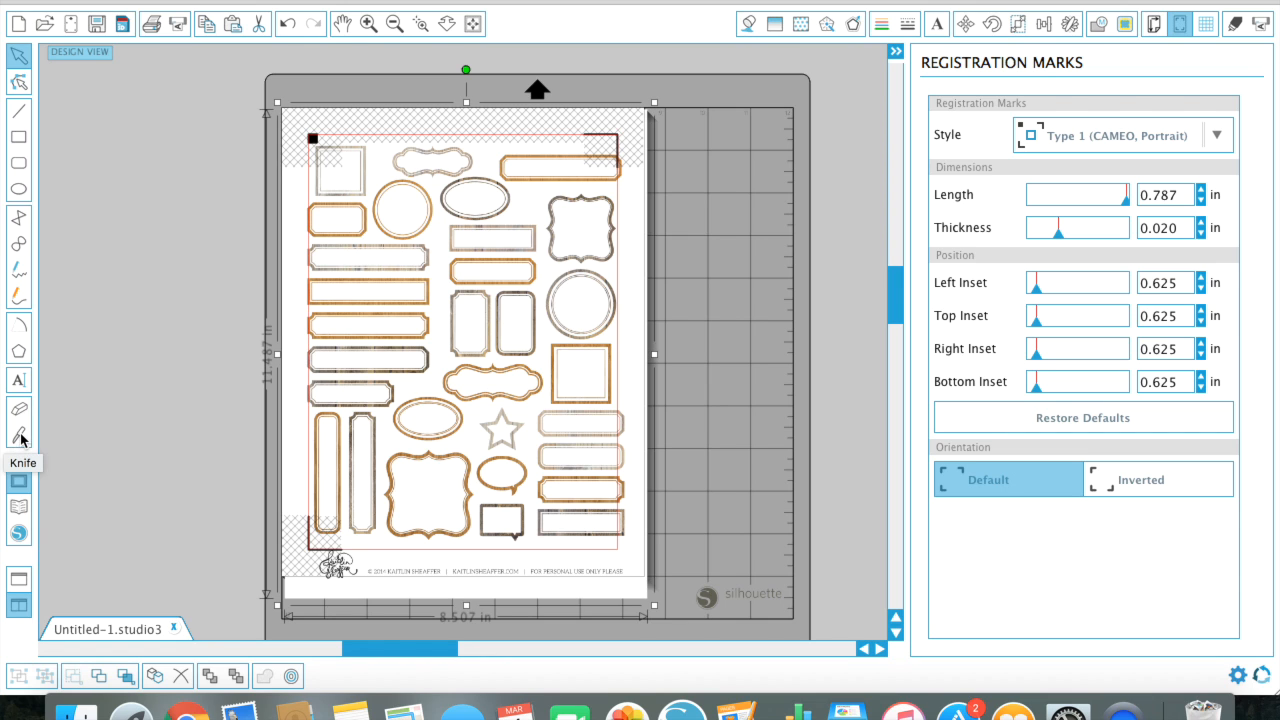
pyautogui.moveTo(392, 256)
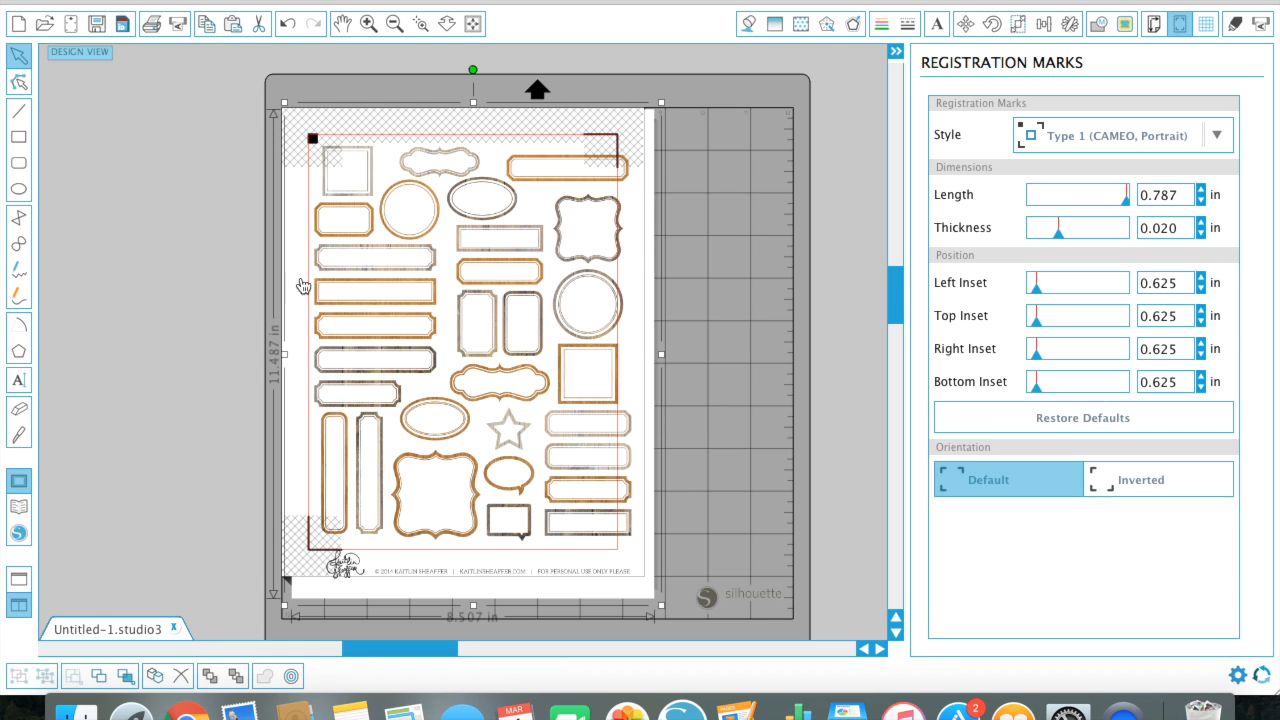
pyautogui.moveTo(20, 448)
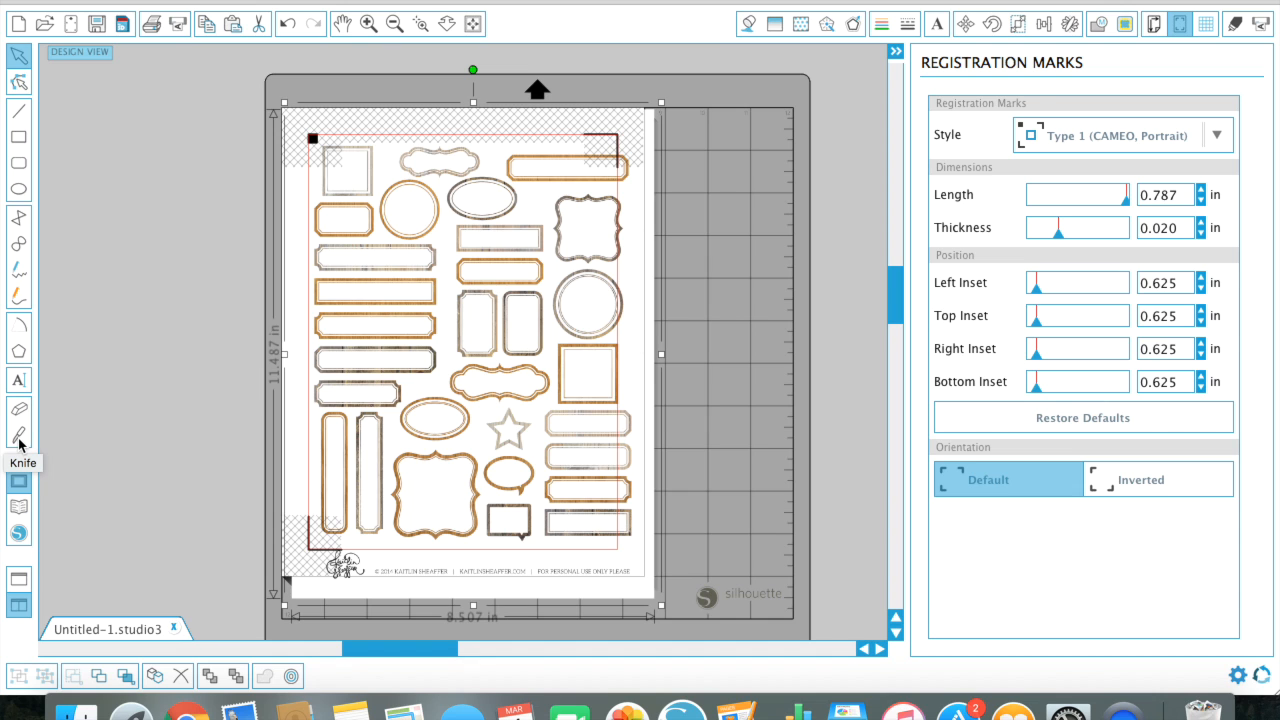
# Step: Knife-slice around the four long bar labels and move them off the page top-left
pyautogui.click(20, 436)
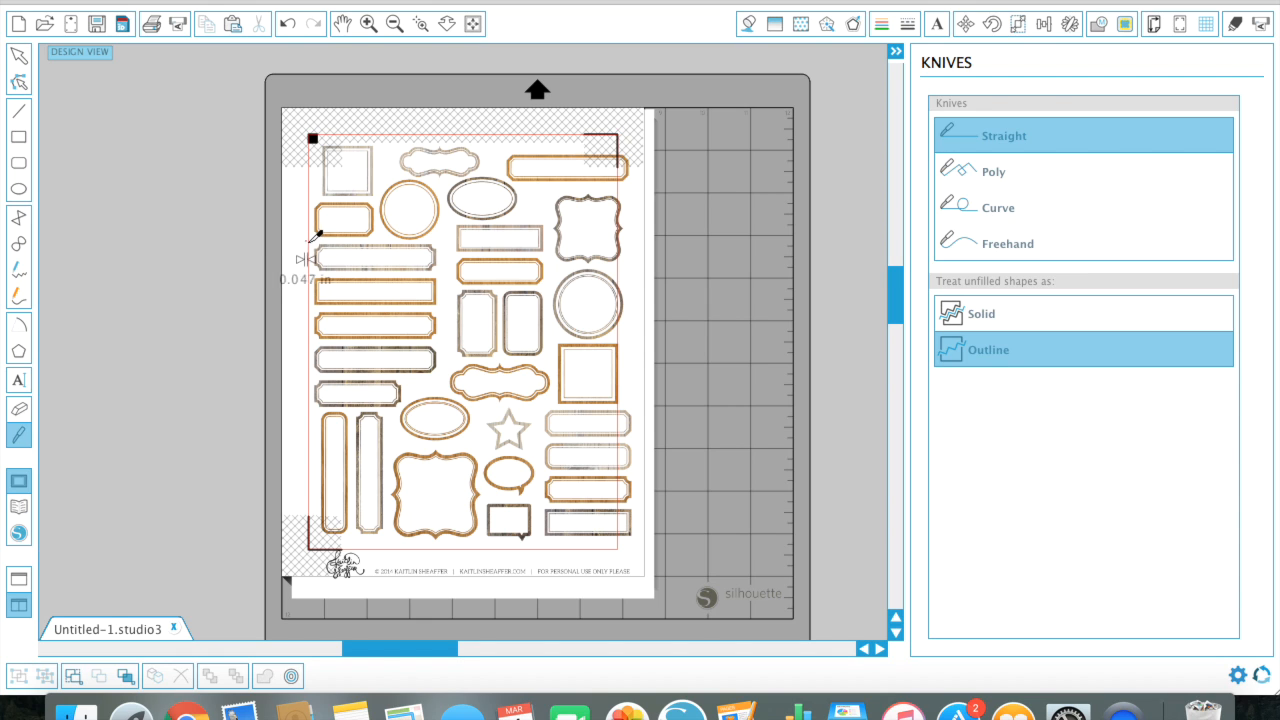
pyautogui.moveTo(316, 240); pyautogui.dragTo(450, 236)
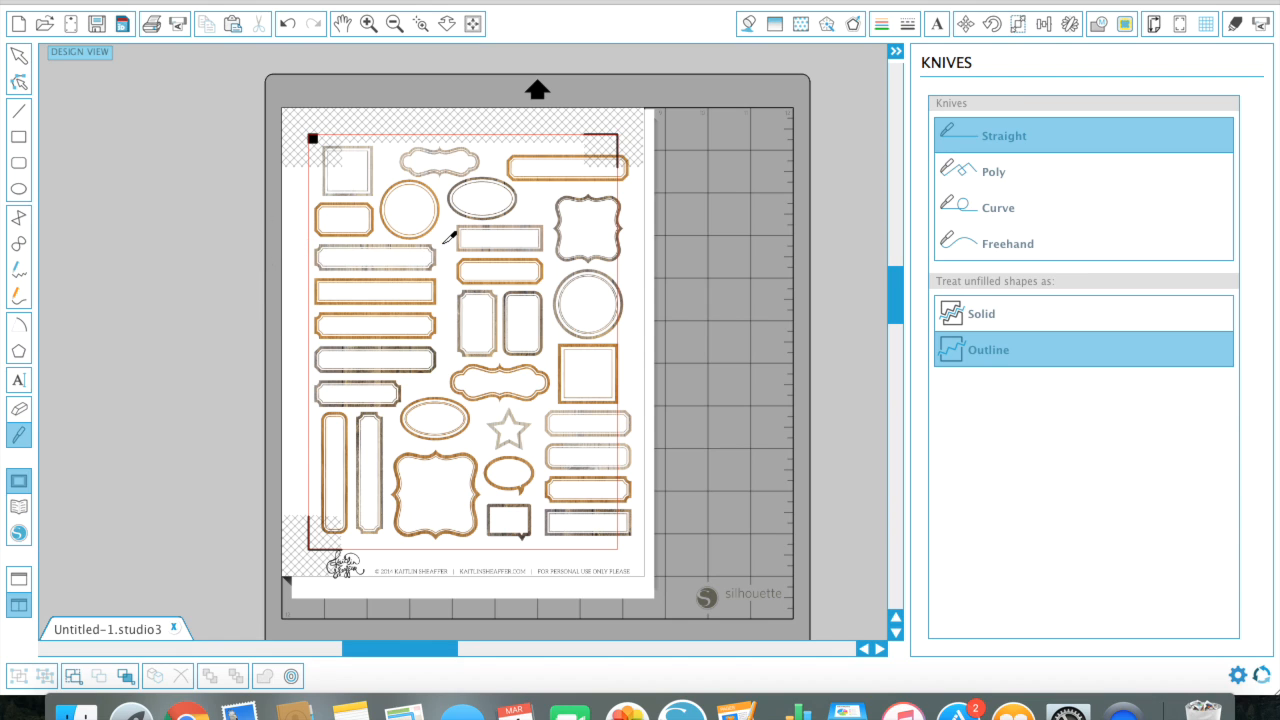
pyautogui.moveTo(450, 236); pyautogui.dragTo(446, 374)
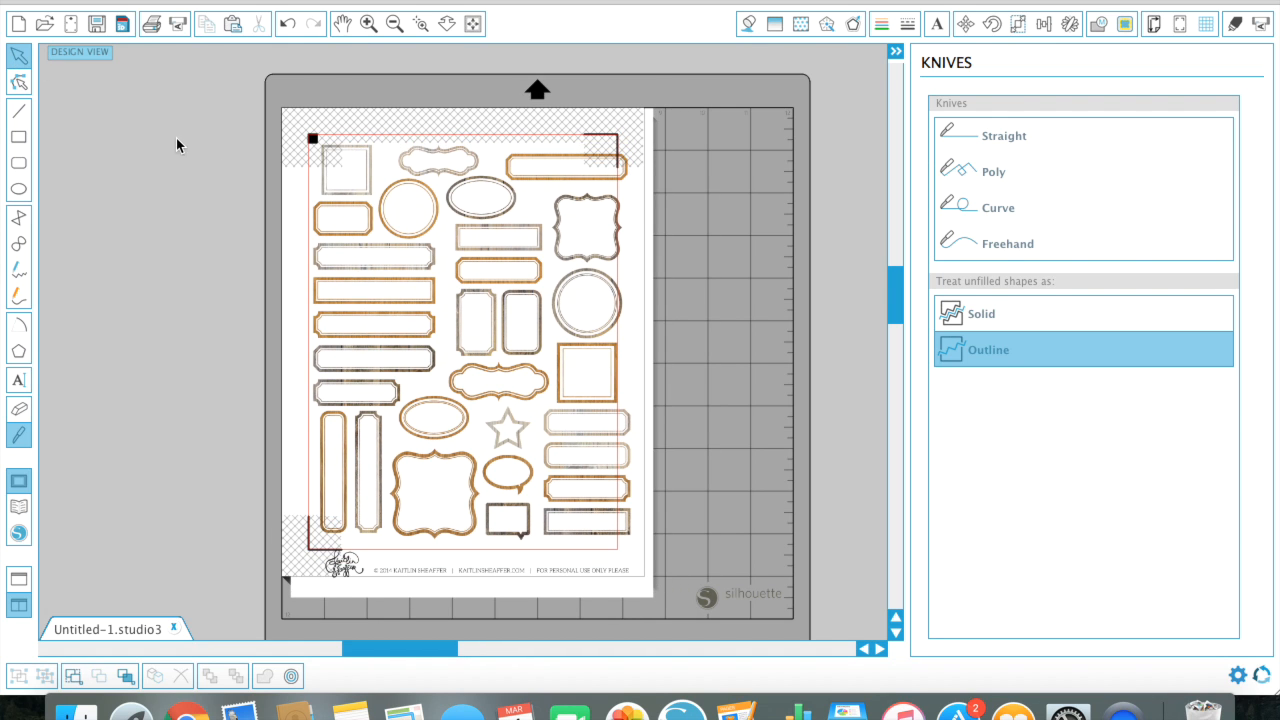
pyautogui.click(1004, 136)
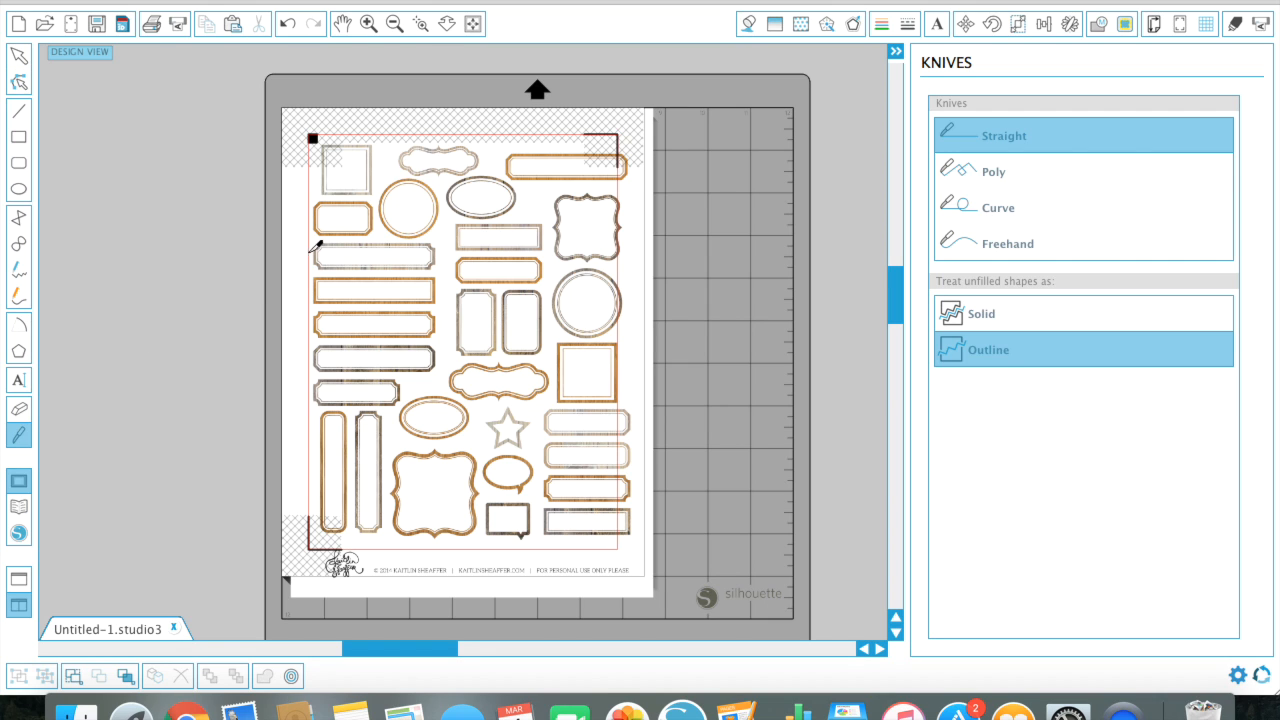
pyautogui.moveTo(312, 248); pyautogui.dragTo(416, 216)
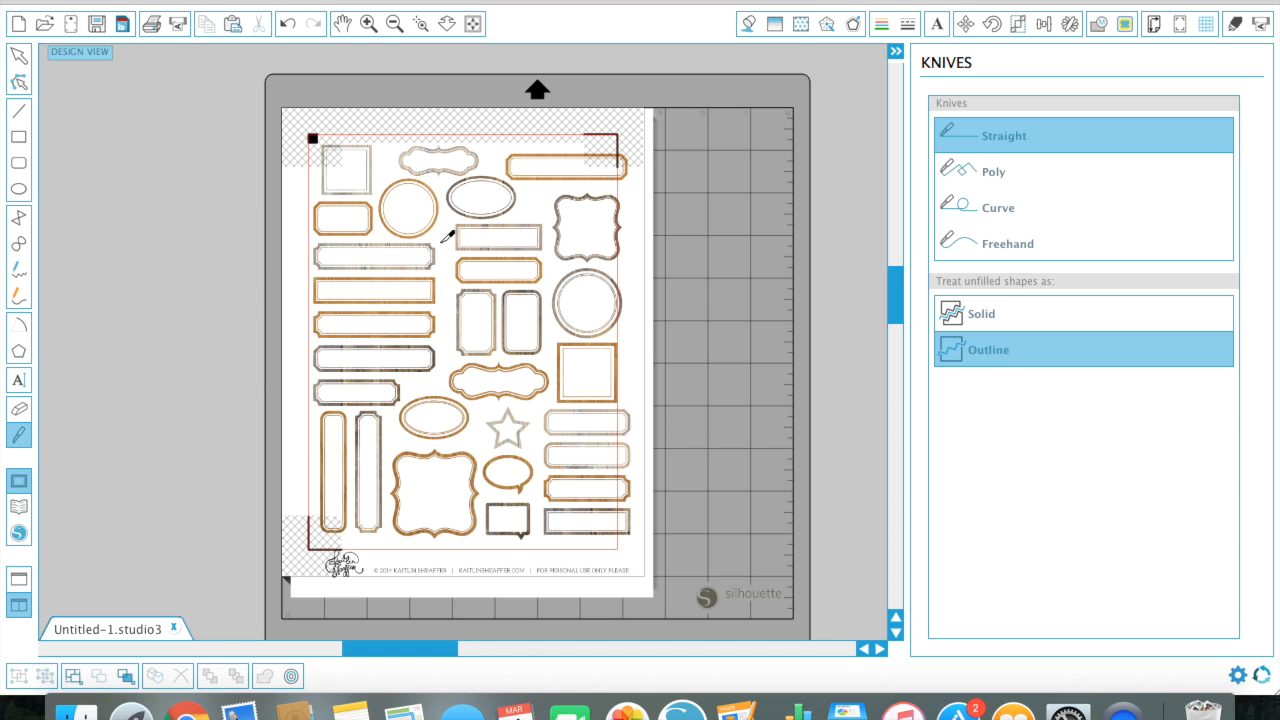
pyautogui.moveTo(448, 372)
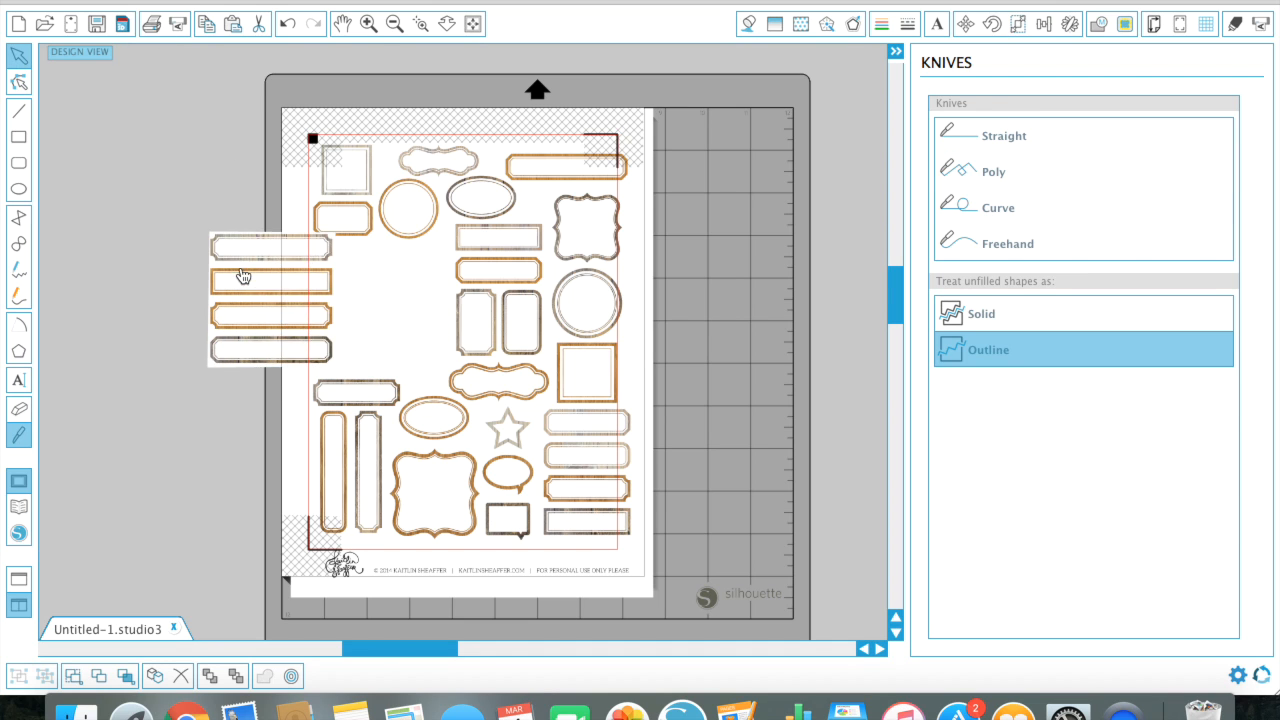
pyautogui.moveTo(270, 280); pyautogui.dragTo(190, 120)
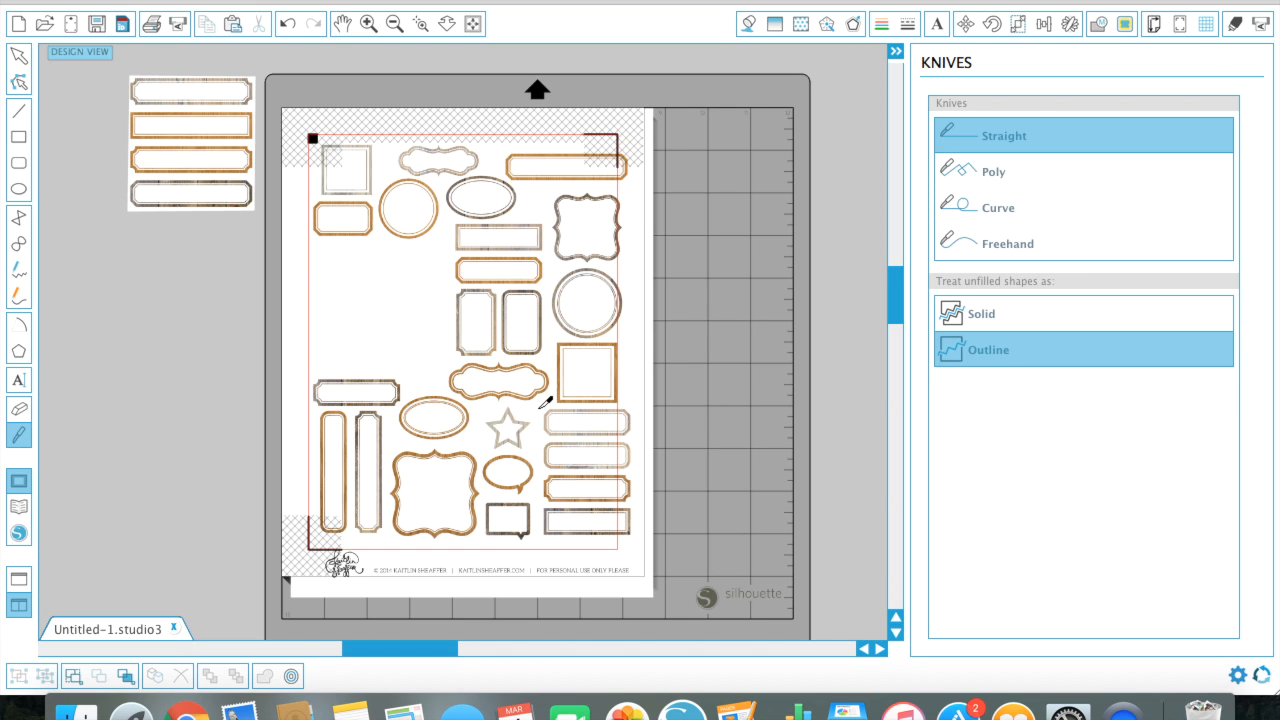
# Step: Slice the artwork near the star to separate the bottom-right label section
pyautogui.moveTo(544, 400); pyautogui.dragTo(544, 530)
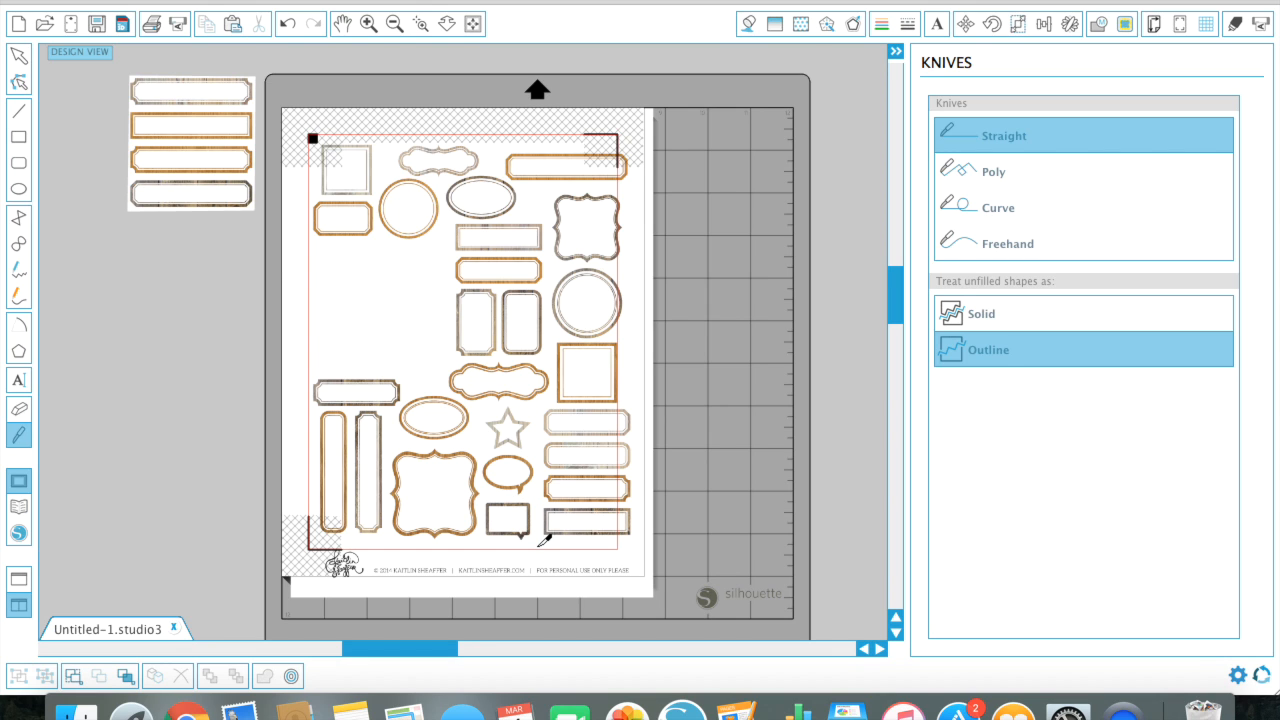
pyautogui.moveTo(544, 540); pyautogui.dragTo(624, 538)
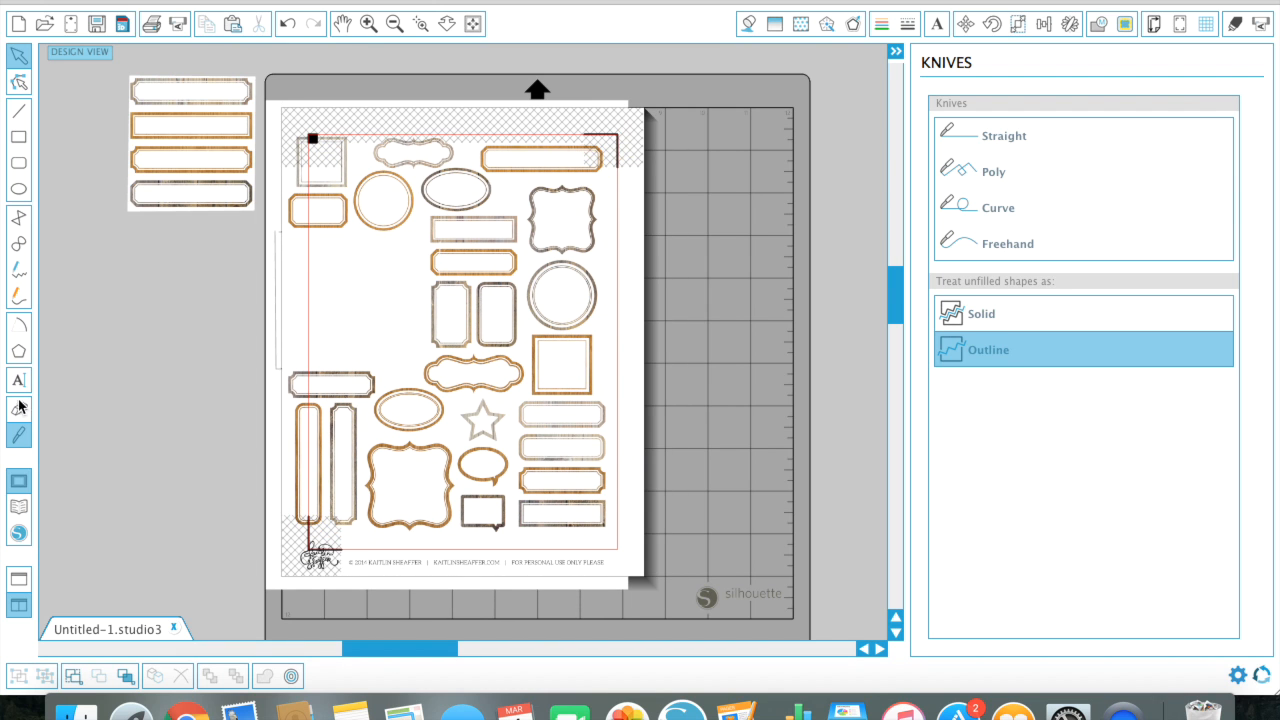
# Step: Knife-slice straight cuts around the bottom-left labels and the bottom corner strip of the sheet
pyautogui.click(1004, 136)
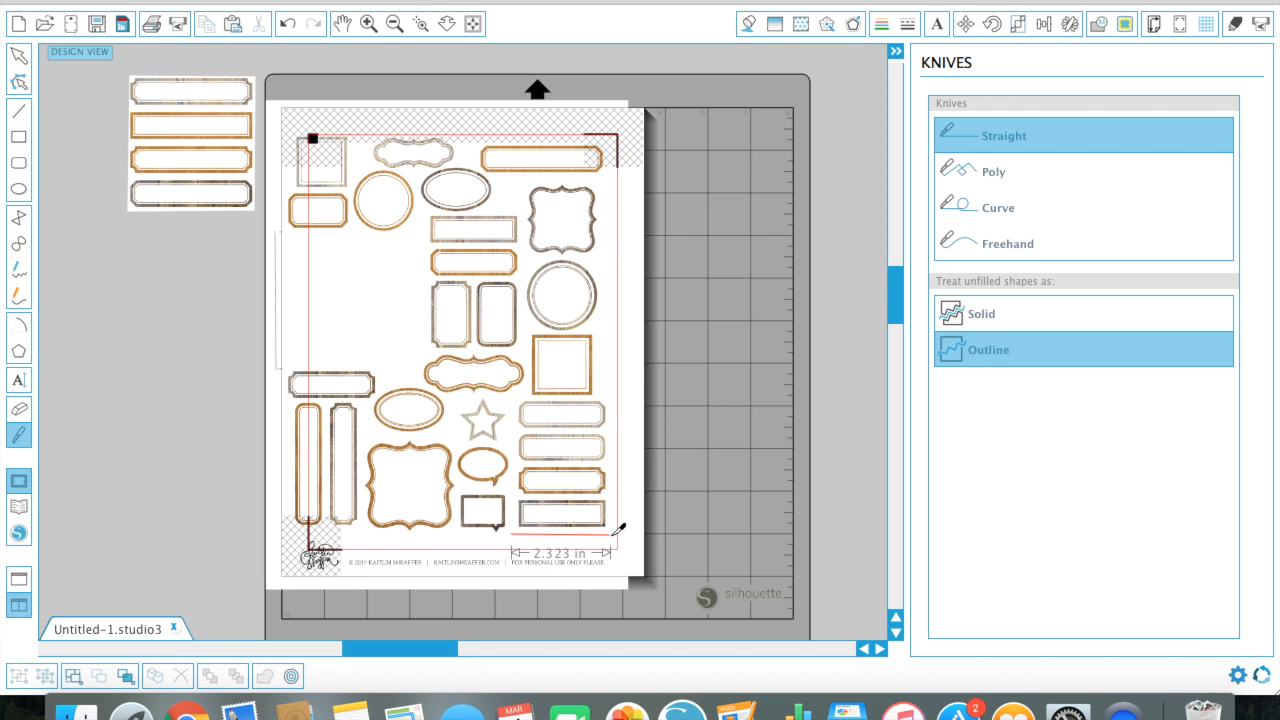
pyautogui.moveTo(618, 528); pyautogui.dragTo(618, 388)
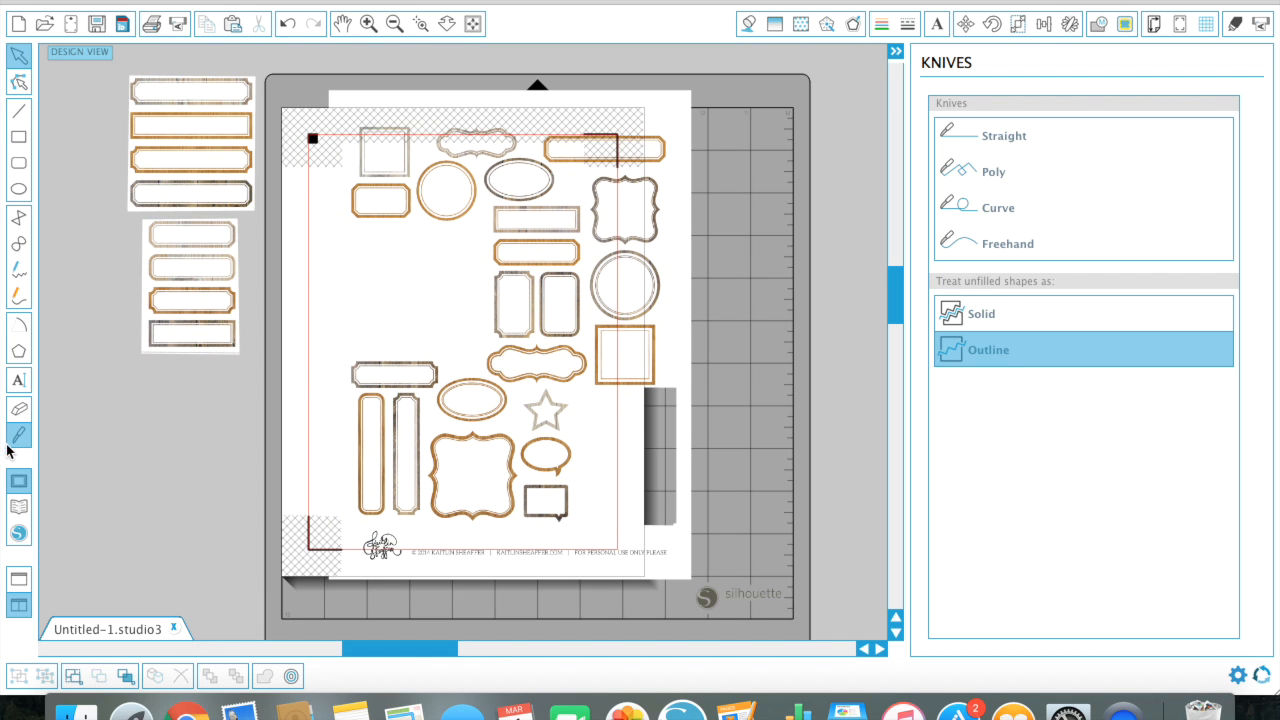
pyautogui.click(1004, 136)
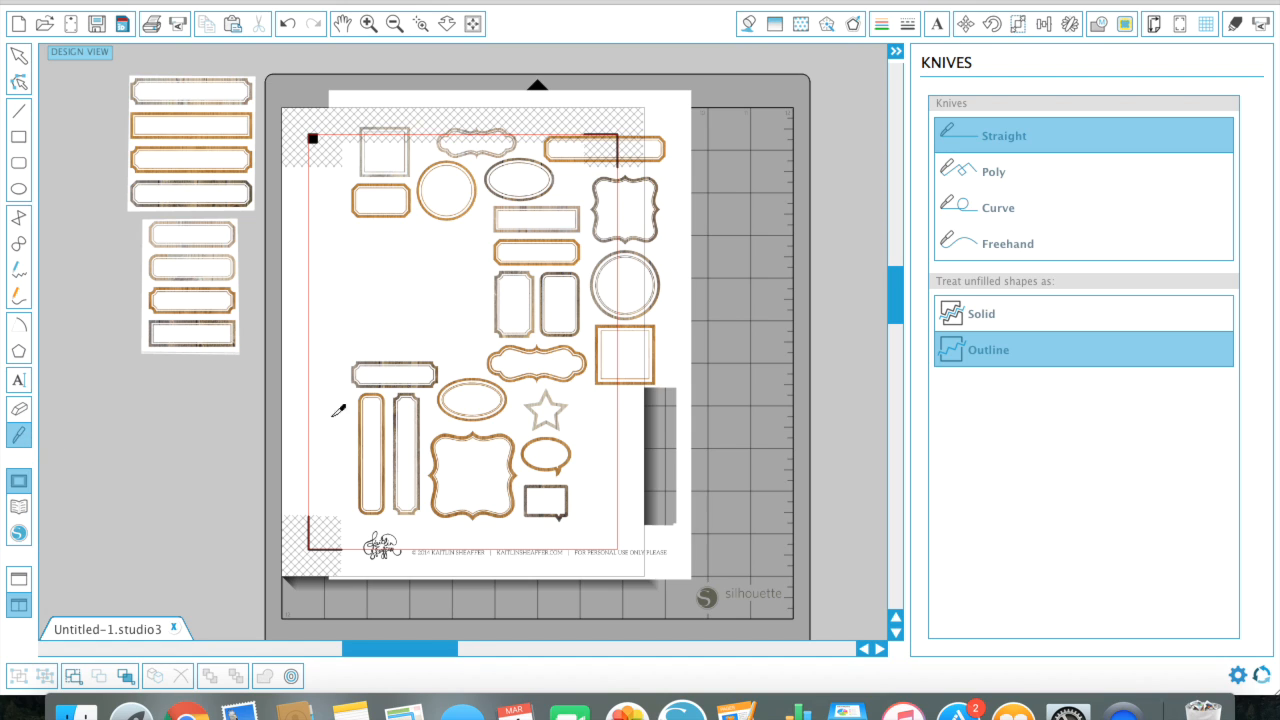
pyautogui.moveTo(356, 388)
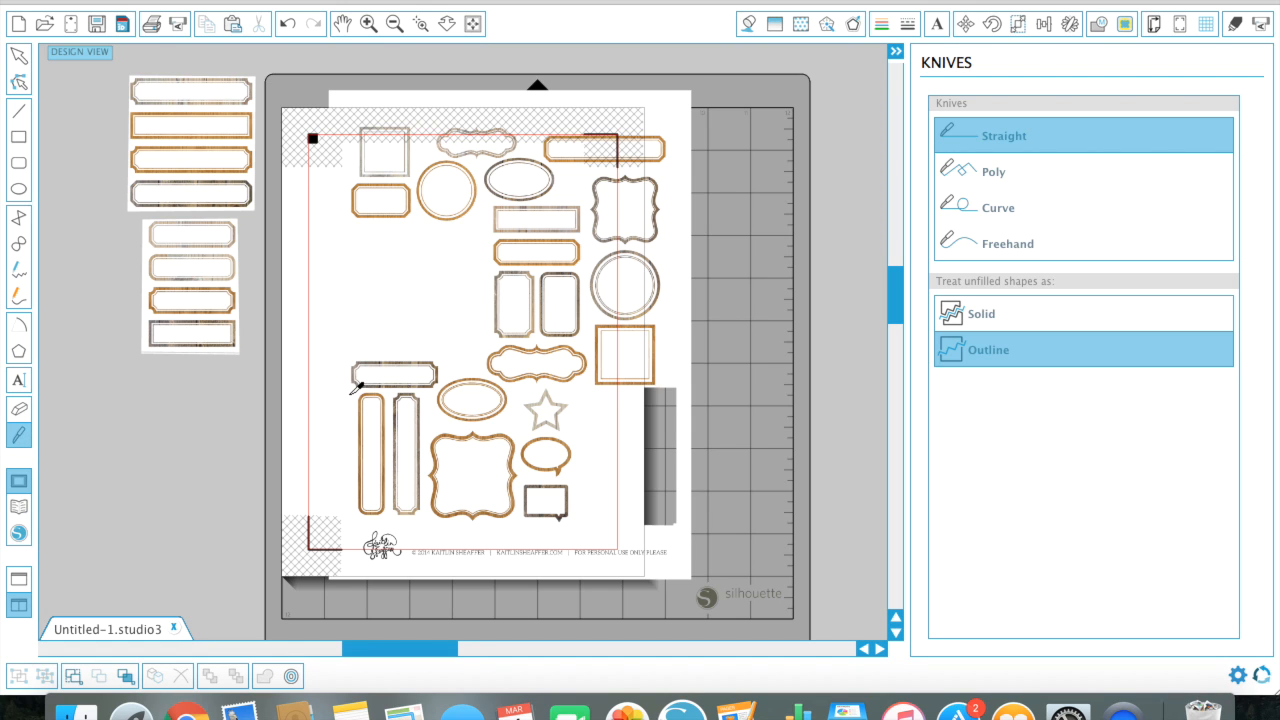
pyautogui.moveTo(356, 388); pyautogui.dragTo(430, 518)
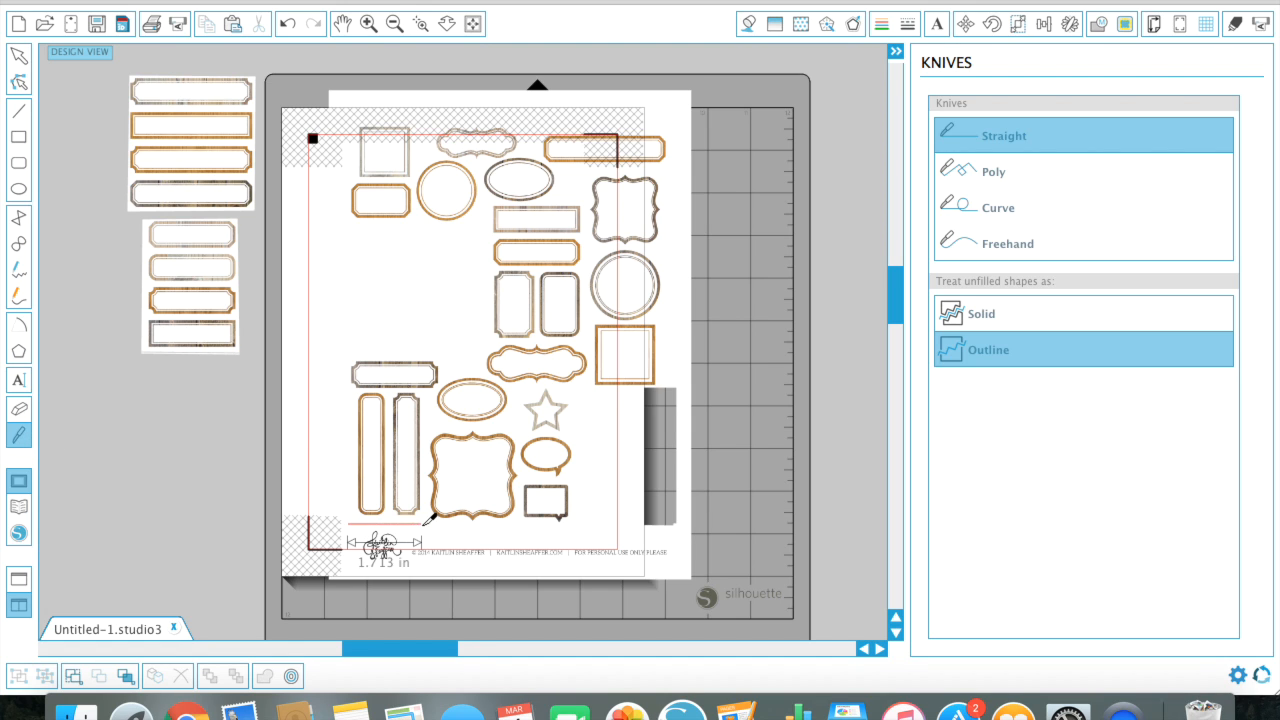
pyautogui.moveTo(430, 520); pyautogui.dragTo(430, 390)
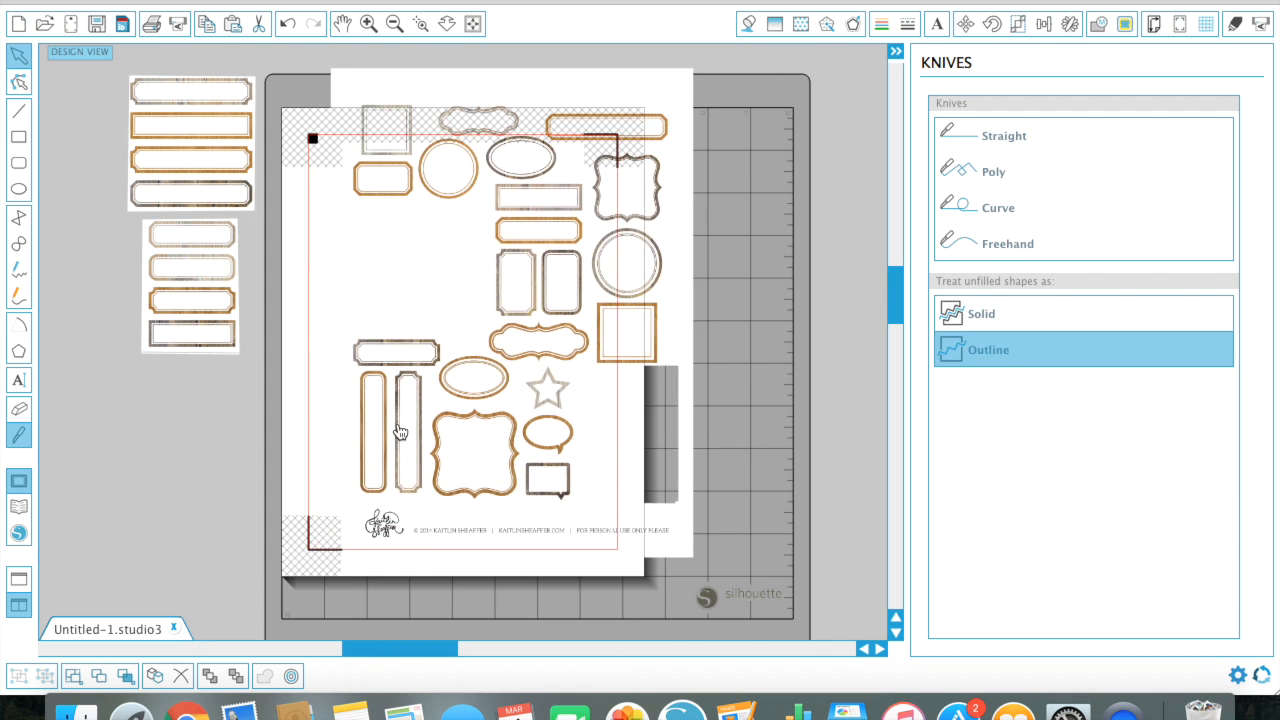
pyautogui.click(1004, 136)
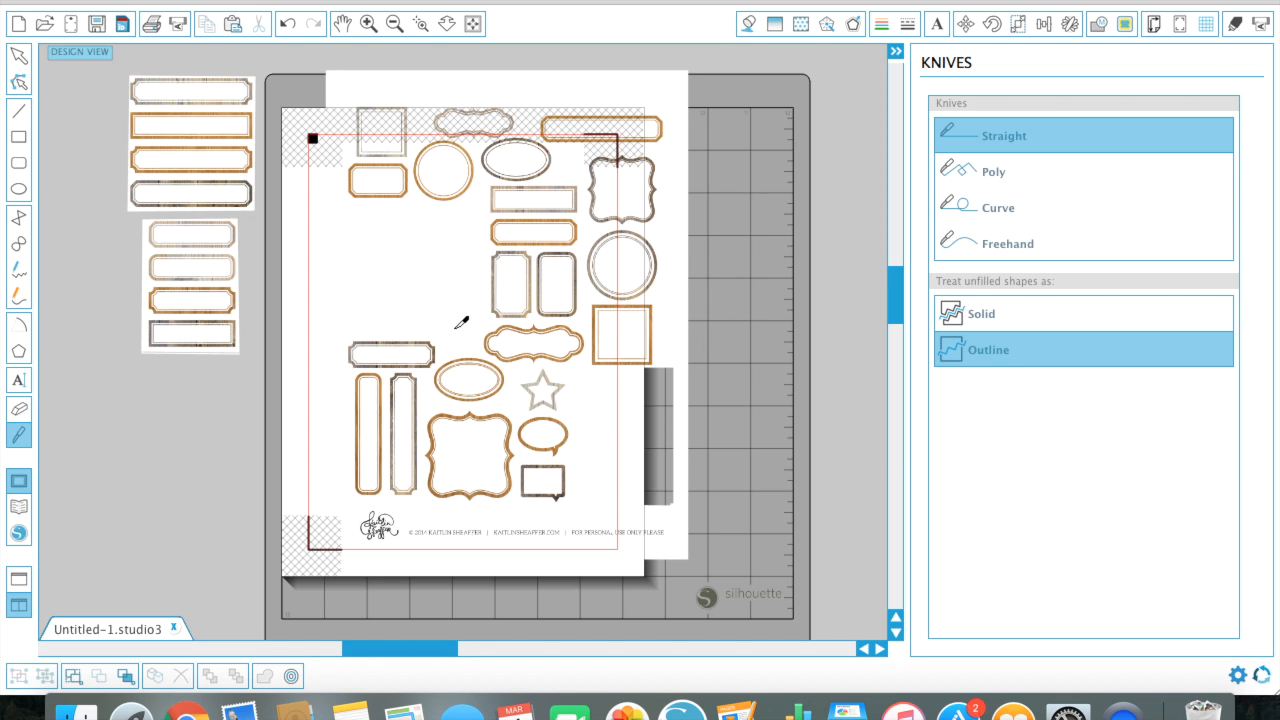
pyautogui.moveTo(420, 310)
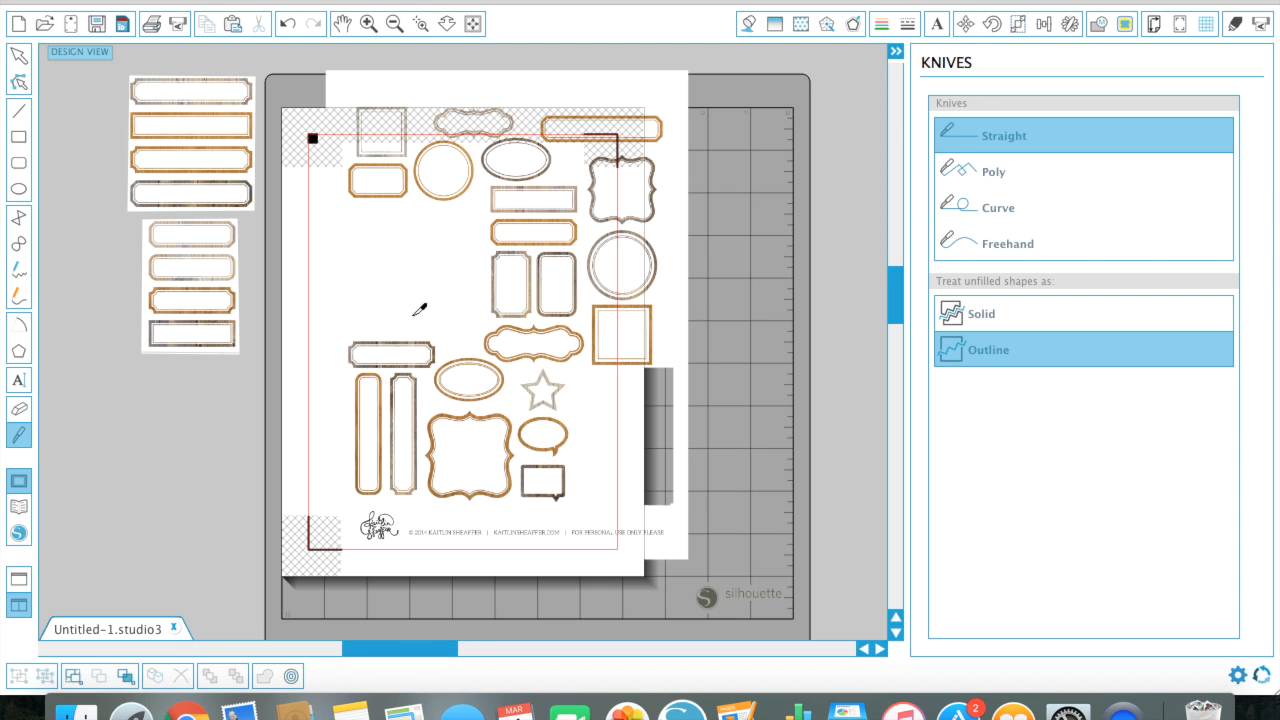
pyautogui.moveTo(336, 516)
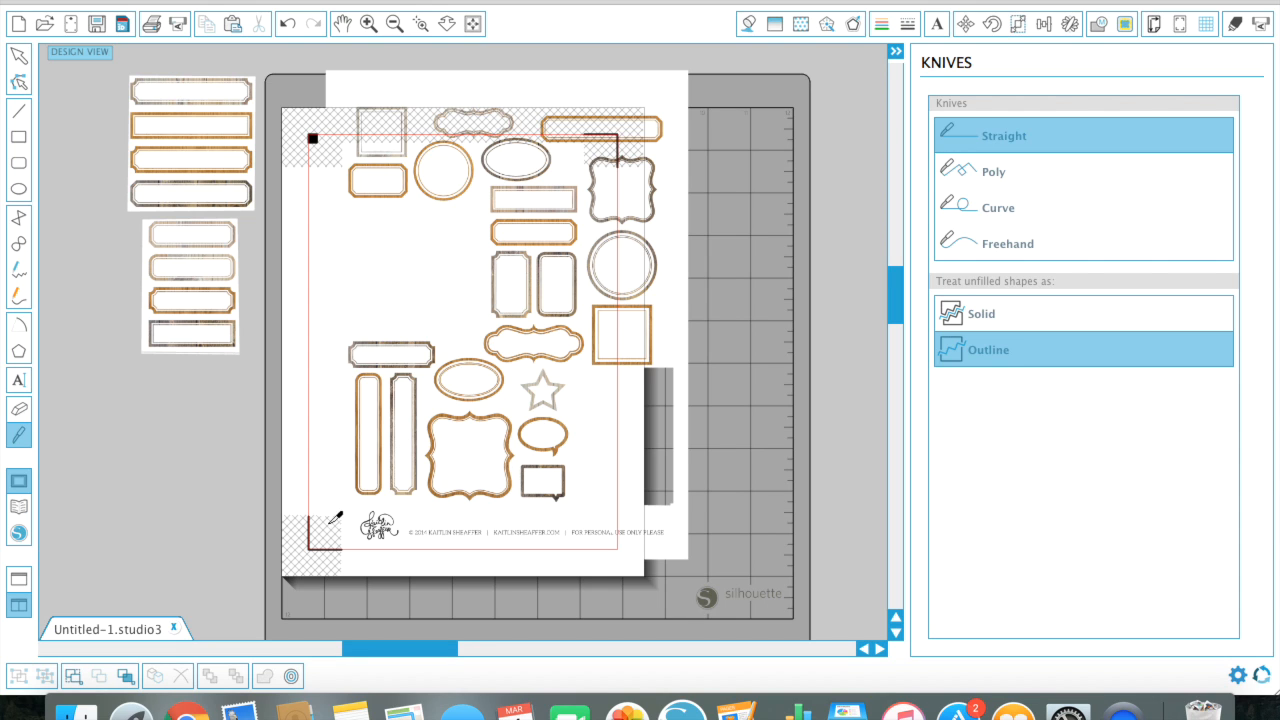
pyautogui.moveTo(304, 508)
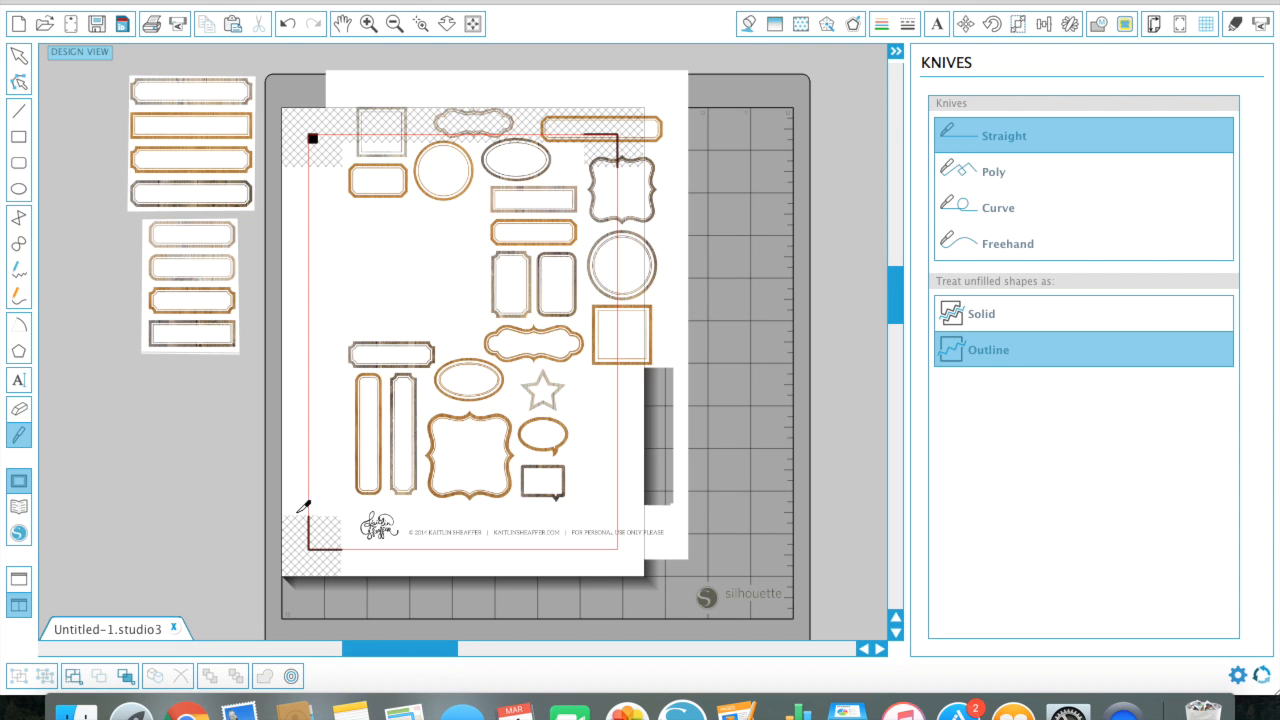
pyautogui.moveTo(304, 504); pyautogui.dragTo(710, 490)
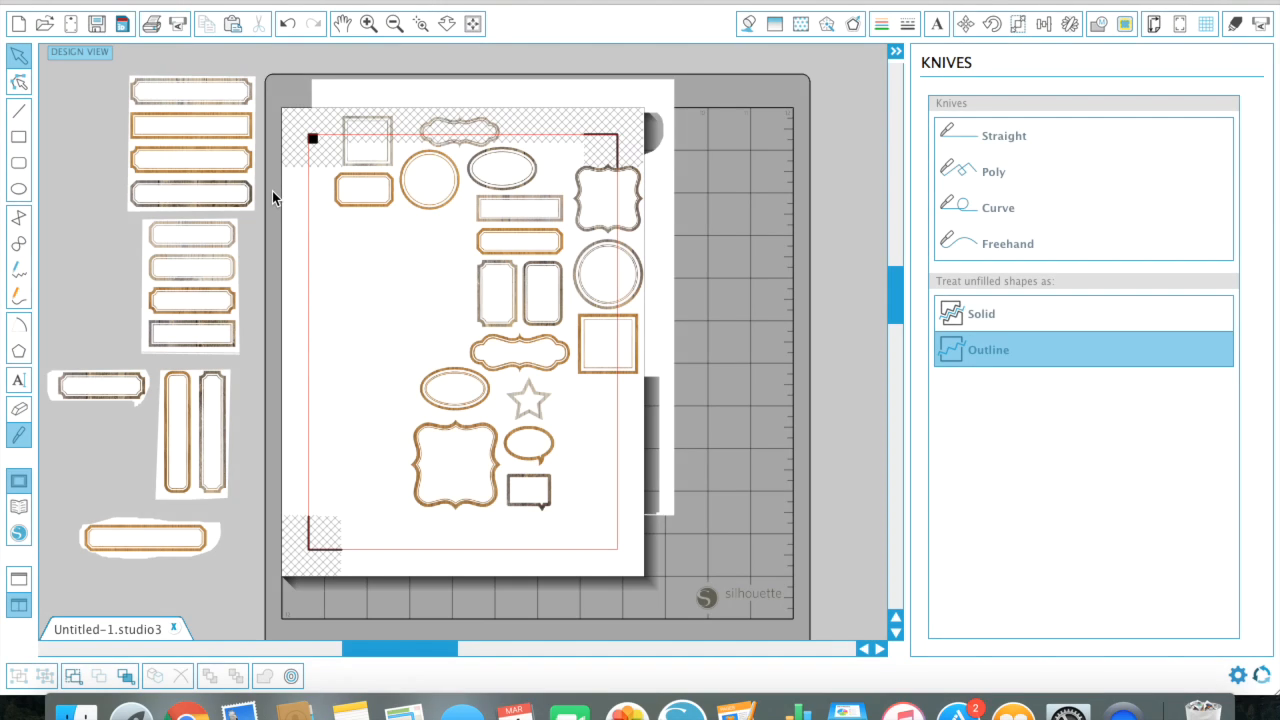
pyautogui.moveTo(540, 252)
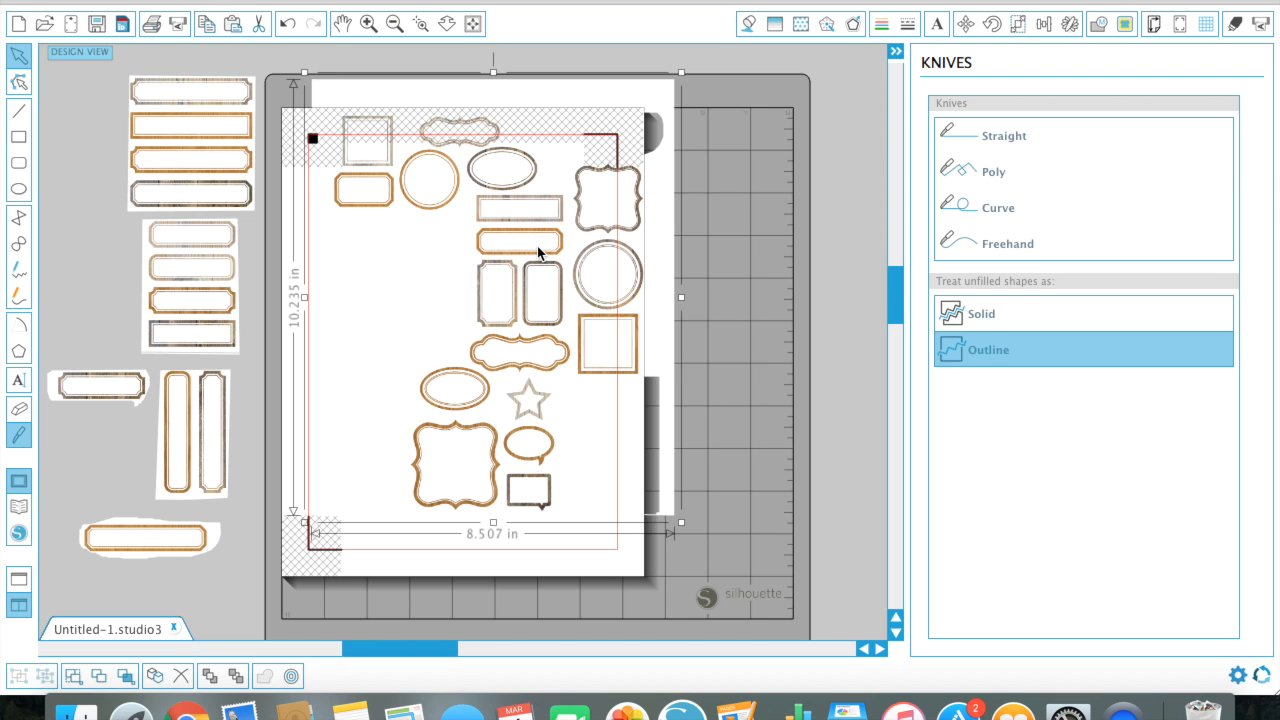
pyautogui.moveTo(550, 308)
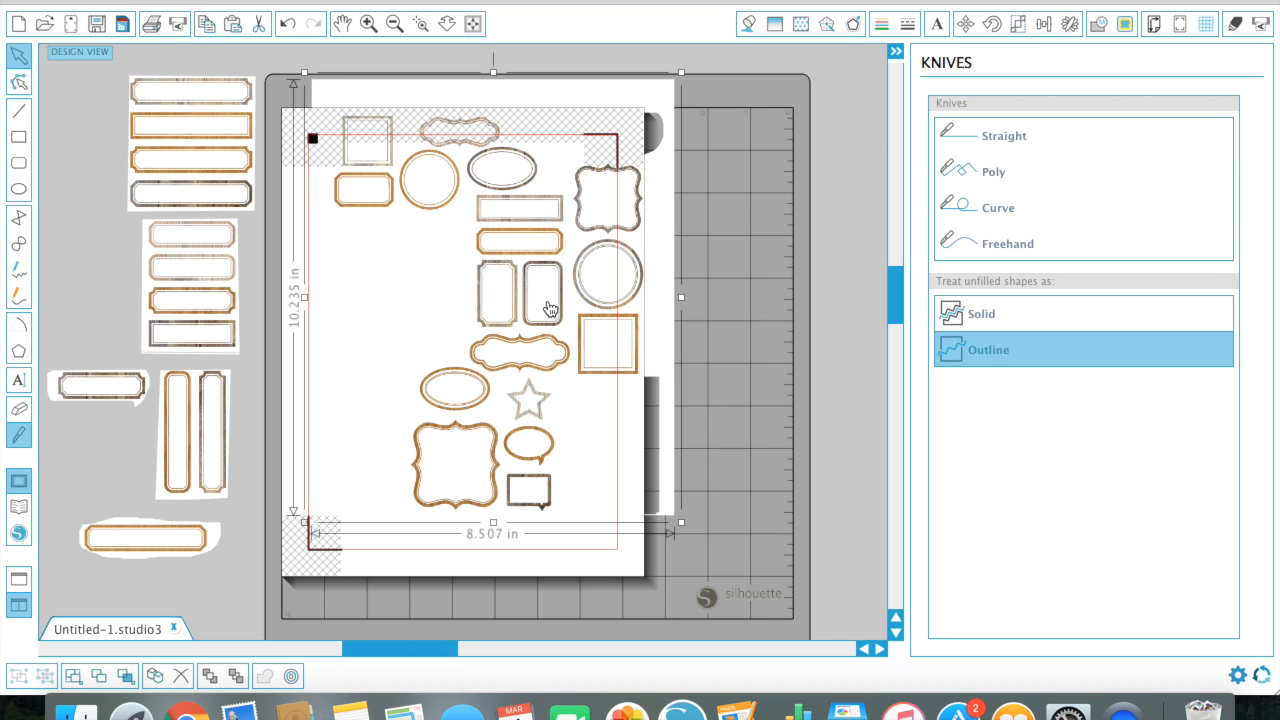
pyautogui.moveTo(518, 236)
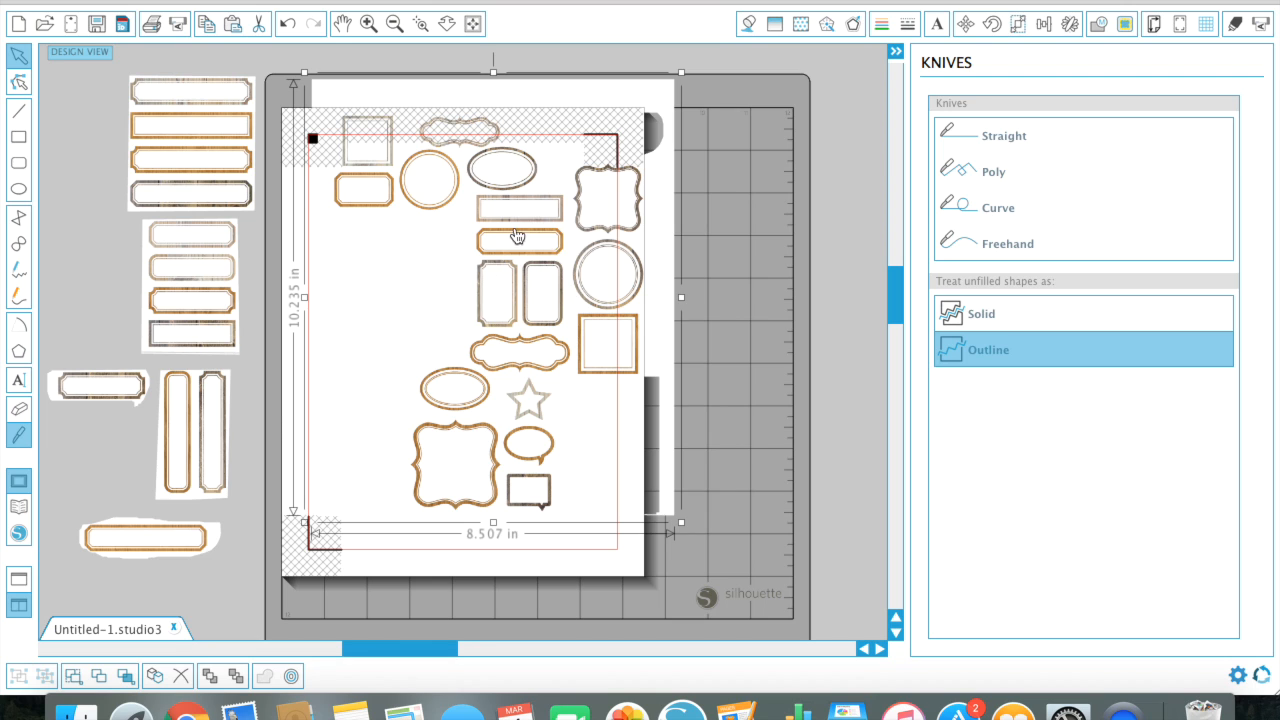
pyautogui.moveTo(548, 284)
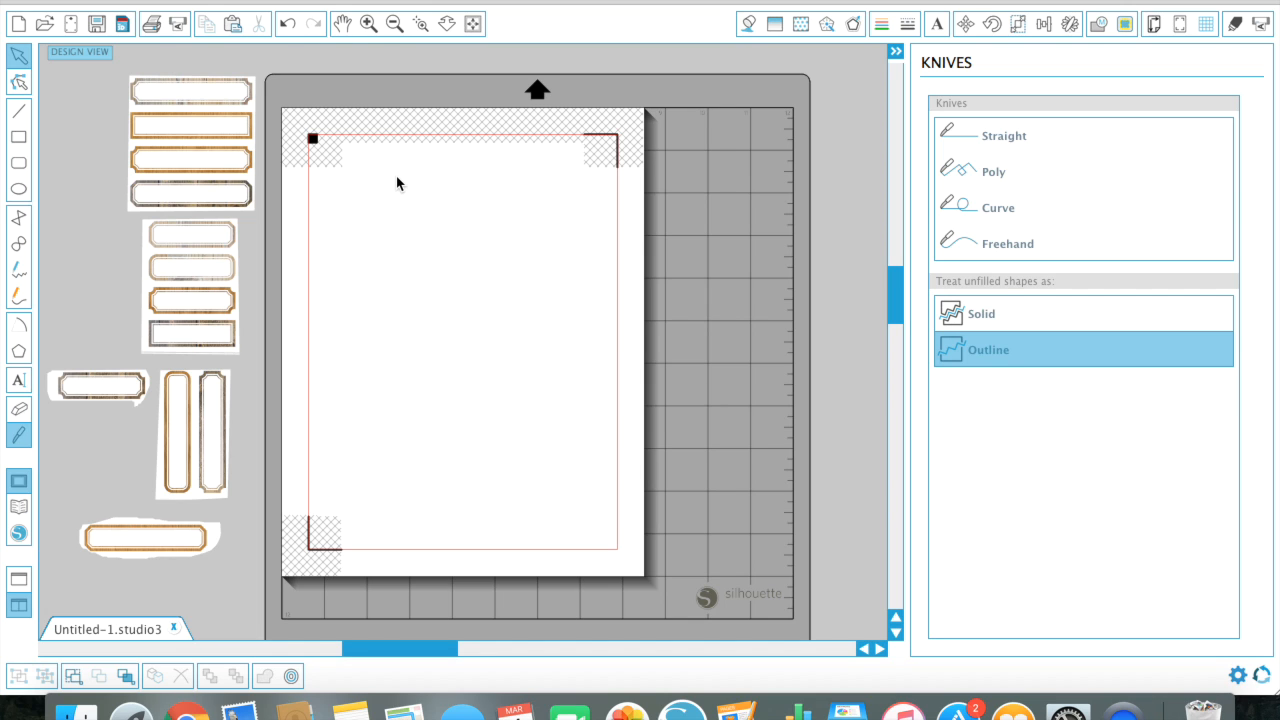
pyautogui.moveTo(188, 108)
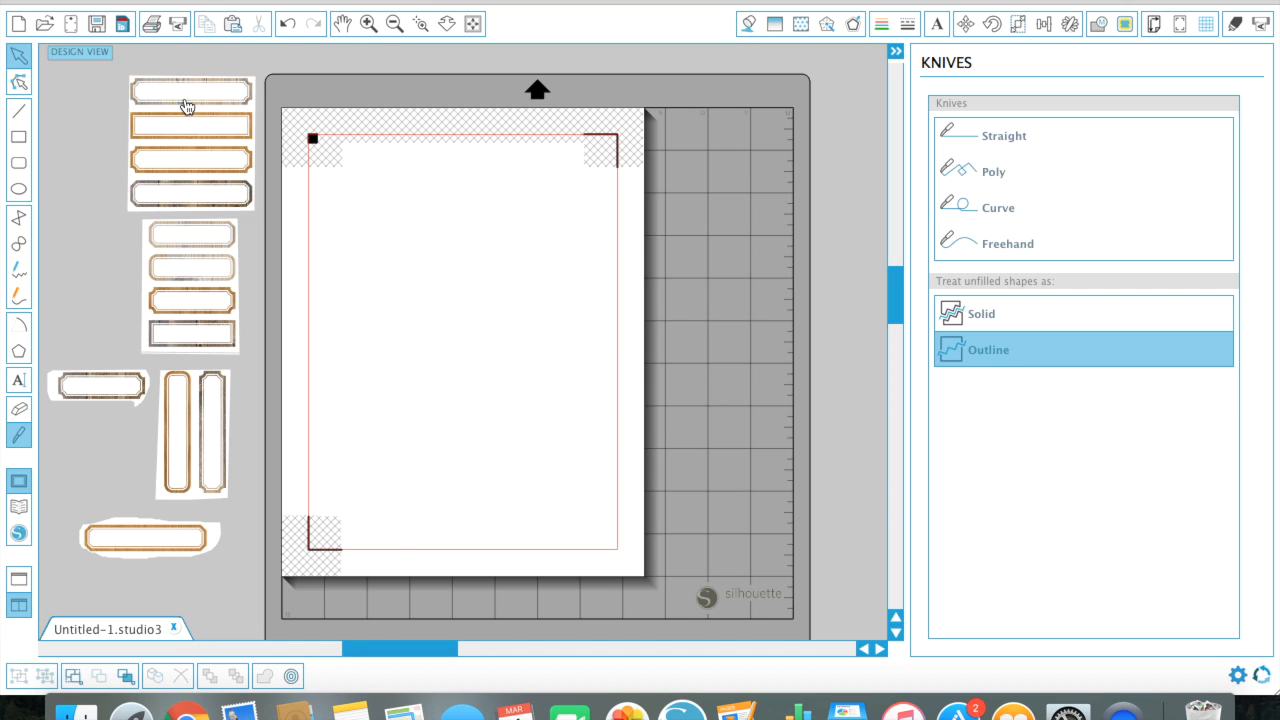
pyautogui.moveTo(112, 388)
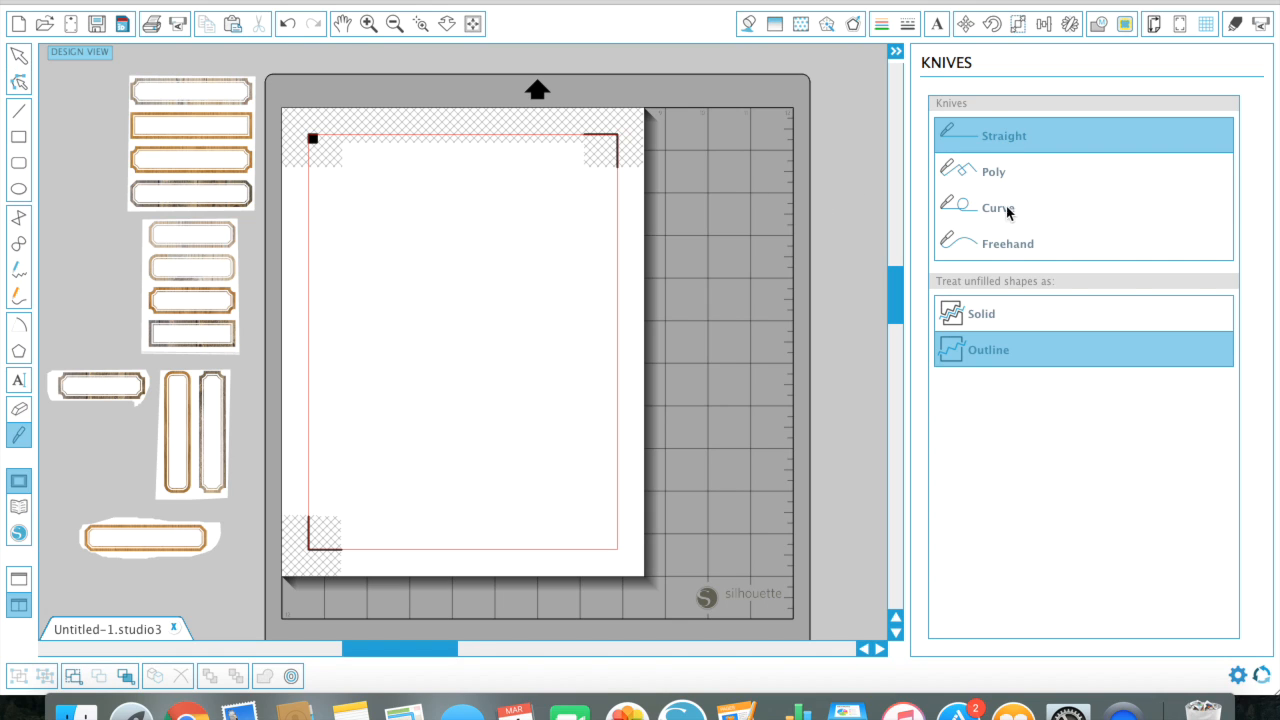
pyautogui.moveTo(1008, 250)
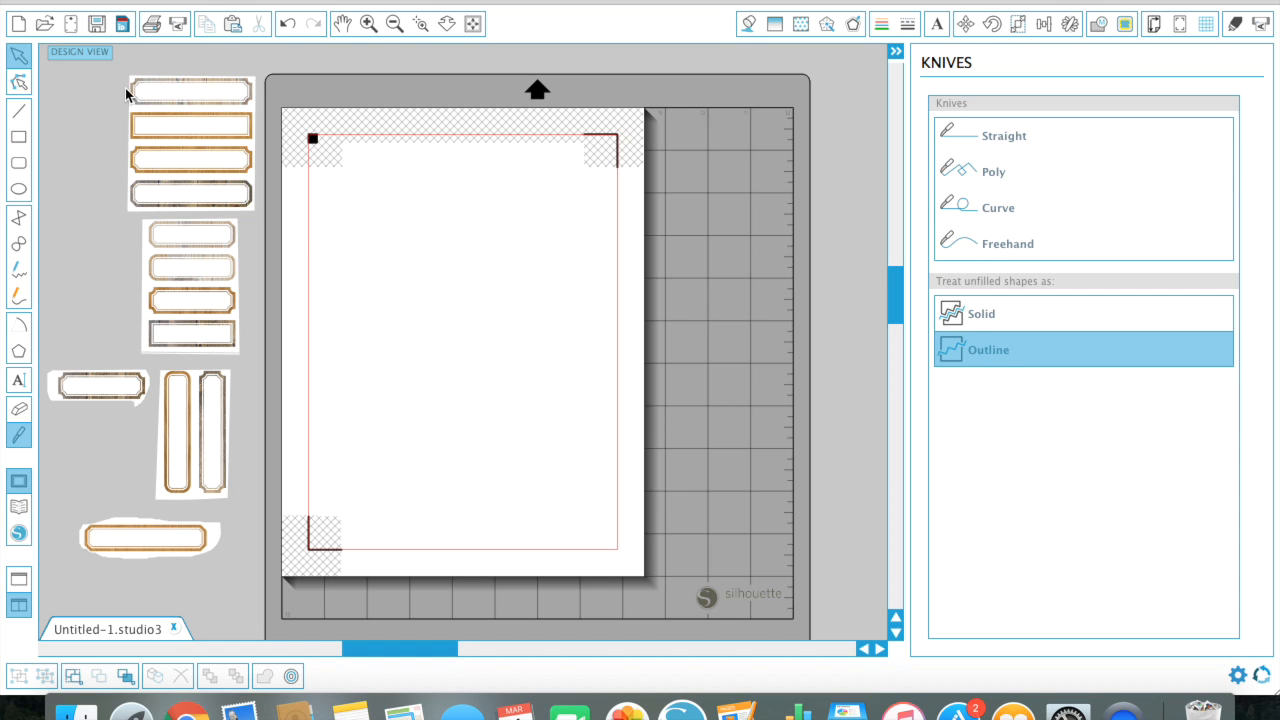
pyautogui.moveTo(216, 168)
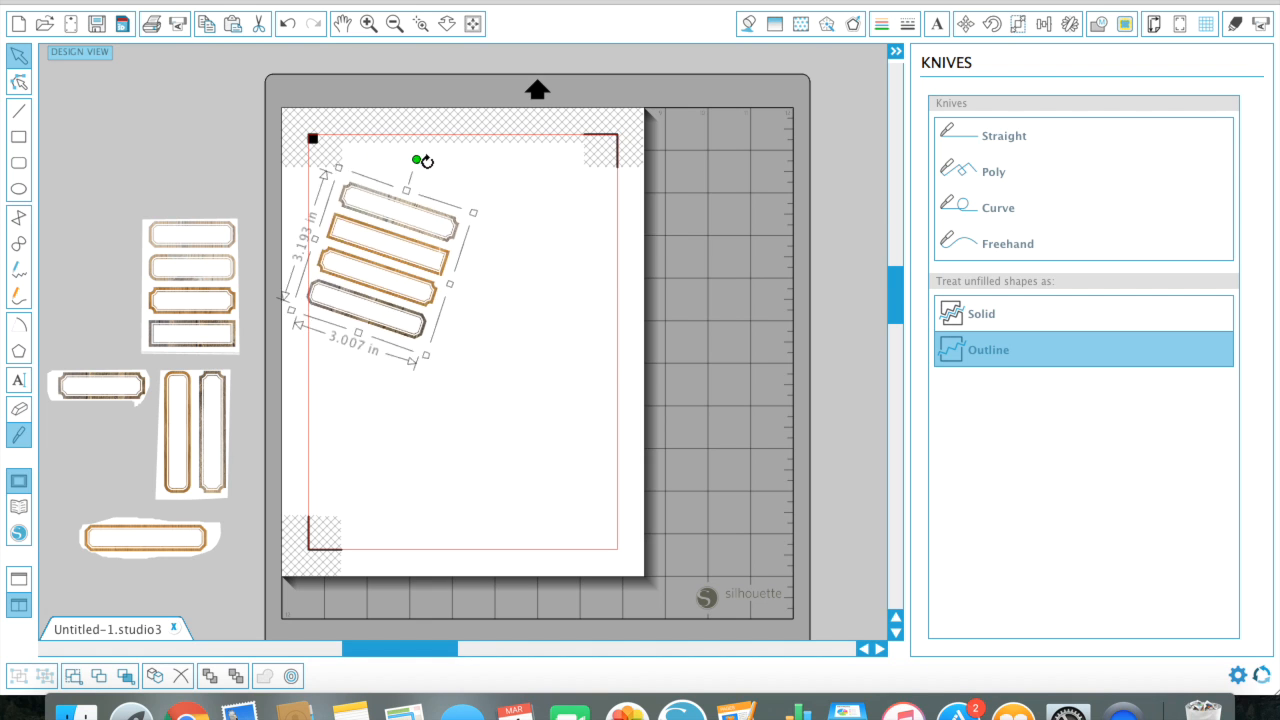
# Step: Rotate the four long labels upright at top-left and edit the pill label at the page top
pyautogui.moveTo(418, 160); pyautogui.dragTo(488, 260)
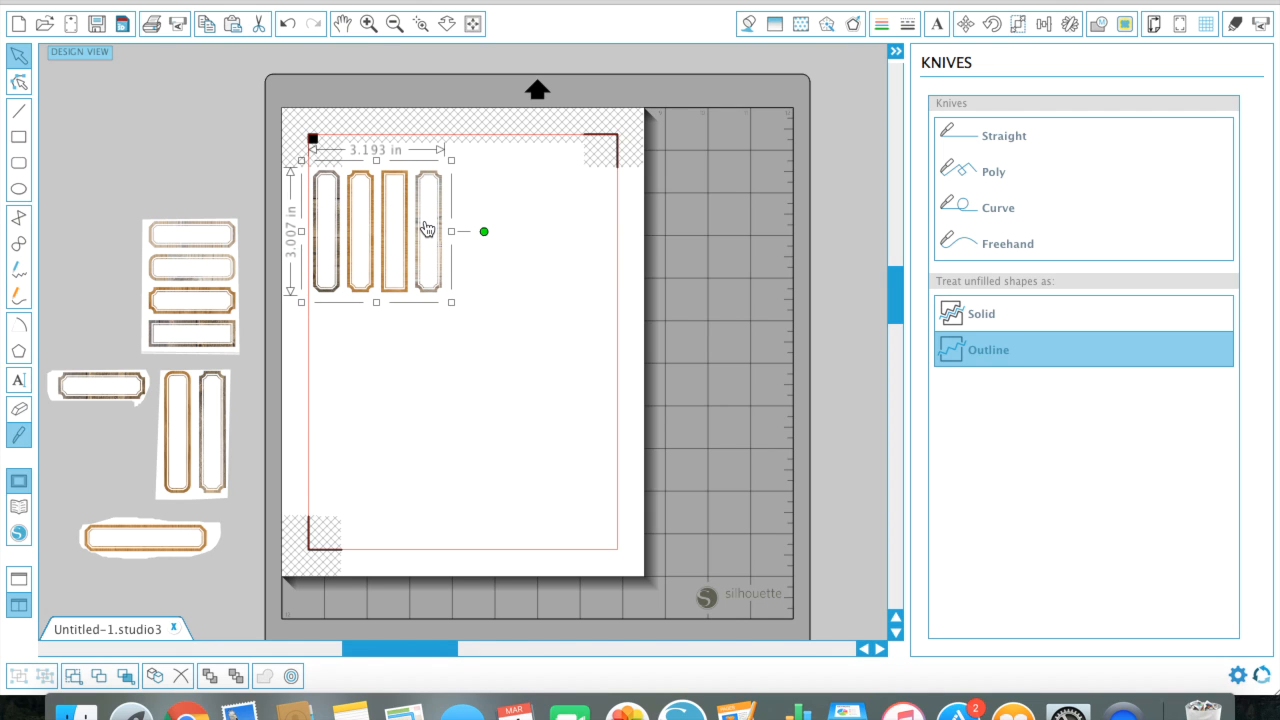
pyautogui.moveTo(350, 220)
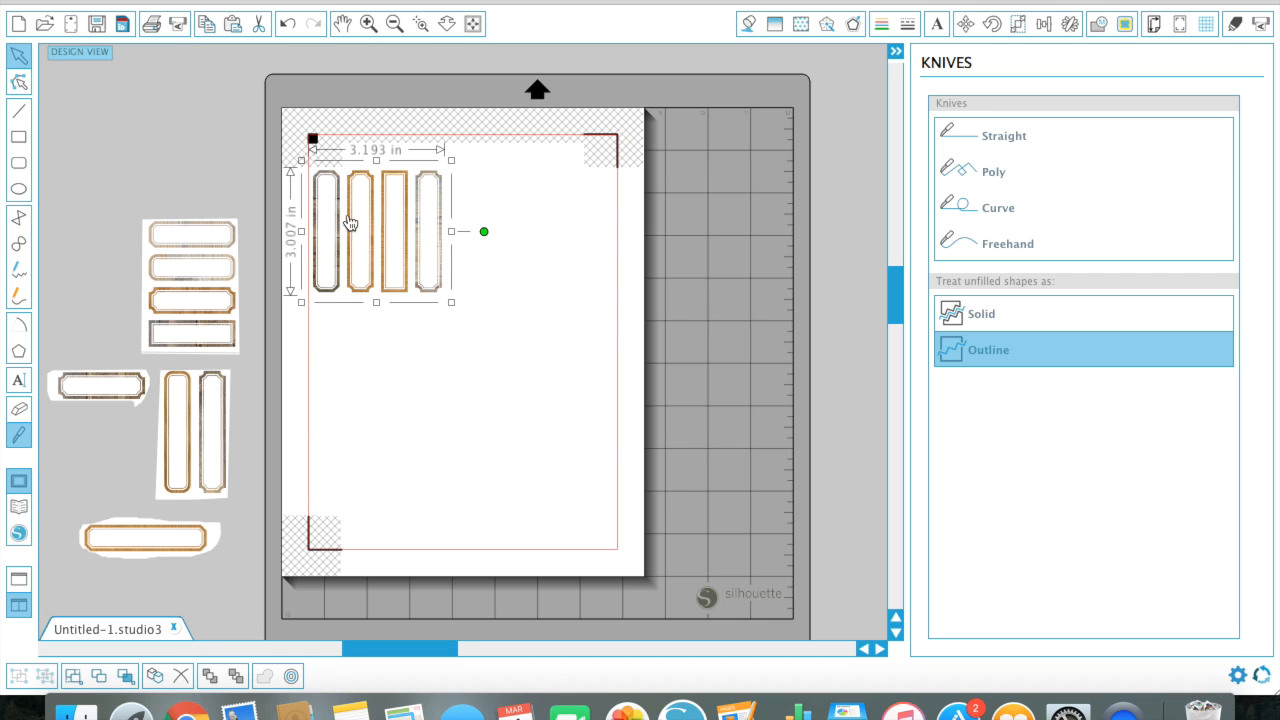
pyautogui.moveTo(396, 250)
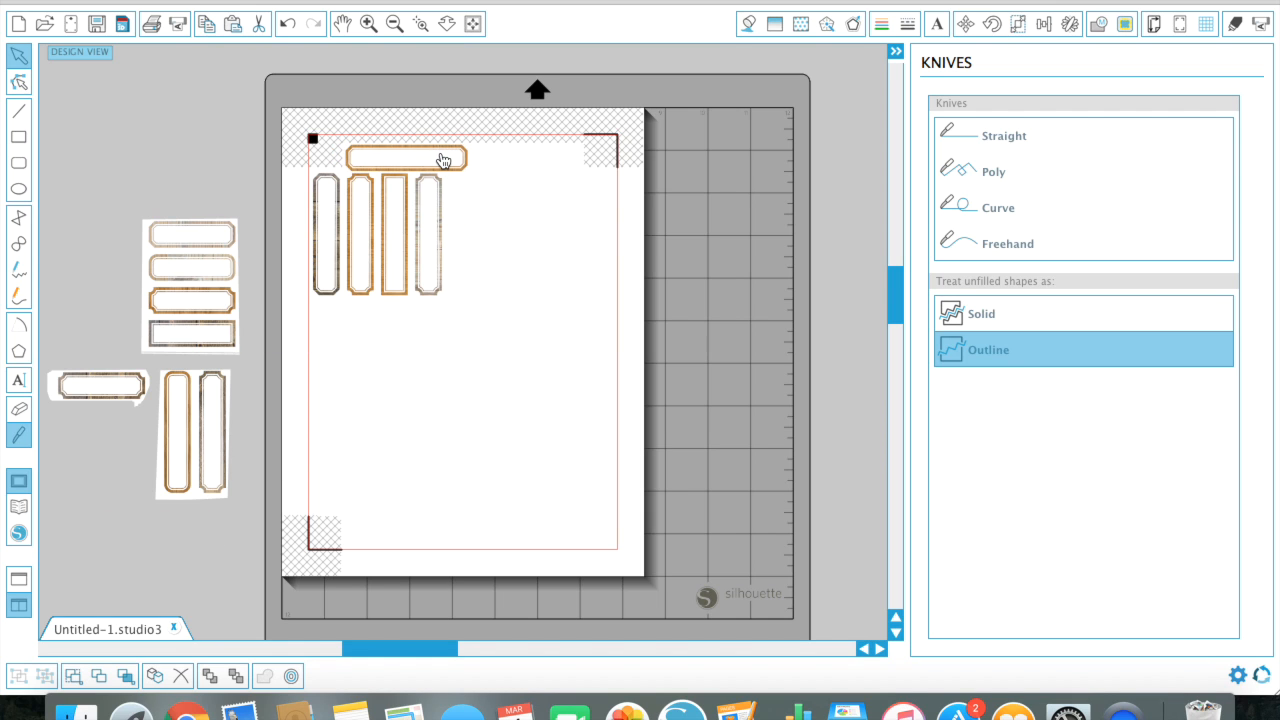
pyautogui.click(408, 160)
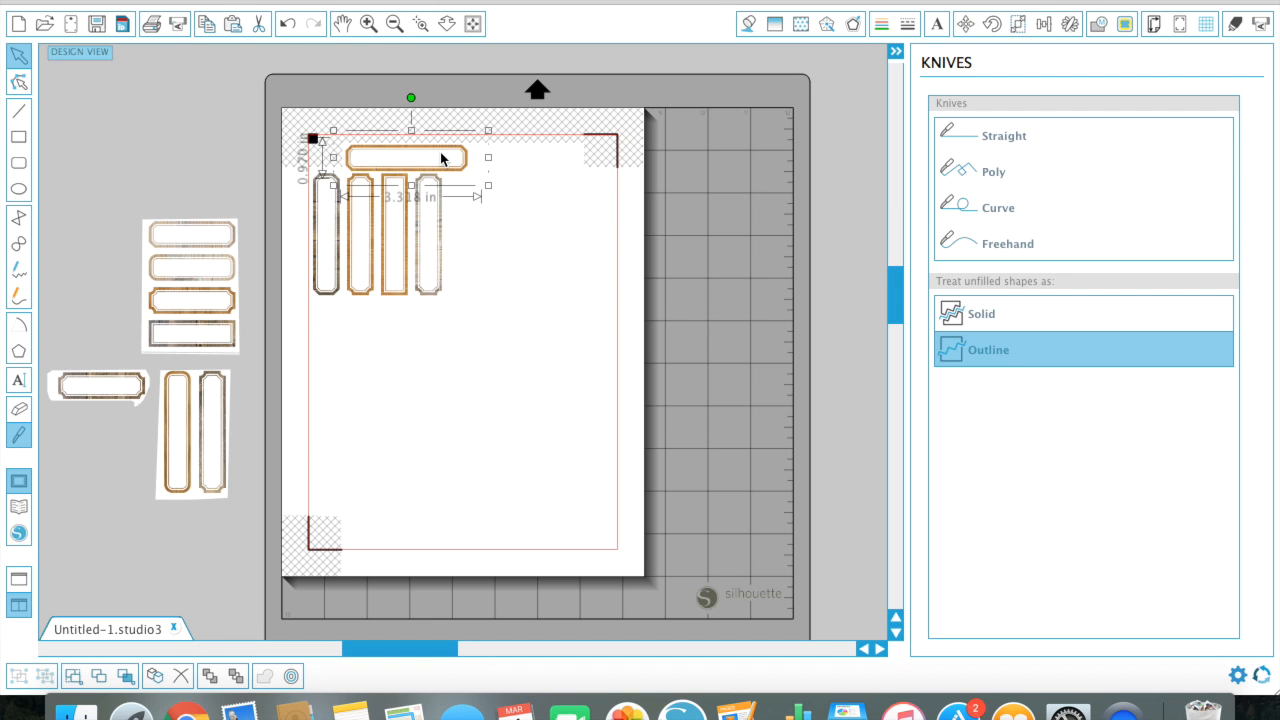
pyautogui.rightClick(442, 160)
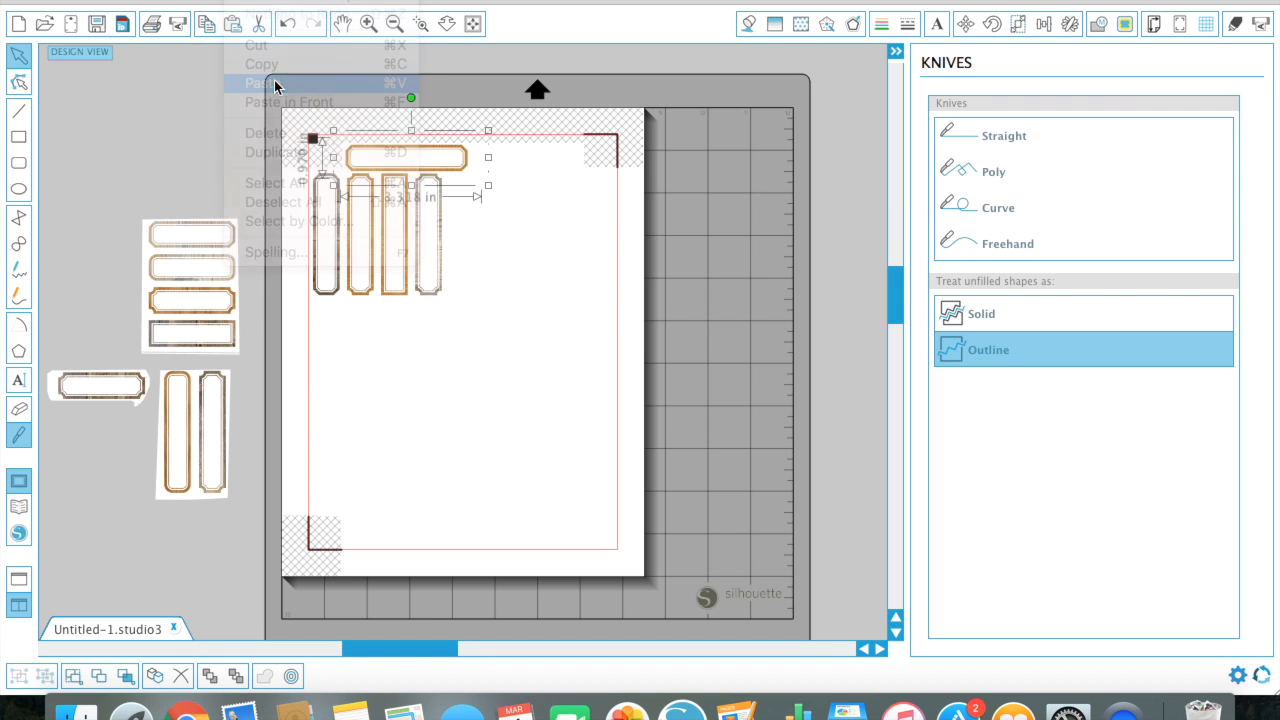
pyautogui.click(262, 84)
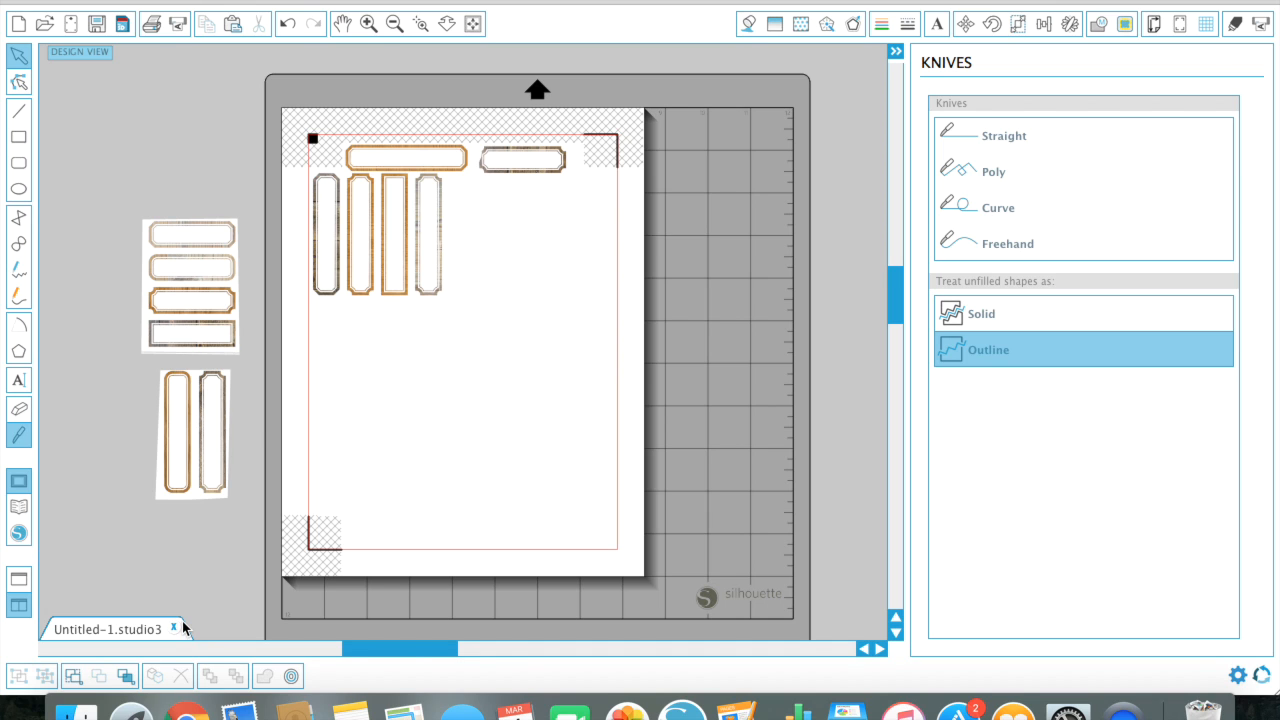
# Step: Move the dark label and four short labels onto the page beside the upright labels
pyautogui.click(522, 160)
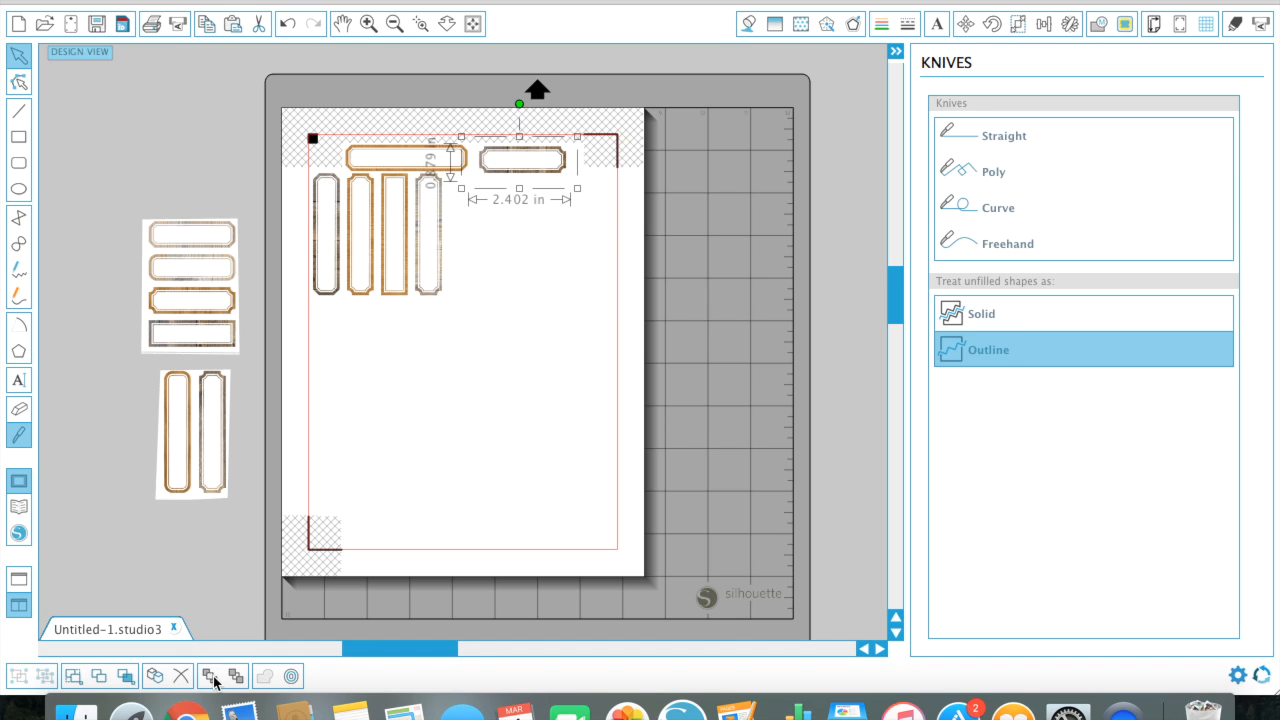
pyautogui.moveTo(536, 168)
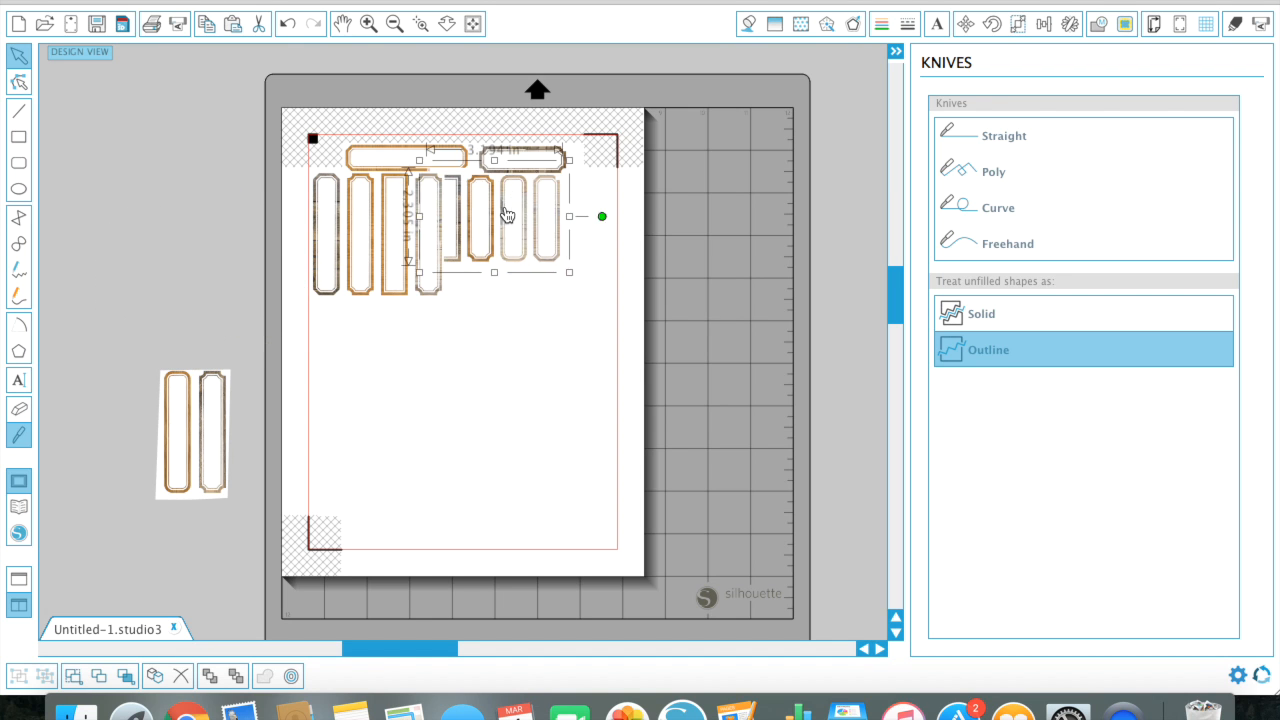
pyautogui.moveTo(600, 216); pyautogui.dragTo(616, 248)
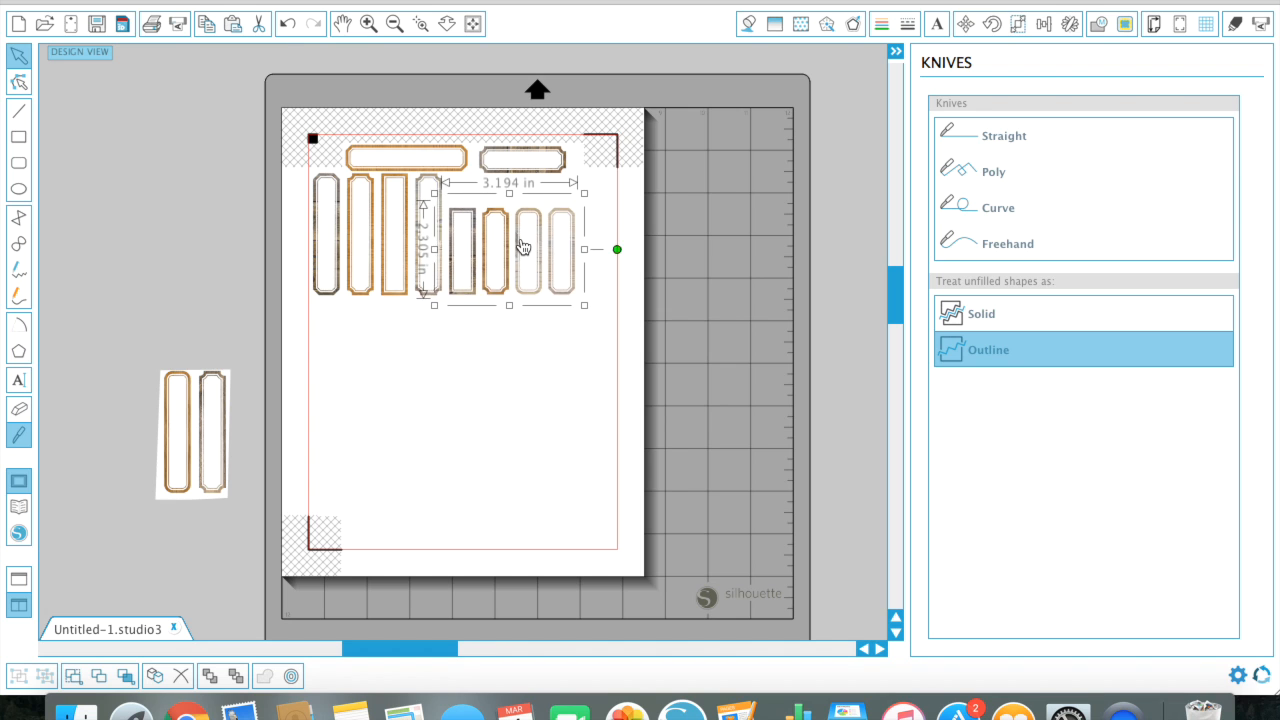
pyautogui.moveTo(616, 248); pyautogui.dragTo(600, 302)
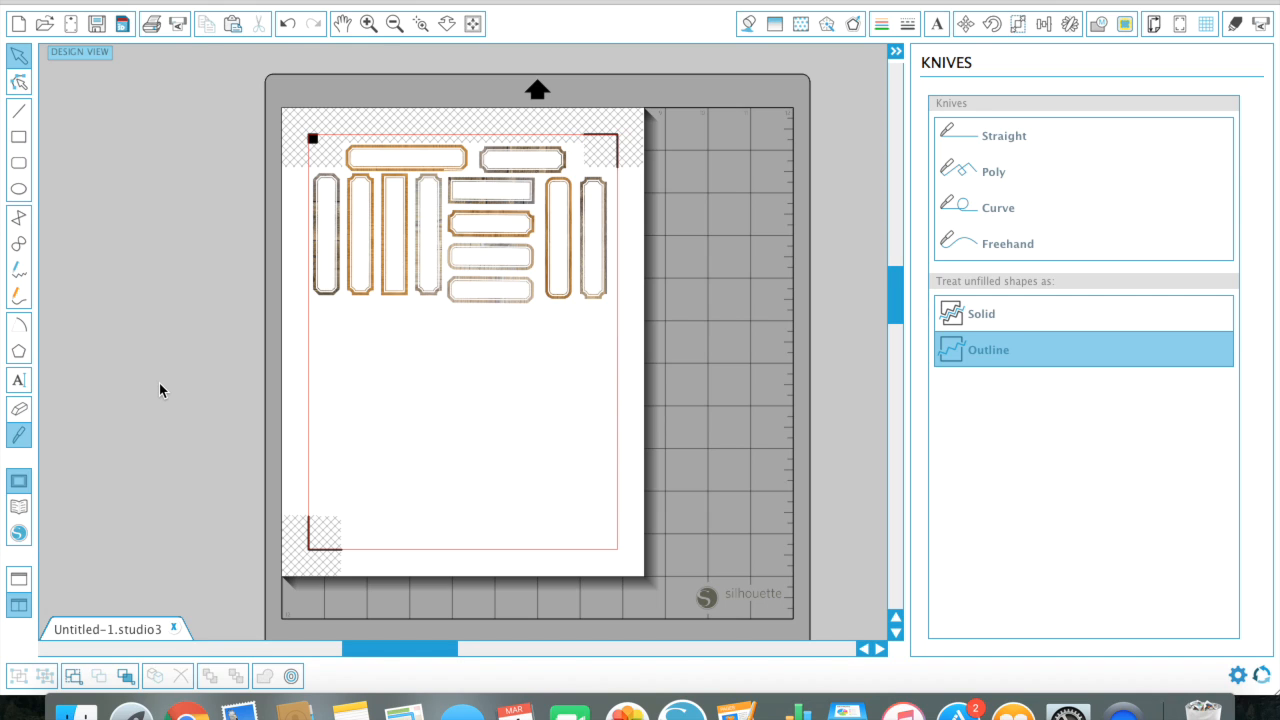
pyautogui.moveTo(396, 276)
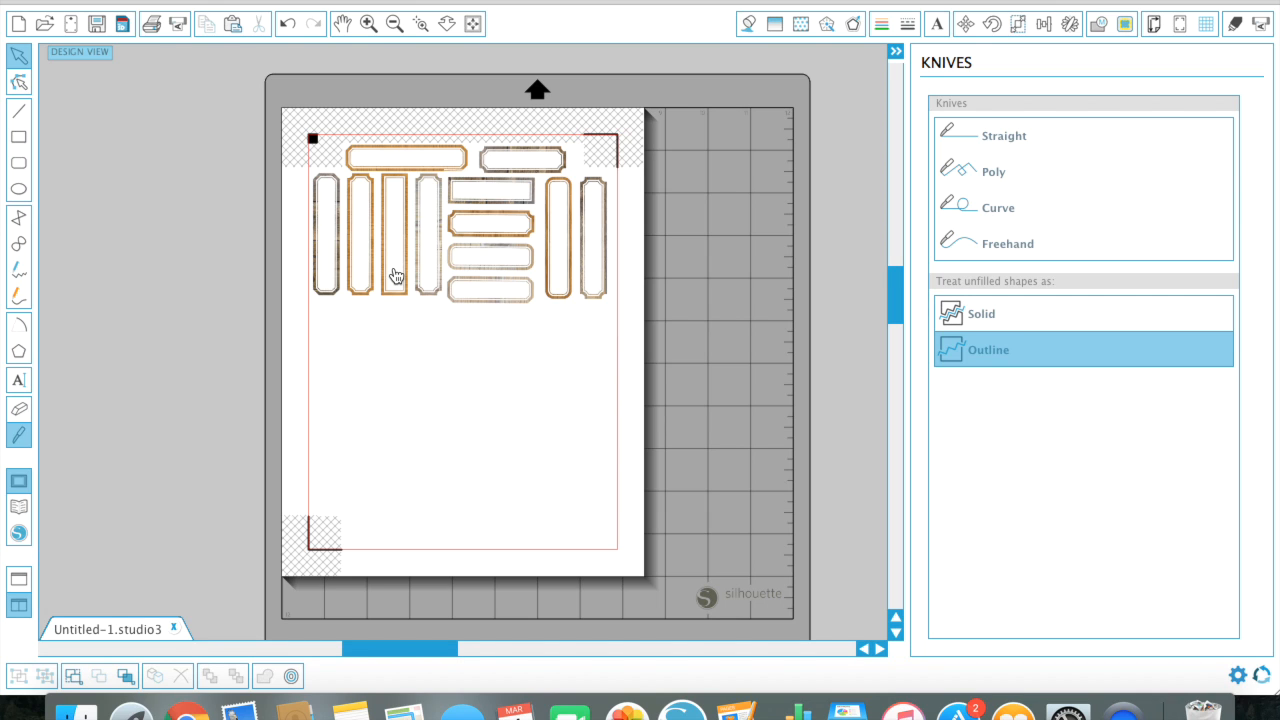
pyautogui.click(392, 276)
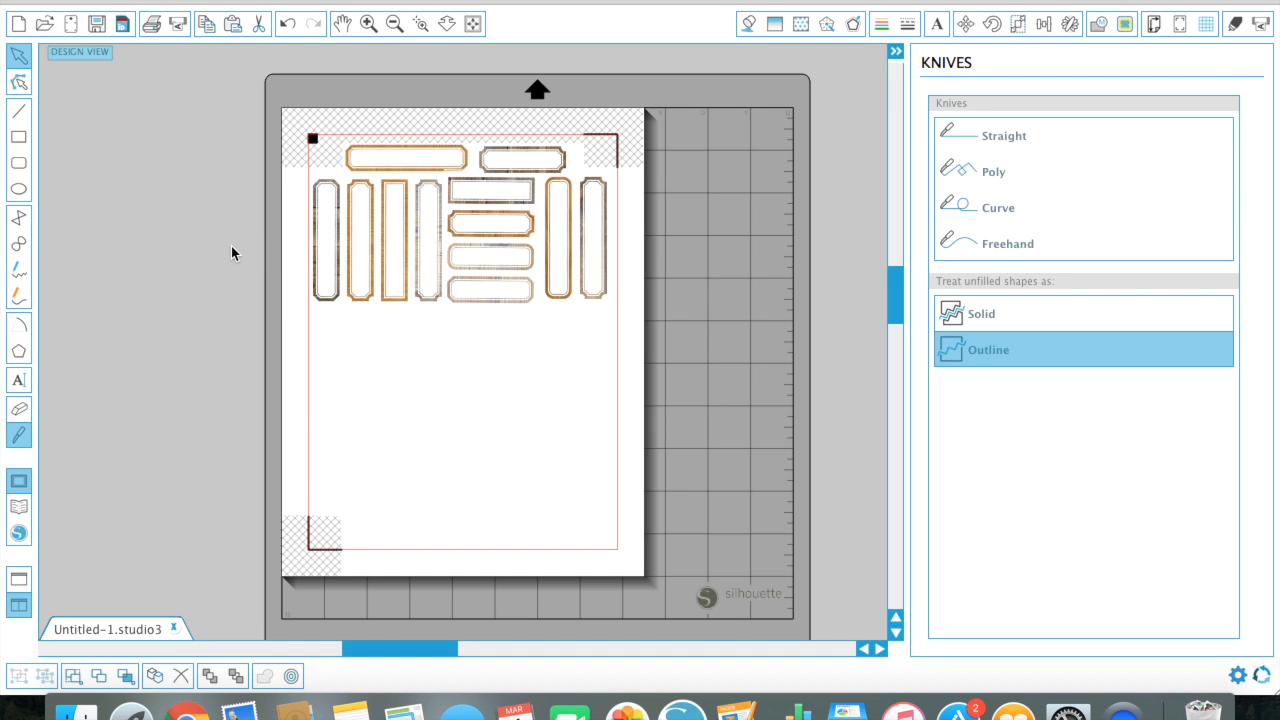
# Step: Paste a copy of the label group, rotate it a quarter turn and place it in the sheet's lower half
pyautogui.click(460, 230)
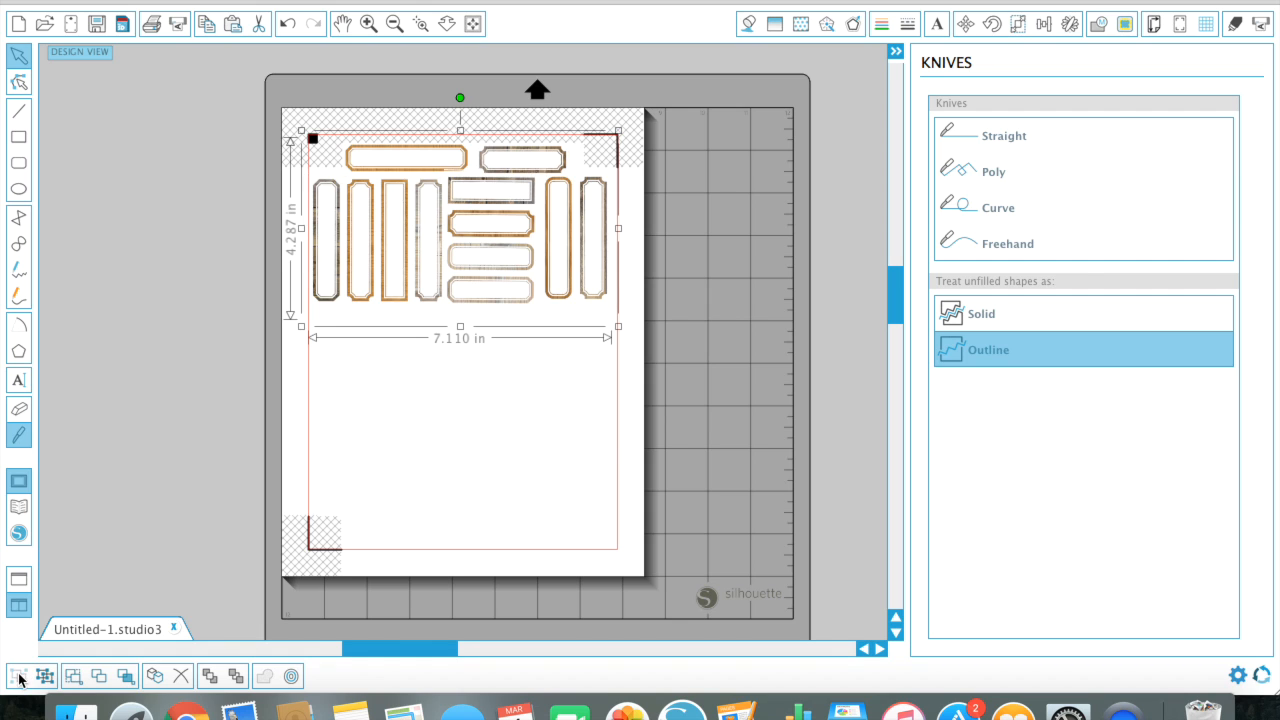
pyautogui.moveTo(252, 152)
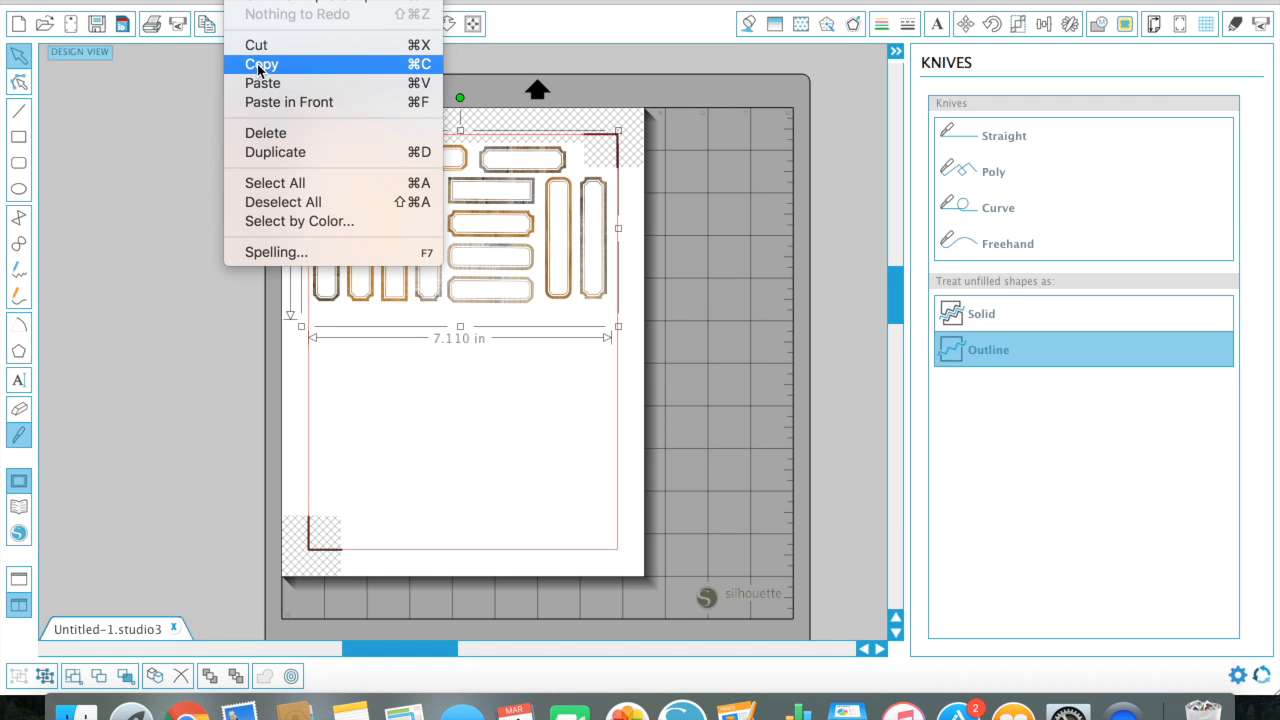
pyautogui.moveTo(264, 84)
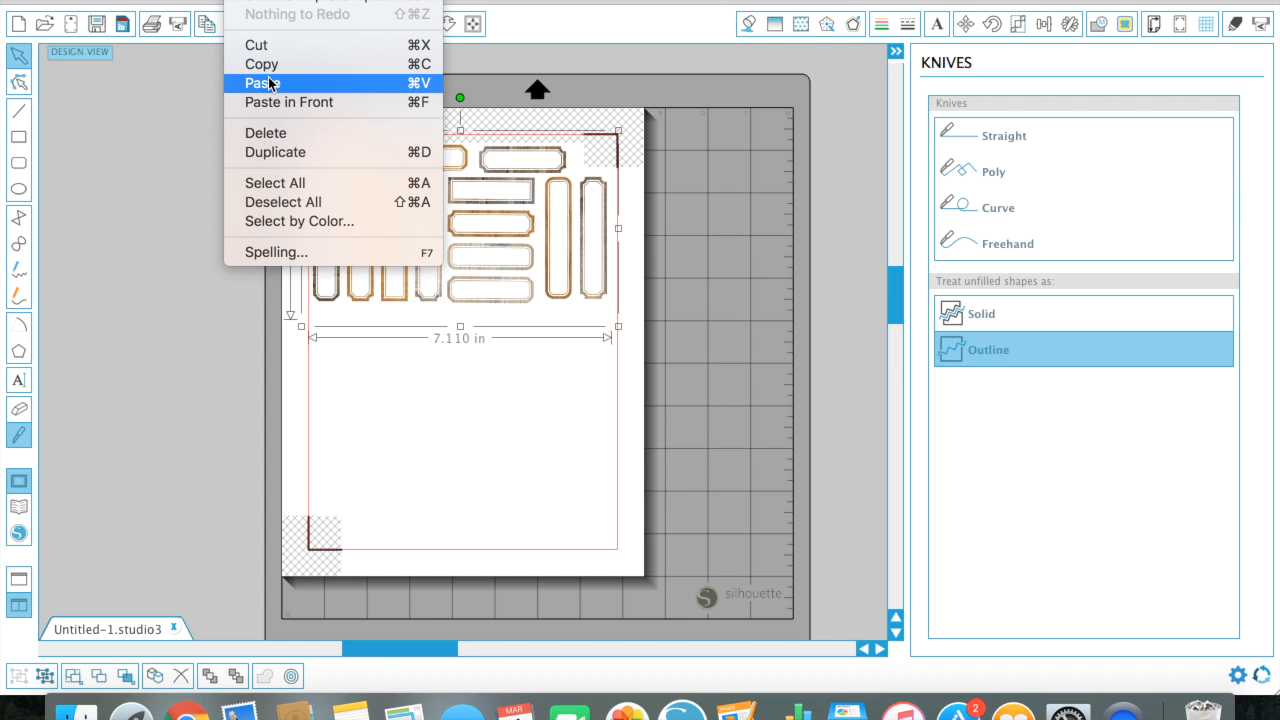
pyautogui.click(260, 84)
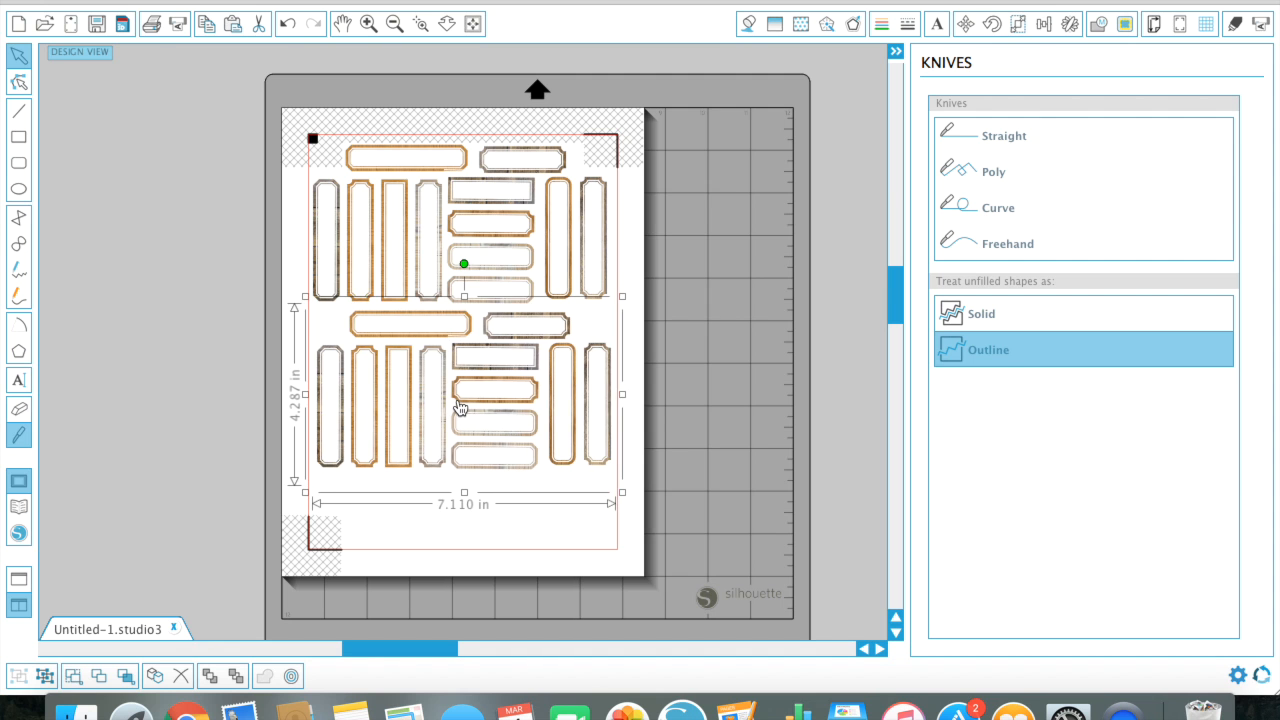
pyautogui.moveTo(464, 264); pyautogui.dragTo(510, 272)
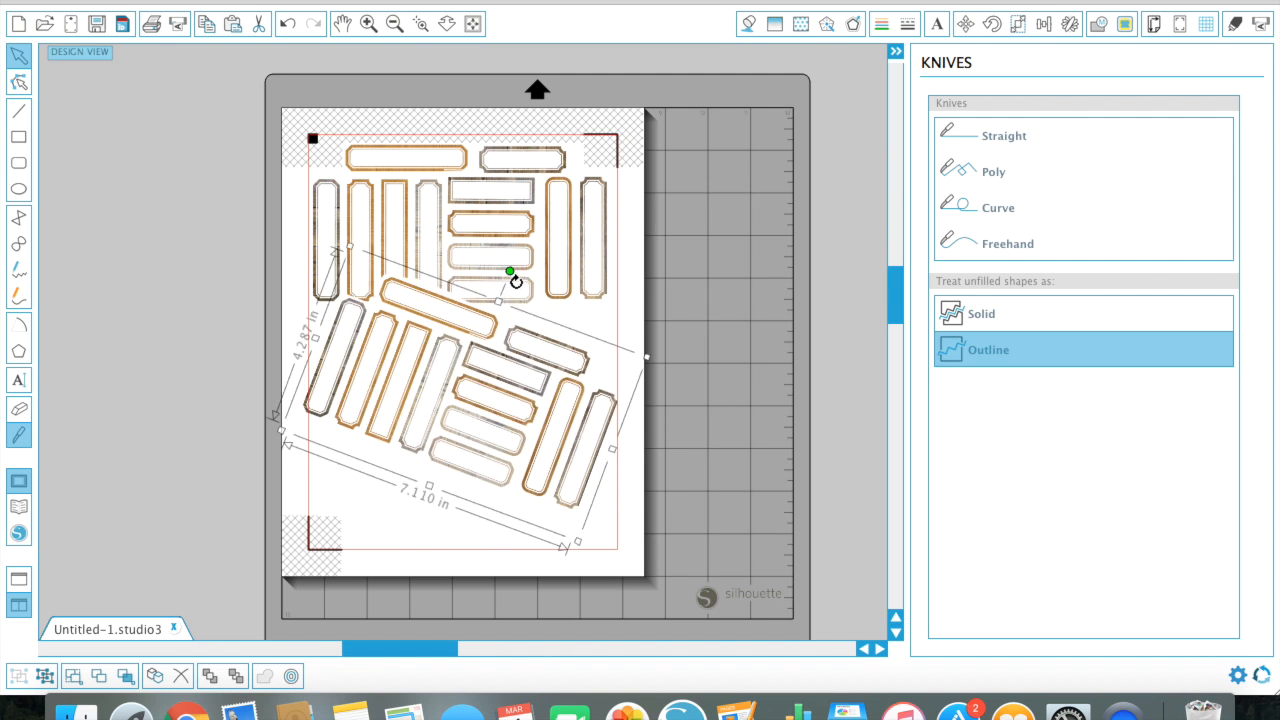
pyautogui.moveTo(510, 272); pyautogui.dragTo(472, 524)
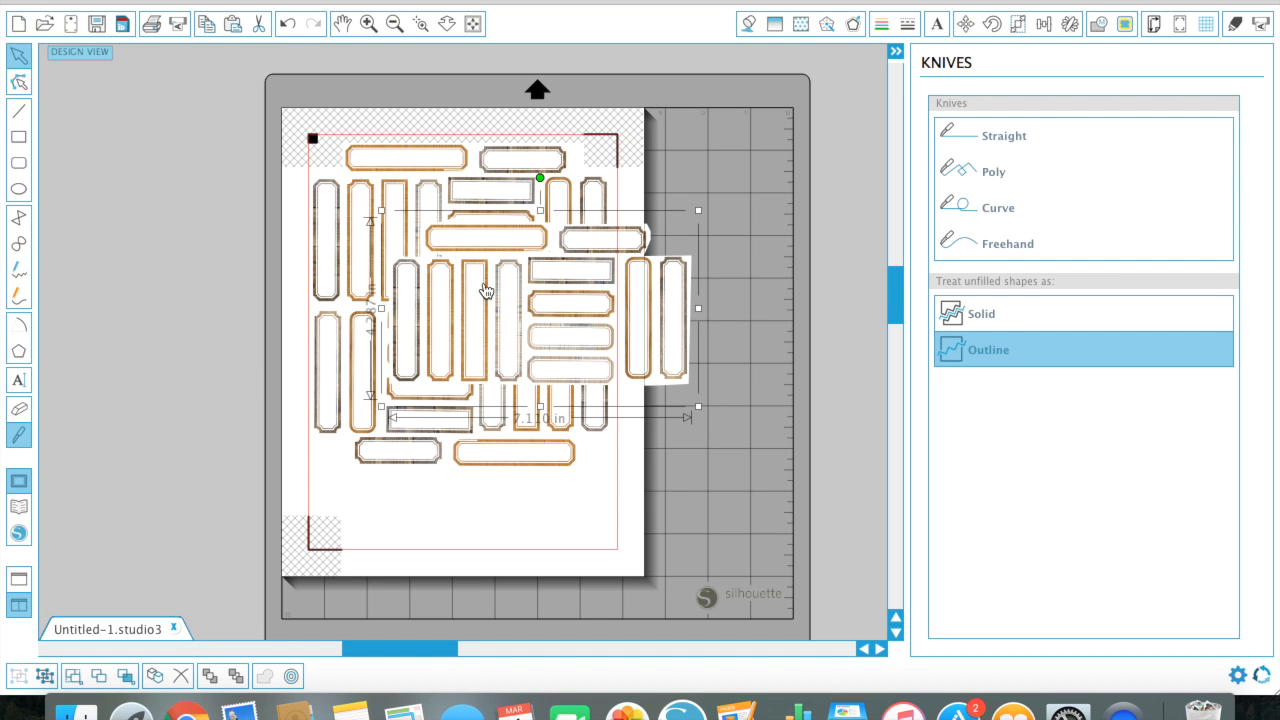
pyautogui.moveTo(484, 290); pyautogui.dragTo(458, 418)
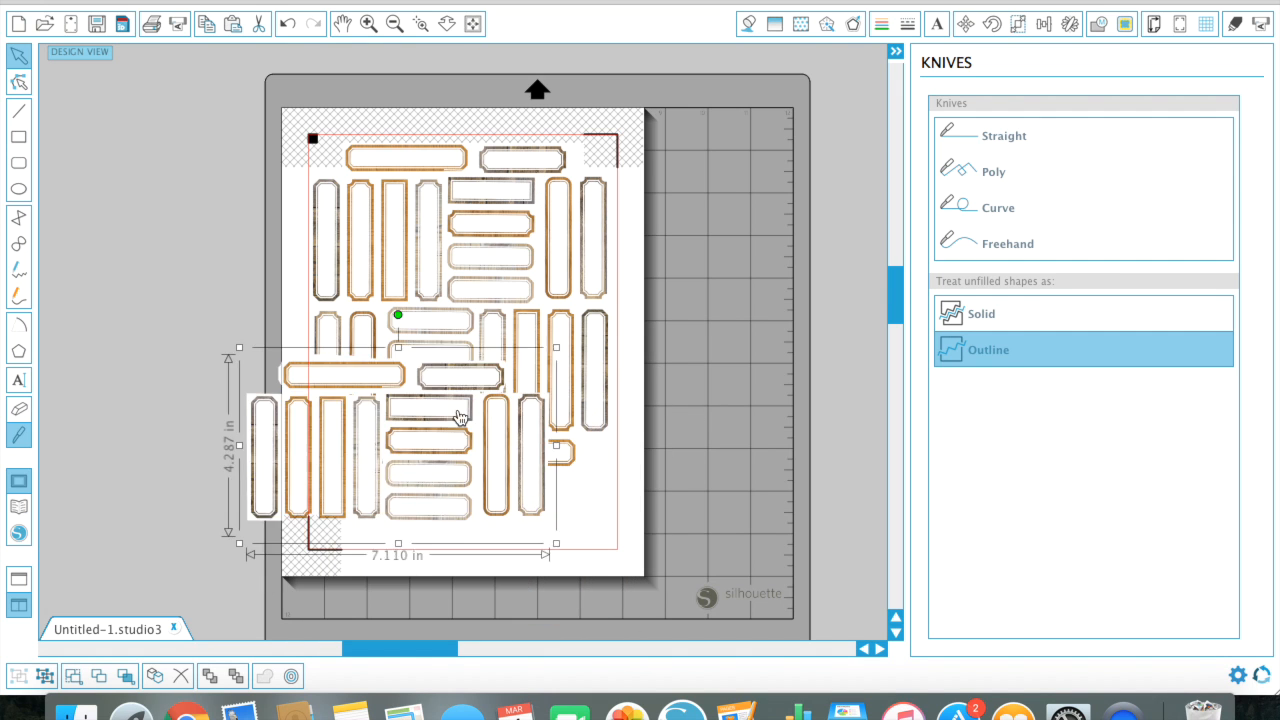
pyautogui.moveTo(460, 418); pyautogui.dragTo(684, 336)
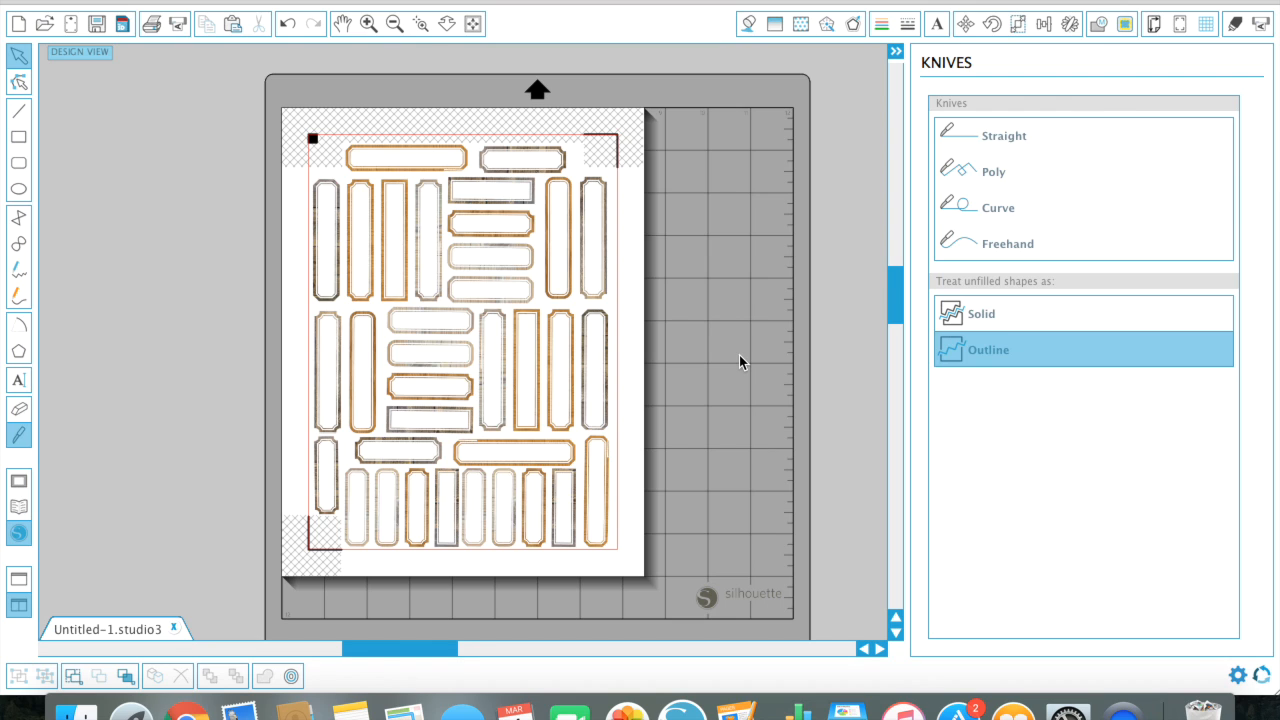
pyautogui.moveTo(776, 136)
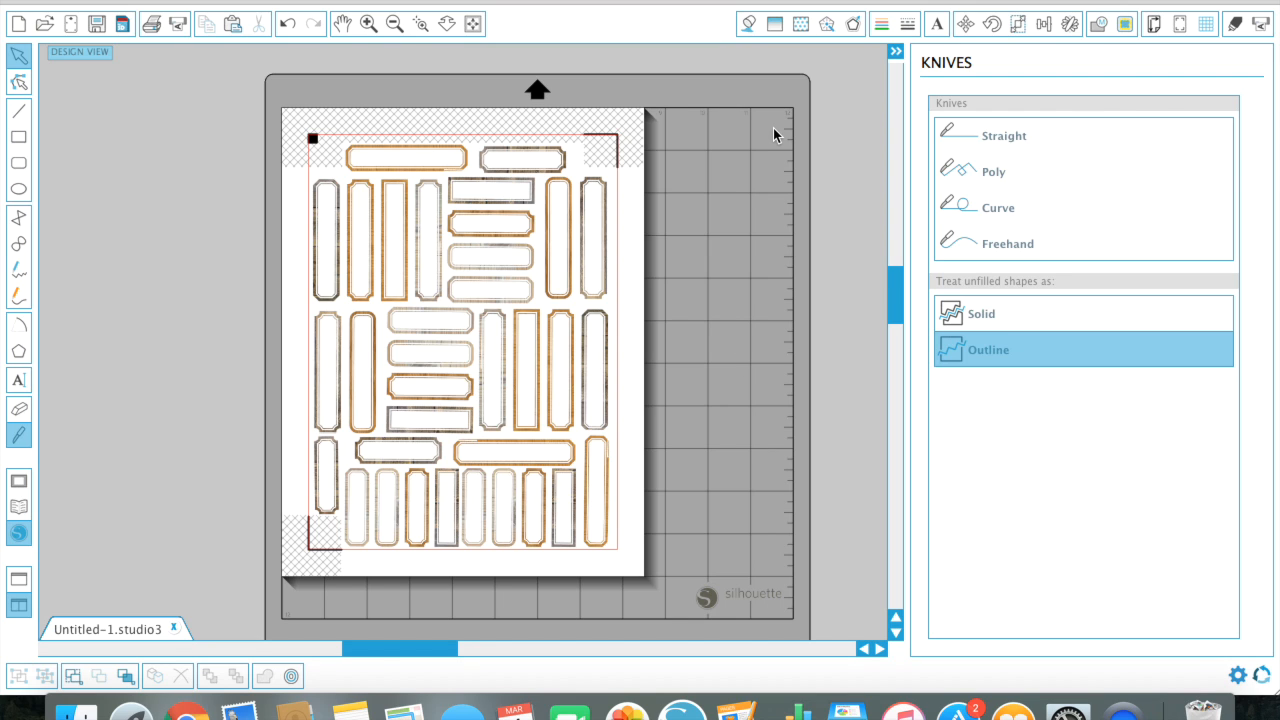
pyautogui.moveTo(1124, 24)
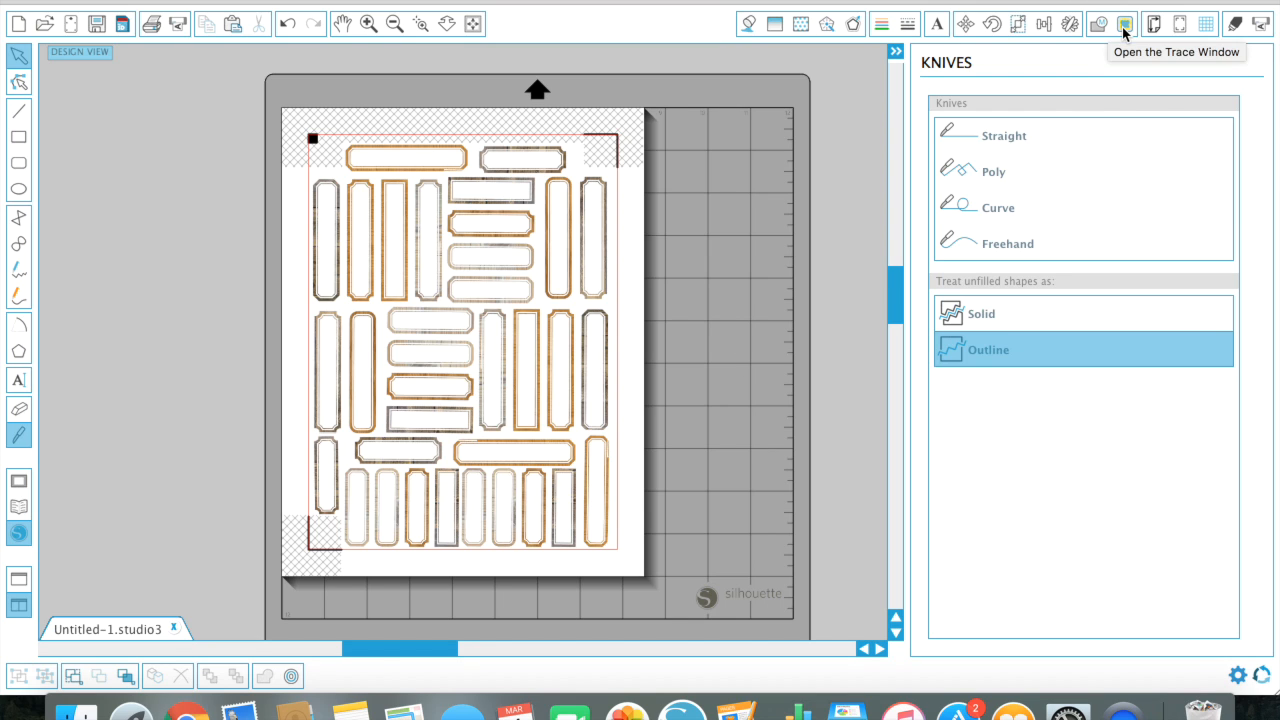
# Step: Show the Trace panel with the whole page of arranged labels selected
pyautogui.click(1124, 24)
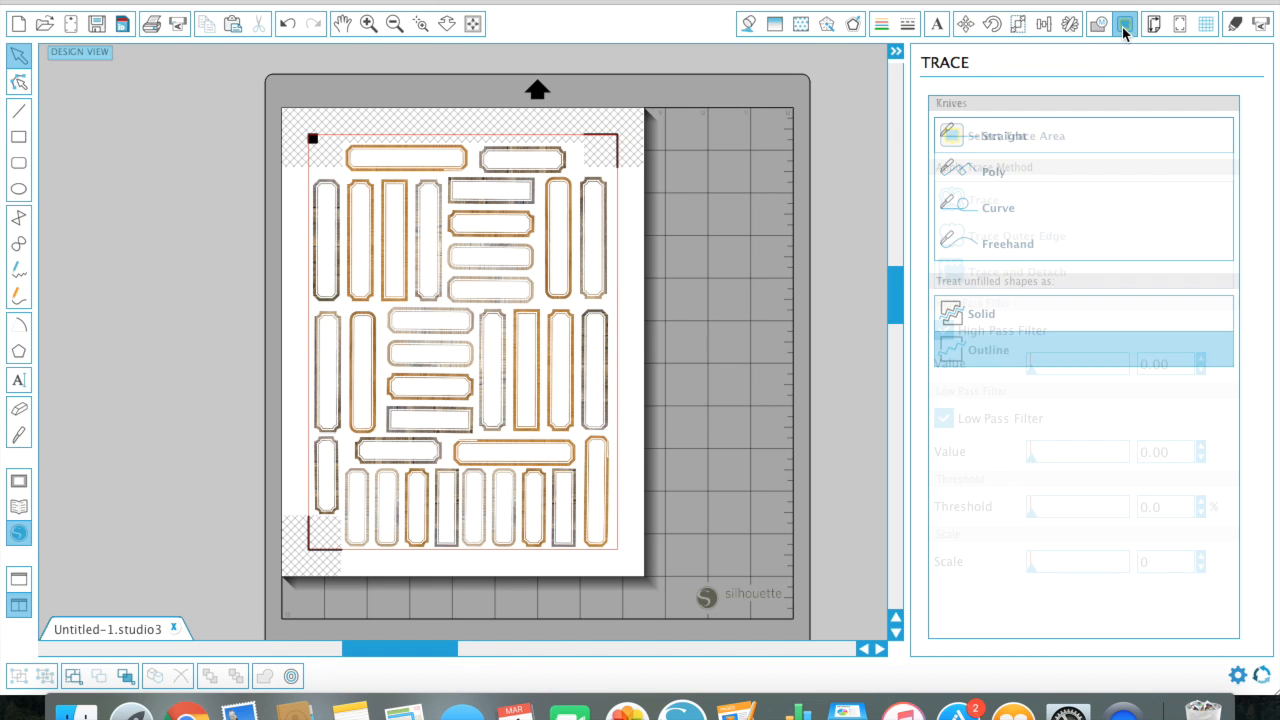
pyautogui.click(1124, 24)
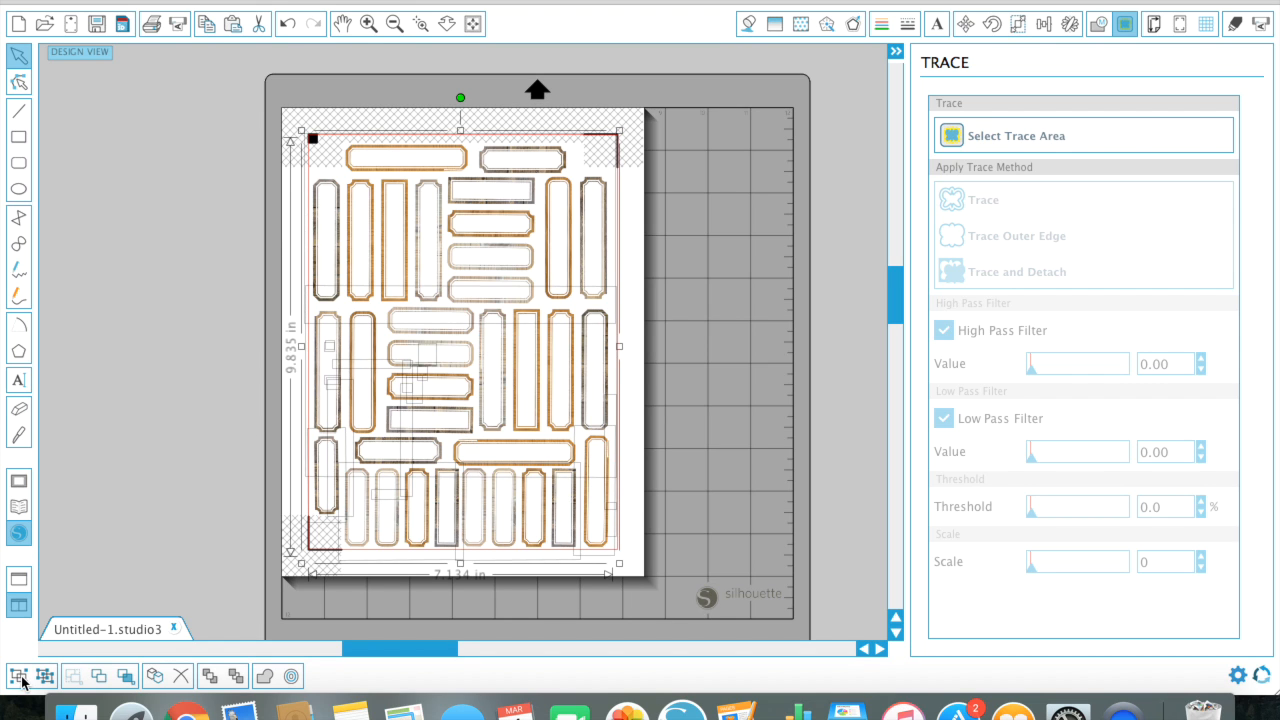
pyautogui.moveTo(20, 676)
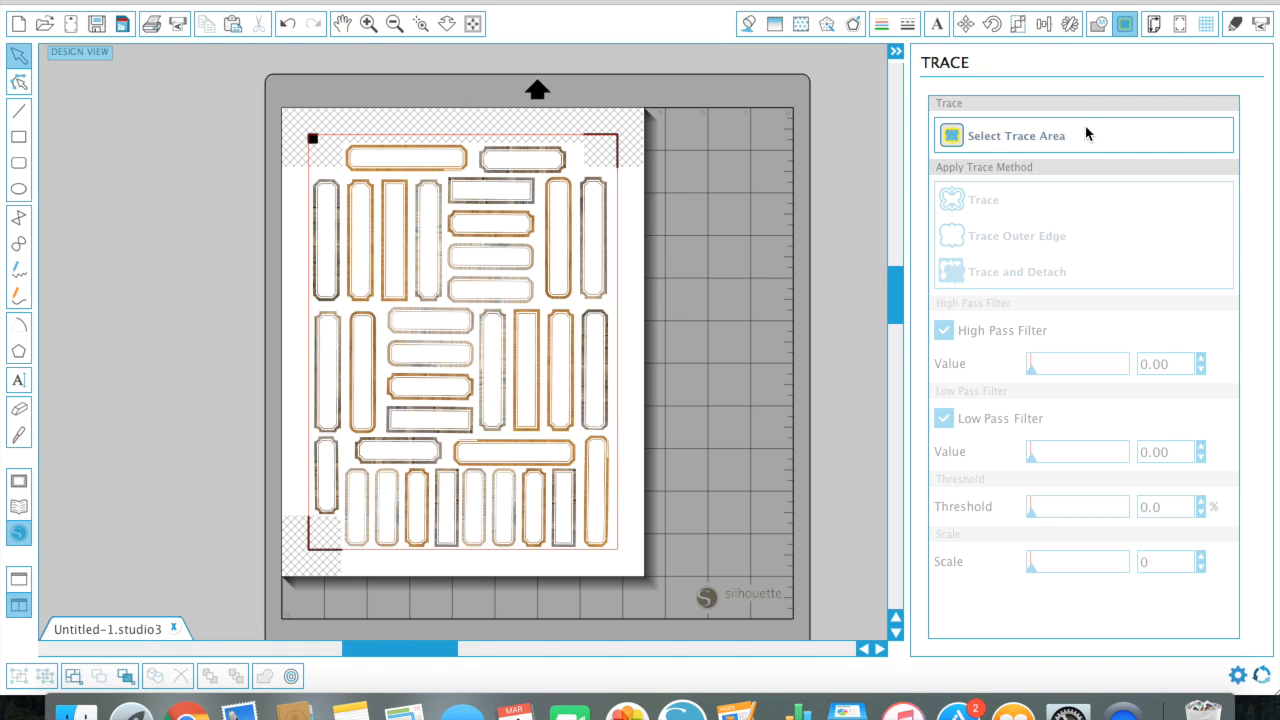
# Step: Mark the label sheet as the trace area and raise the trace Scale to 17
pyautogui.click(1016, 136)
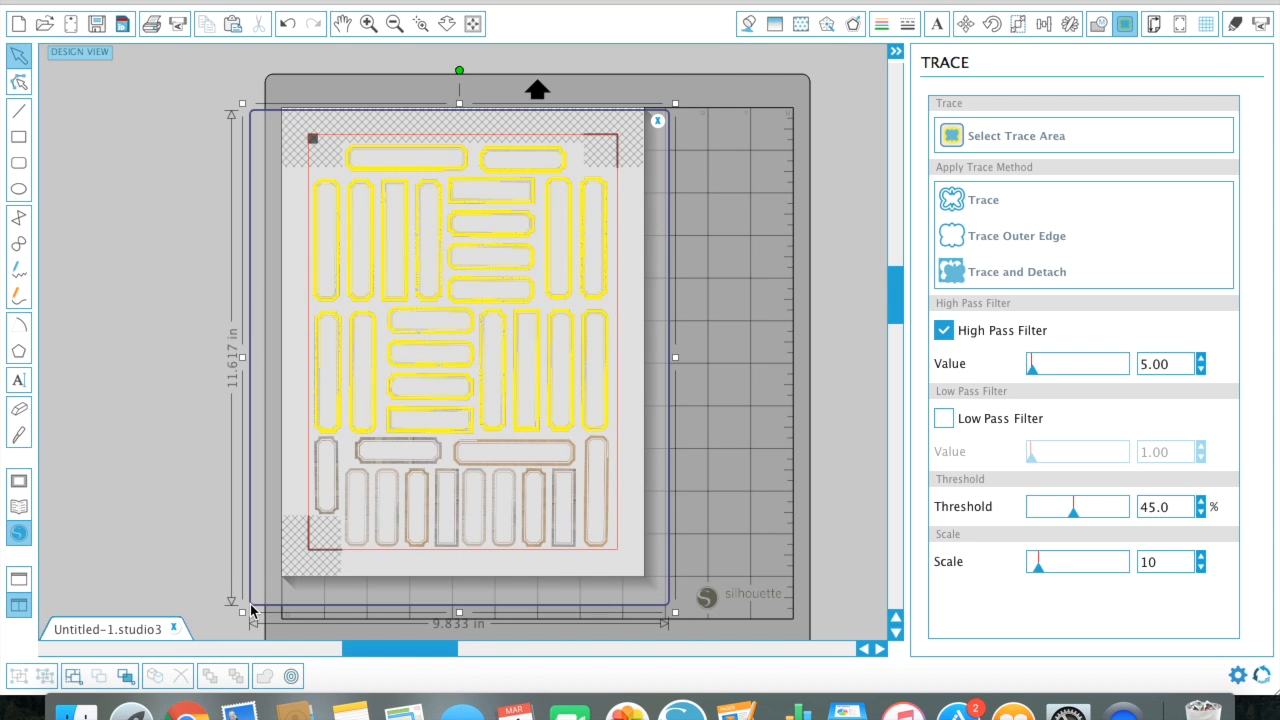
pyautogui.moveTo(658, 528)
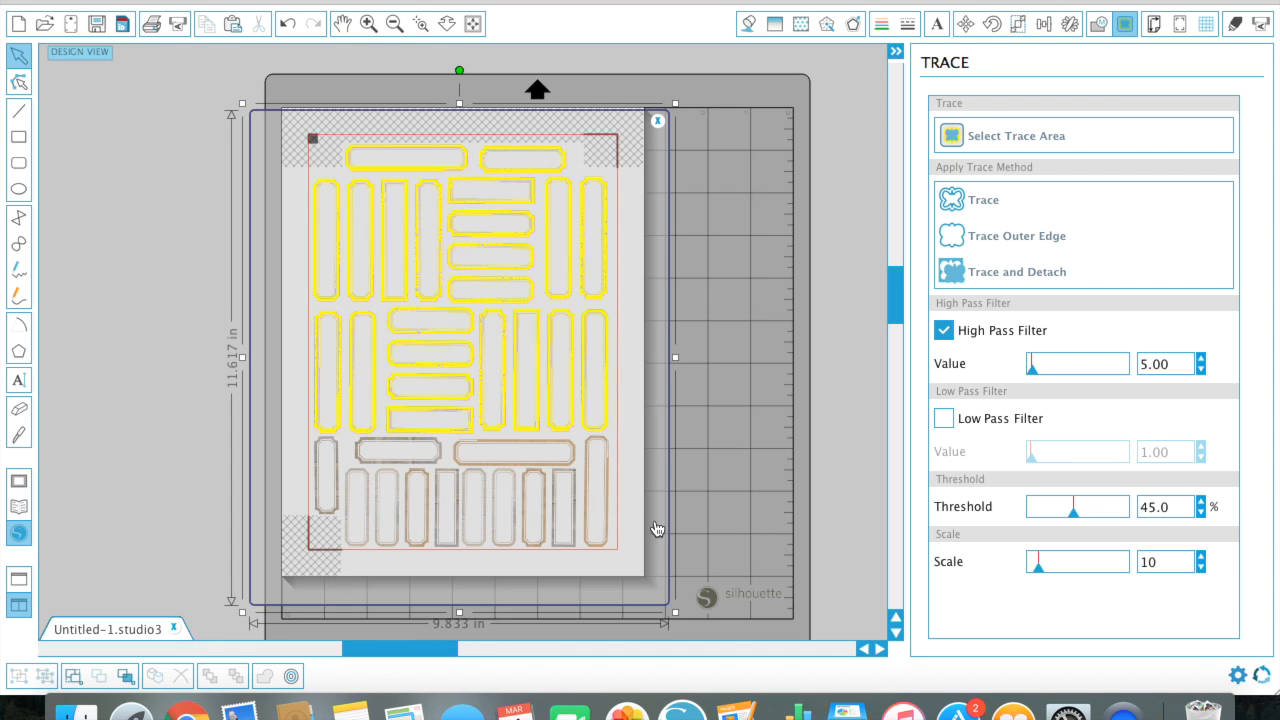
pyautogui.moveTo(608, 428)
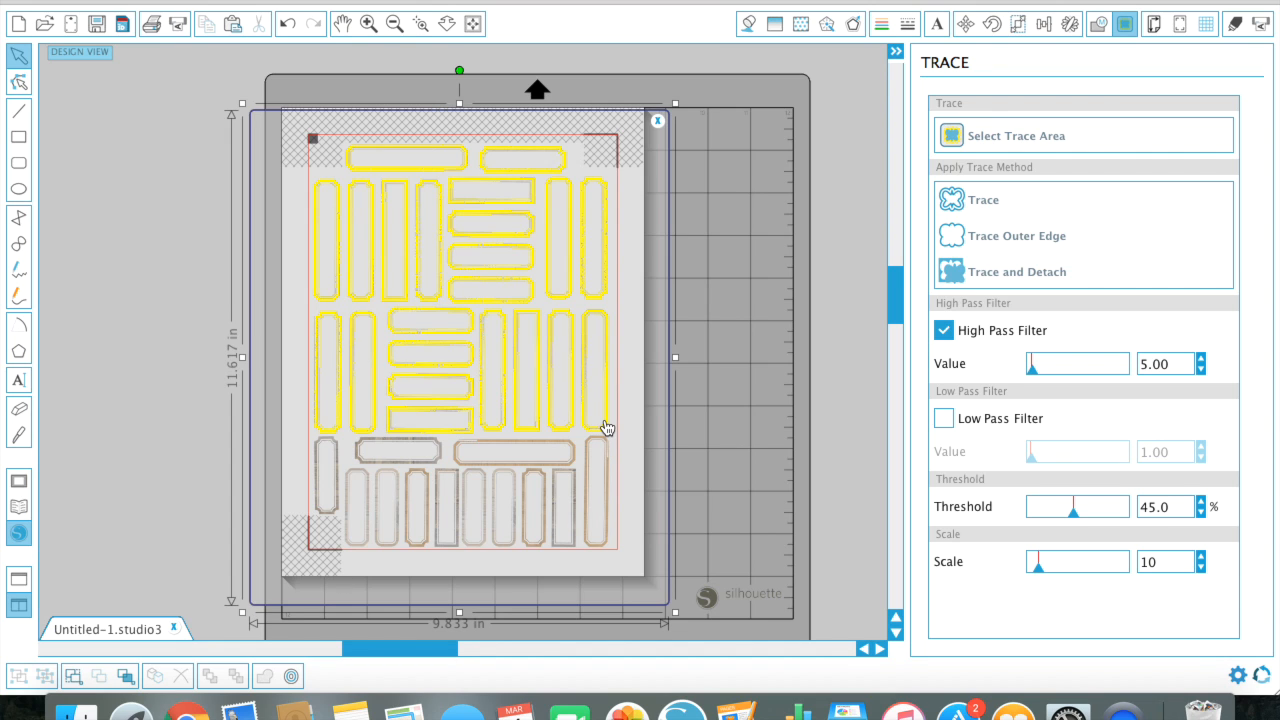
pyautogui.moveTo(910, 548)
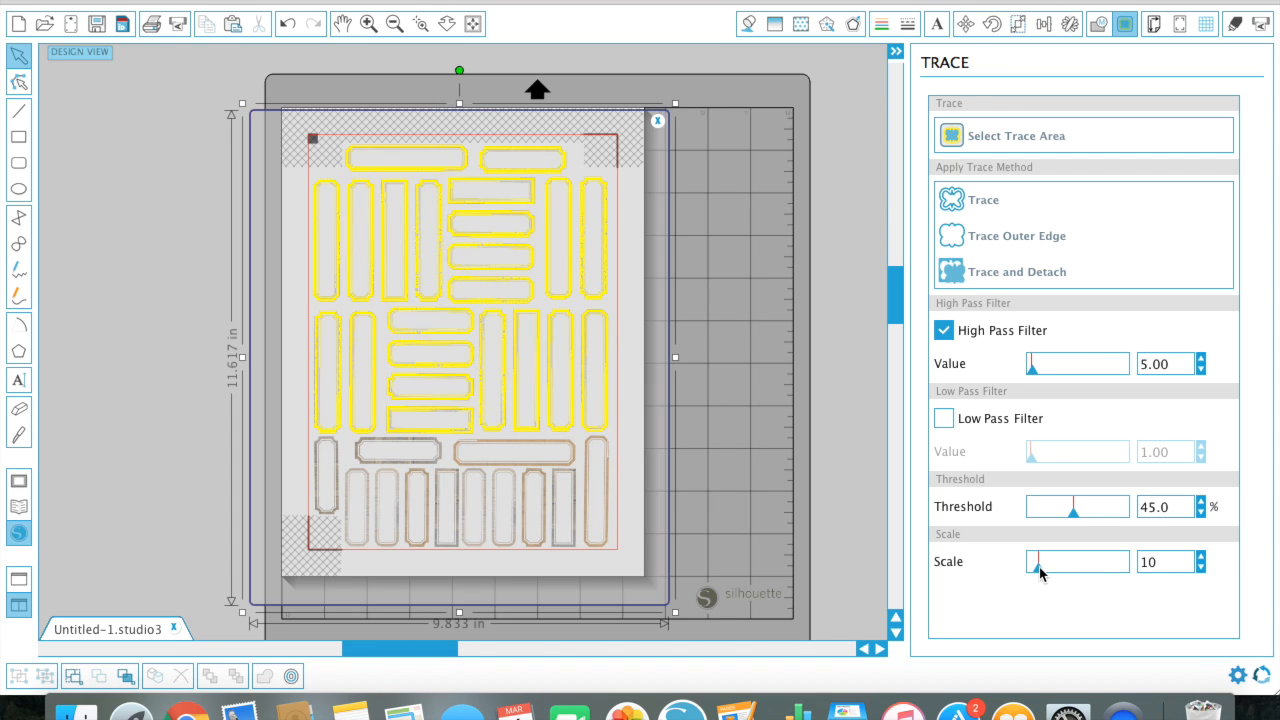
pyautogui.moveTo(1036, 560); pyautogui.dragTo(1048, 560)
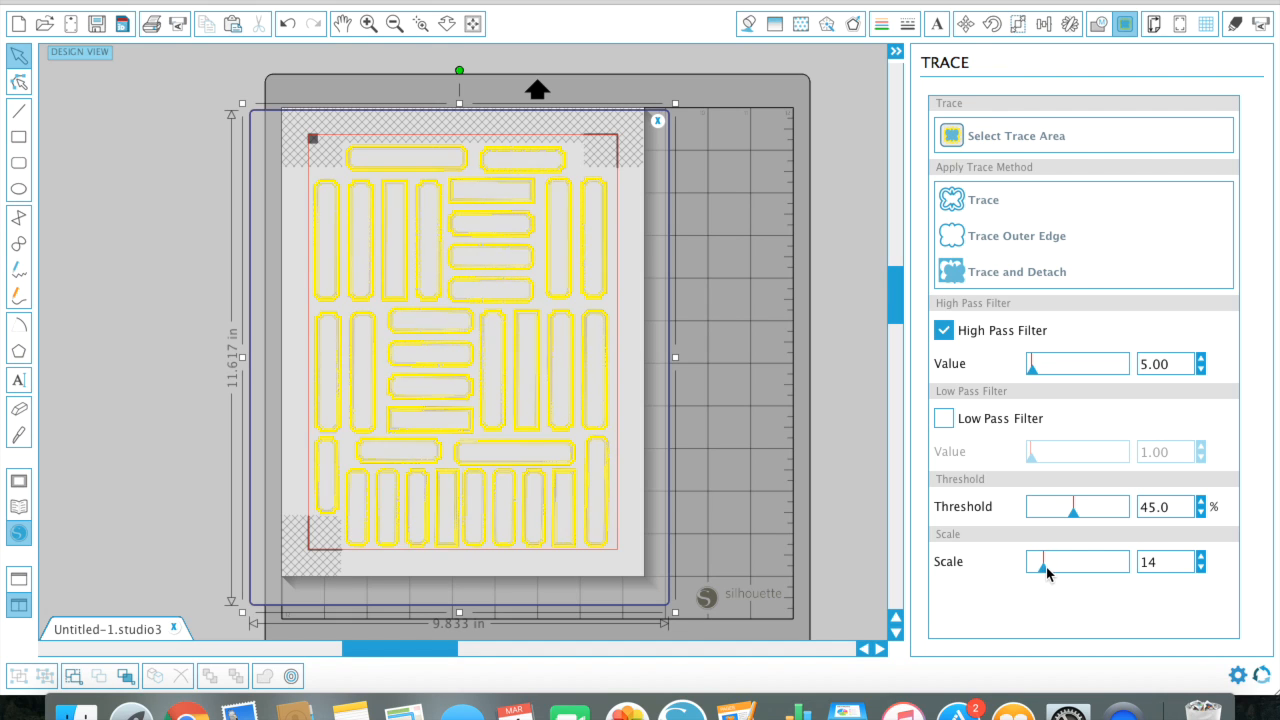
pyautogui.moveTo(1038, 560); pyautogui.dragTo(1056, 560)
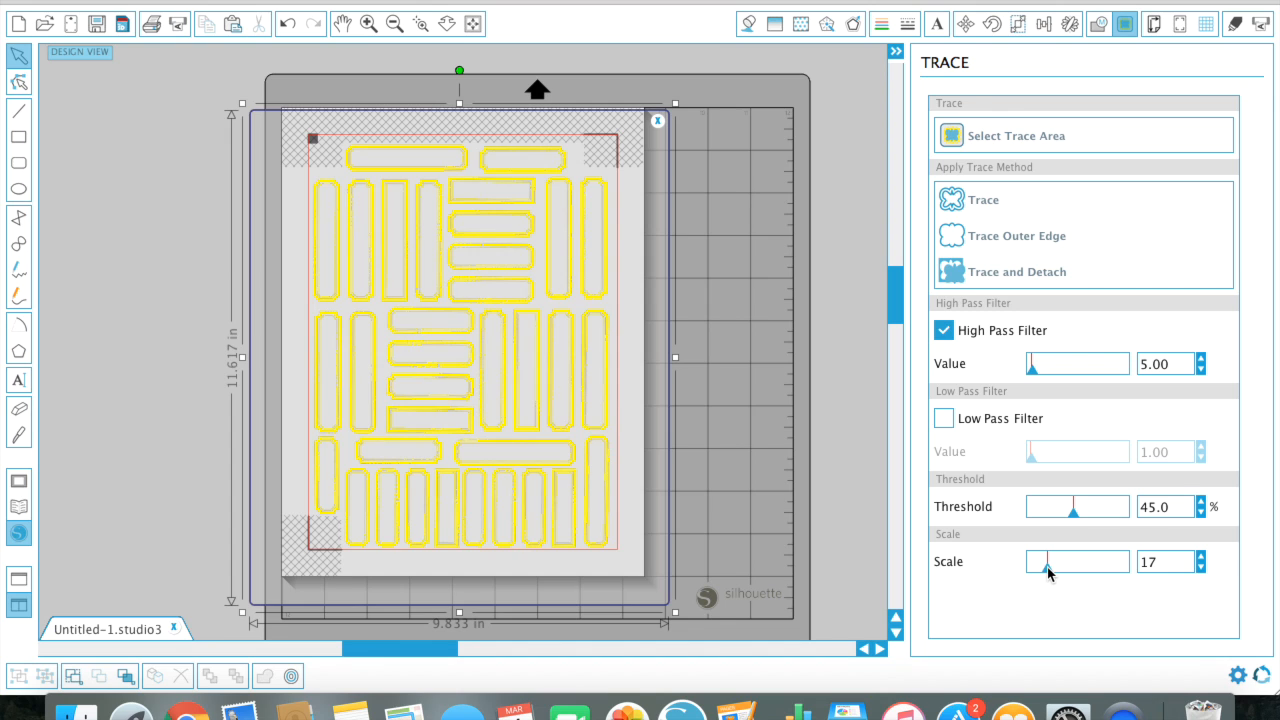
pyautogui.moveTo(1068, 534)
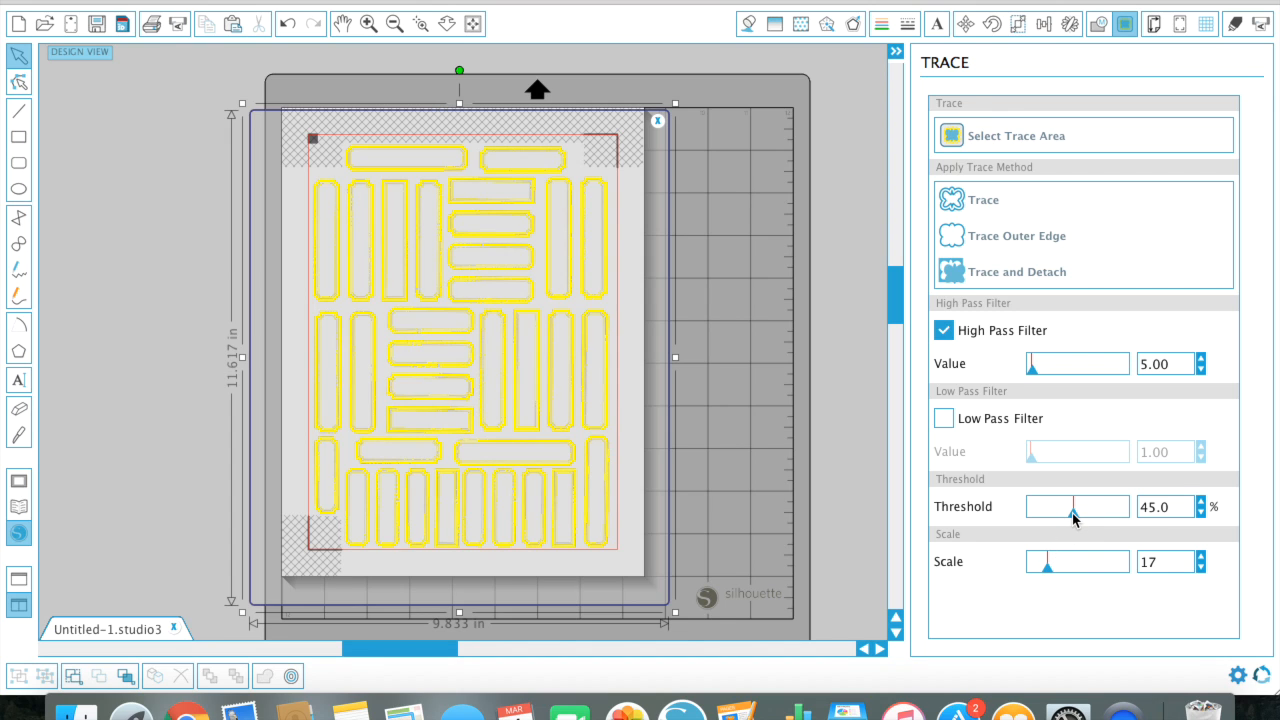
# Step: Raise the trace Threshold step by step to about 49.6 percent
pyautogui.moveTo(1080, 506); pyautogui.dragTo(1076, 506)
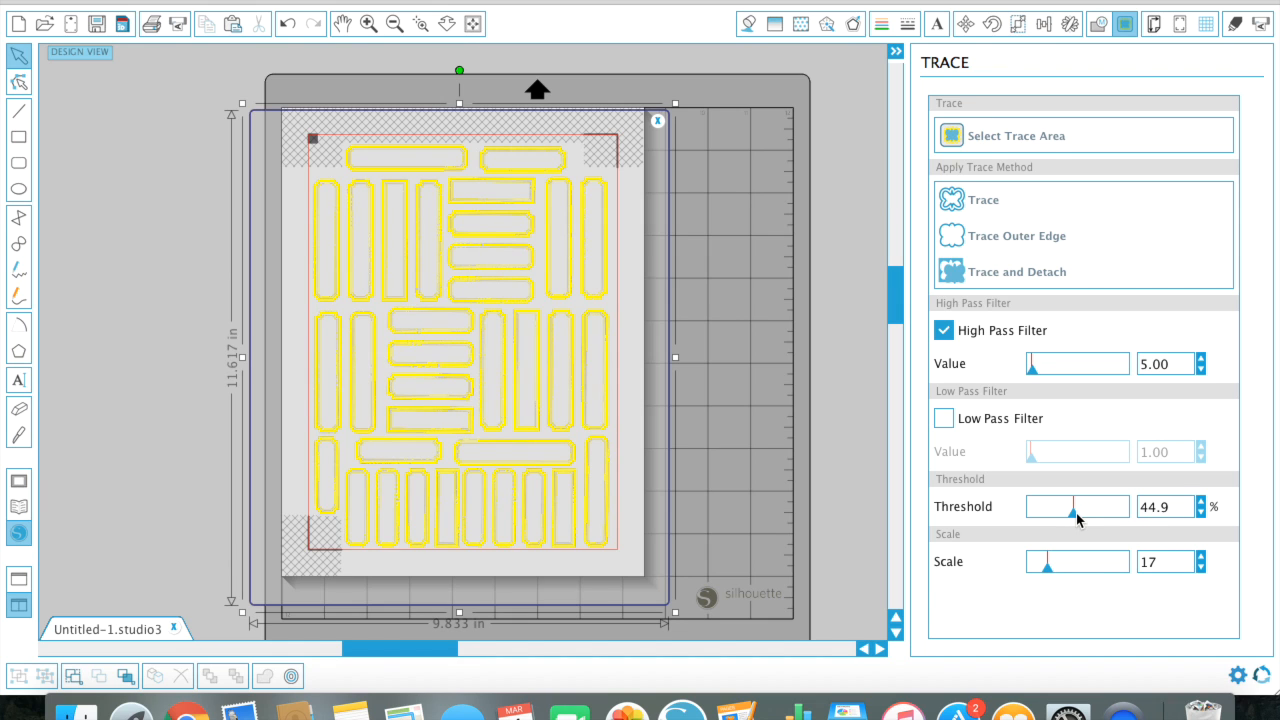
pyautogui.moveTo(1064, 506); pyautogui.dragTo(1076, 506)
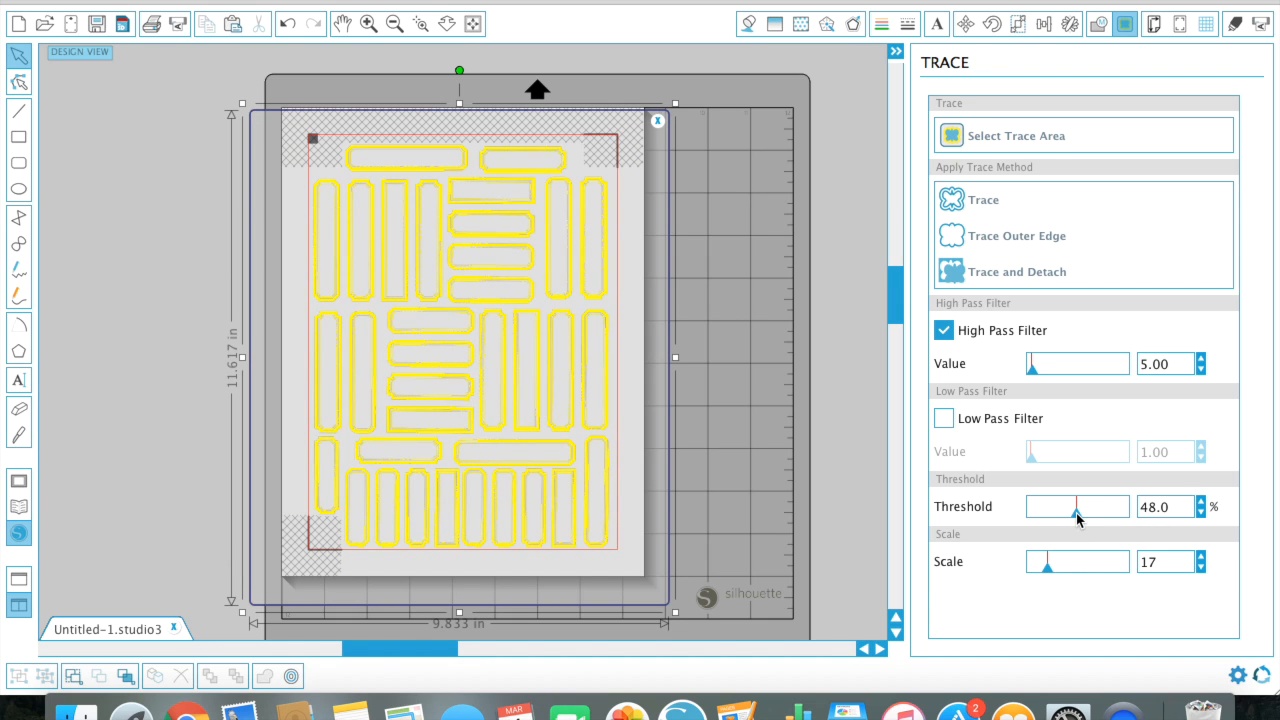
pyautogui.moveTo(1072, 508); pyautogui.dragTo(1078, 508)
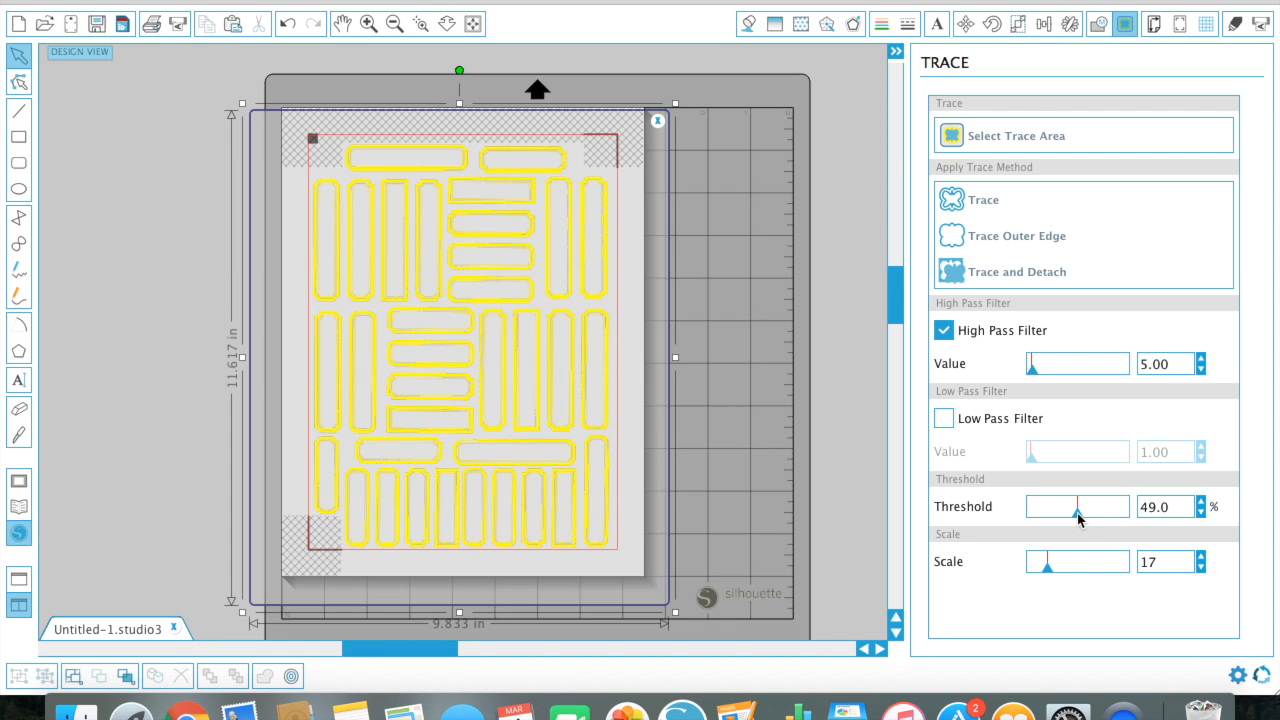
pyautogui.moveTo(1048, 520)
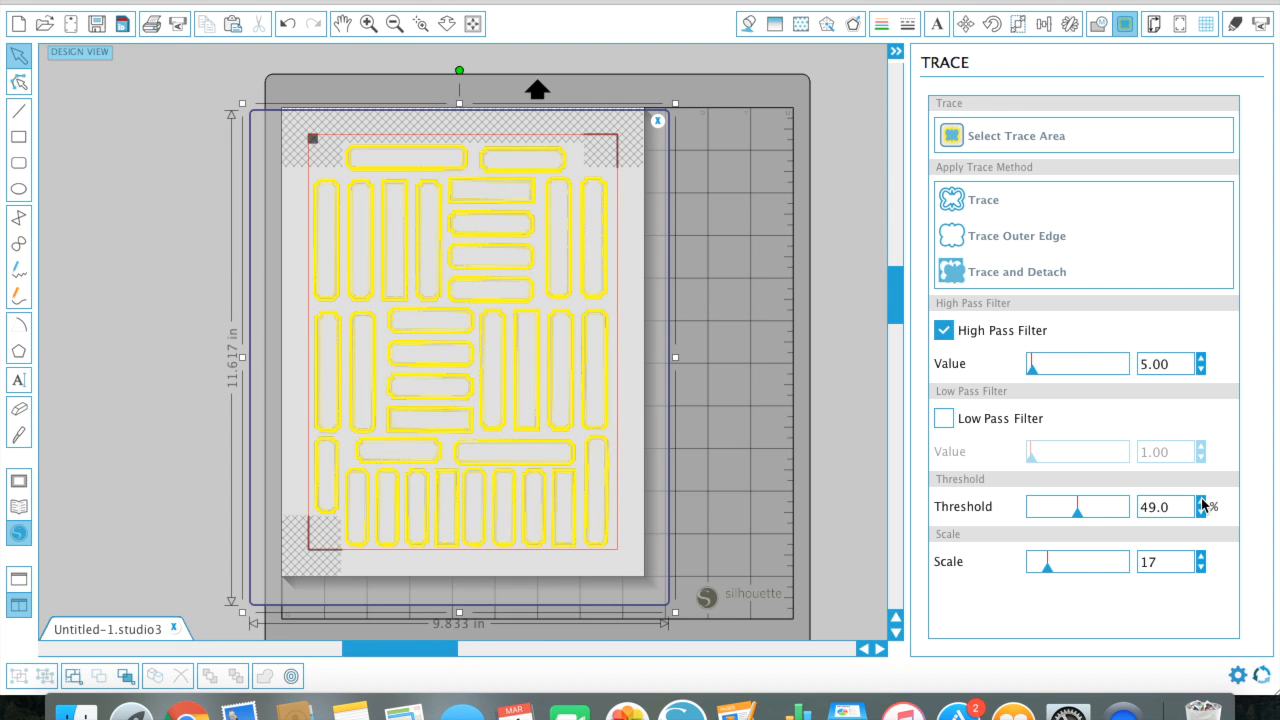
pyautogui.moveTo(1204, 508)
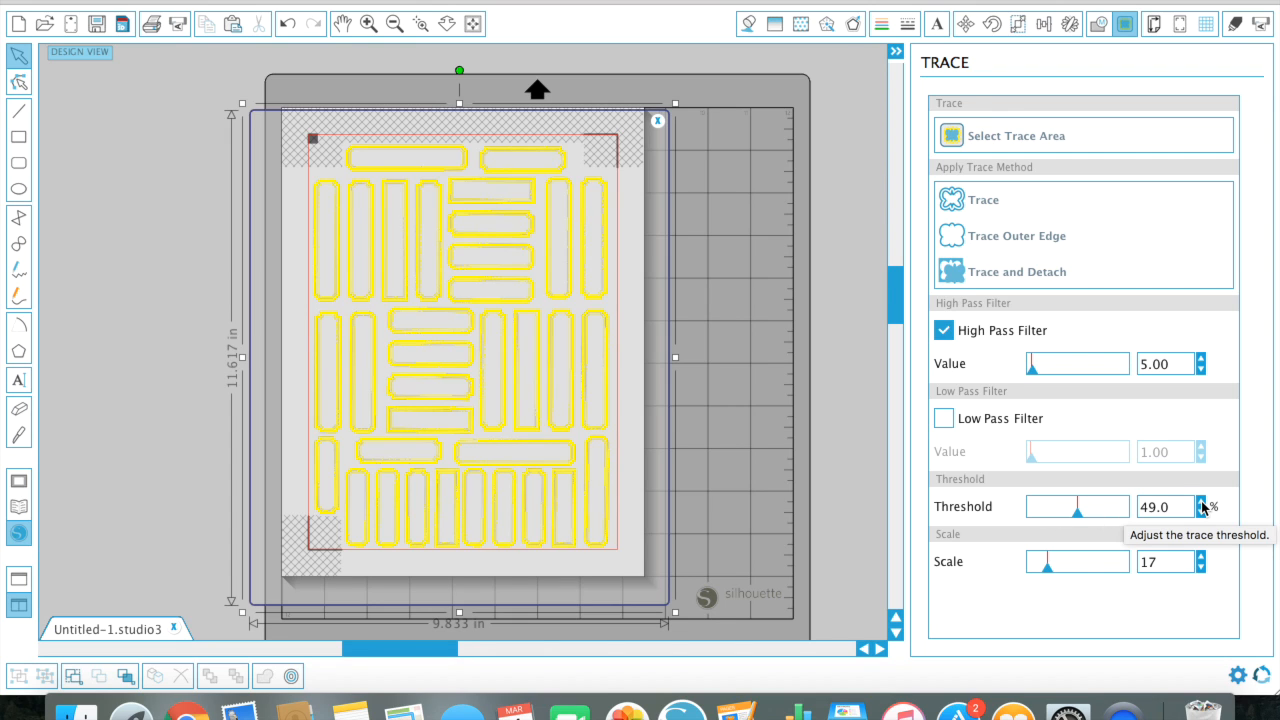
pyautogui.click(1204, 500)
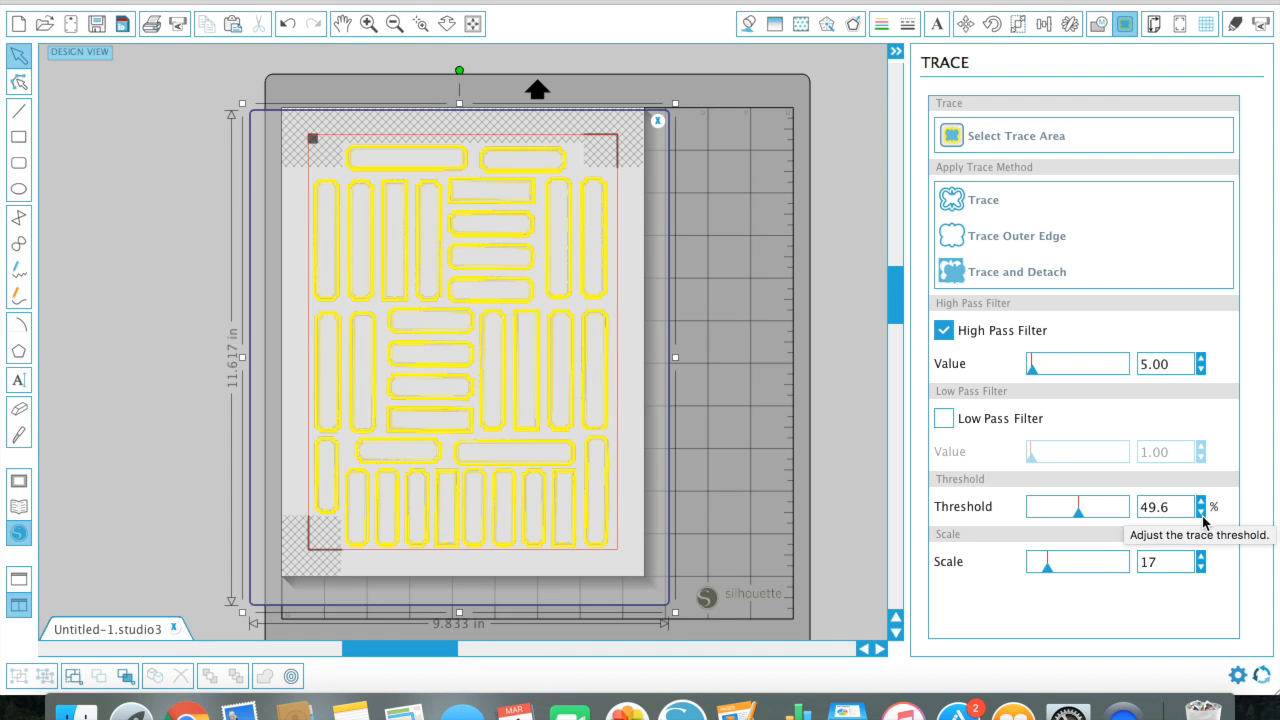
pyautogui.moveTo(548, 244)
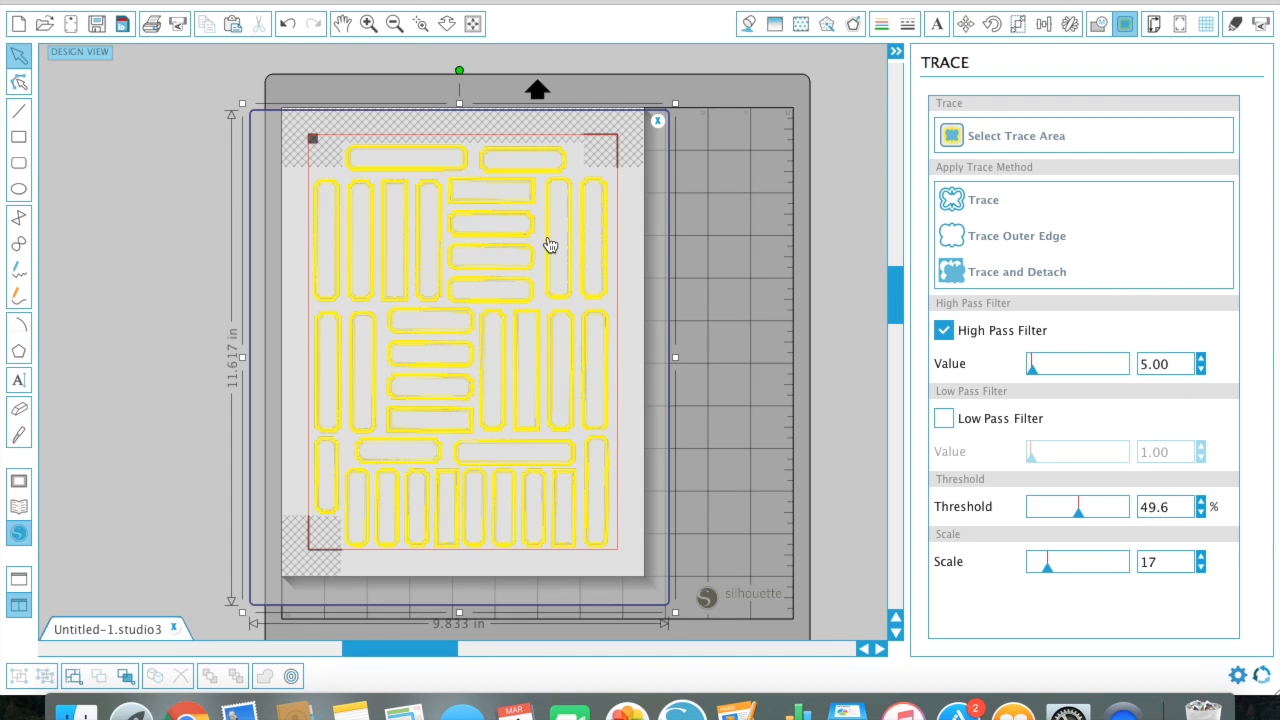
pyautogui.moveTo(504, 212)
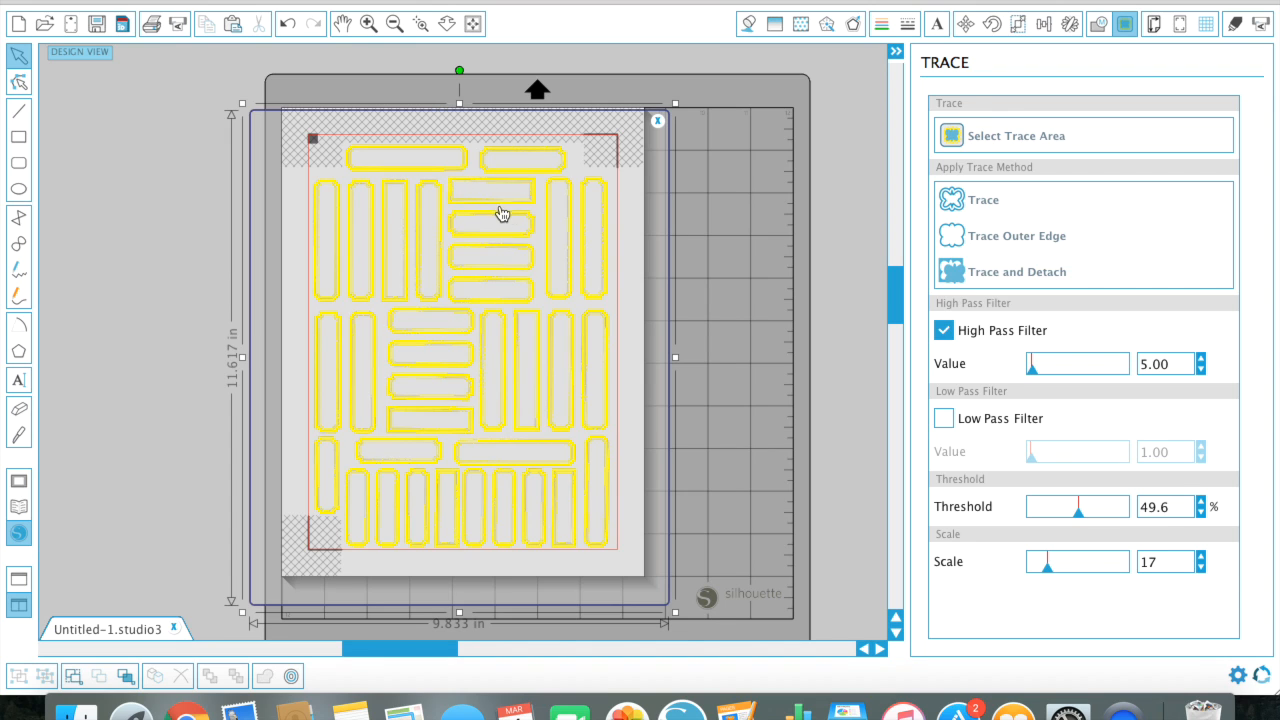
pyautogui.moveTo(488, 200)
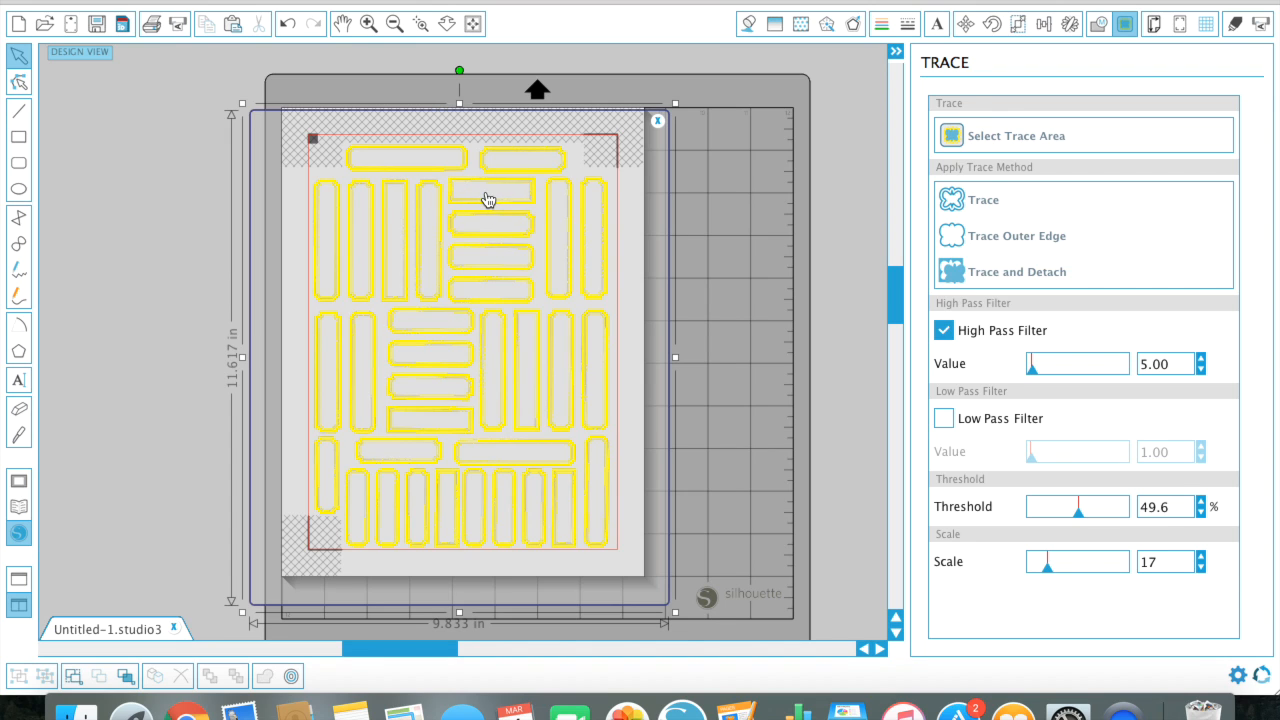
pyautogui.moveTo(492, 248)
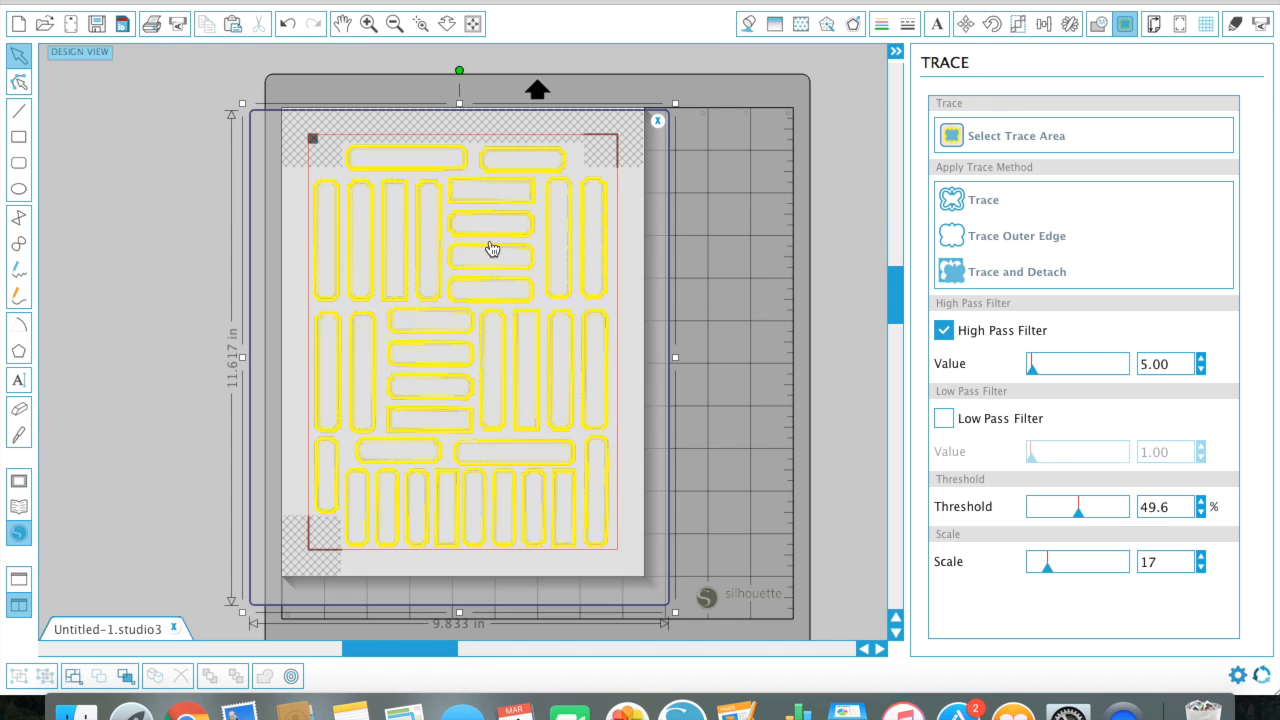
pyautogui.moveTo(984, 200)
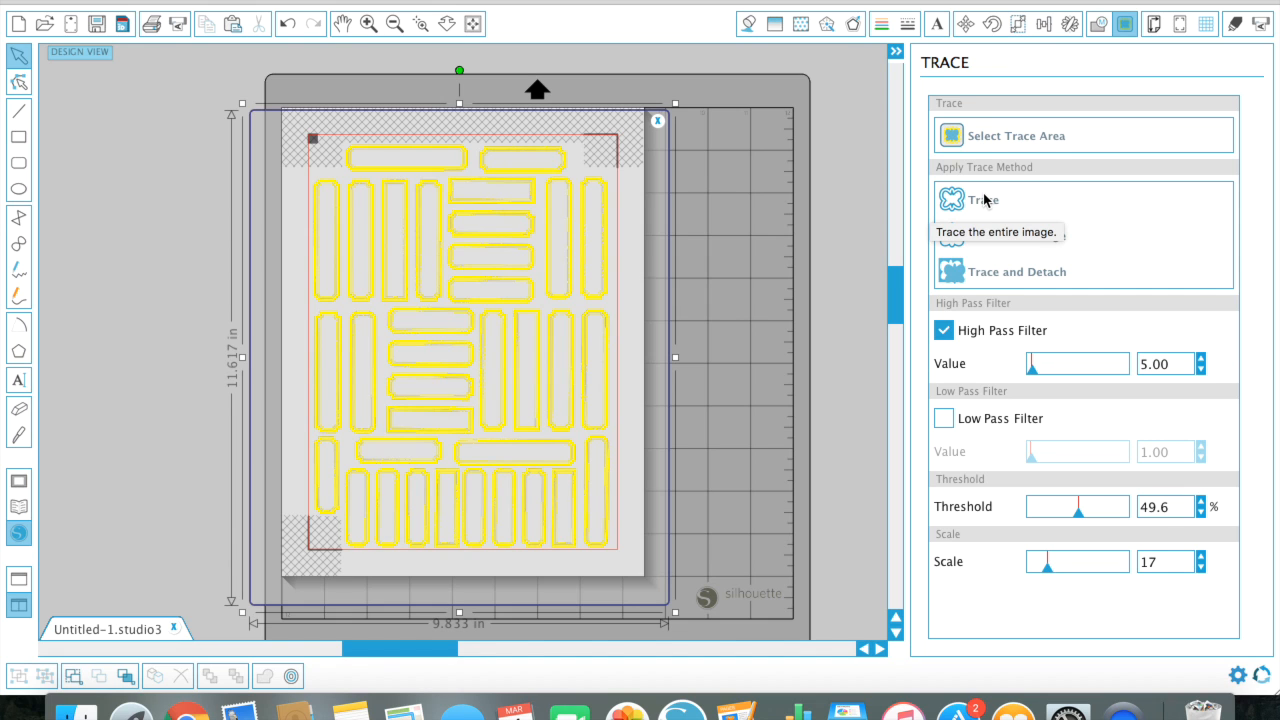
pyautogui.moveTo(1022, 244)
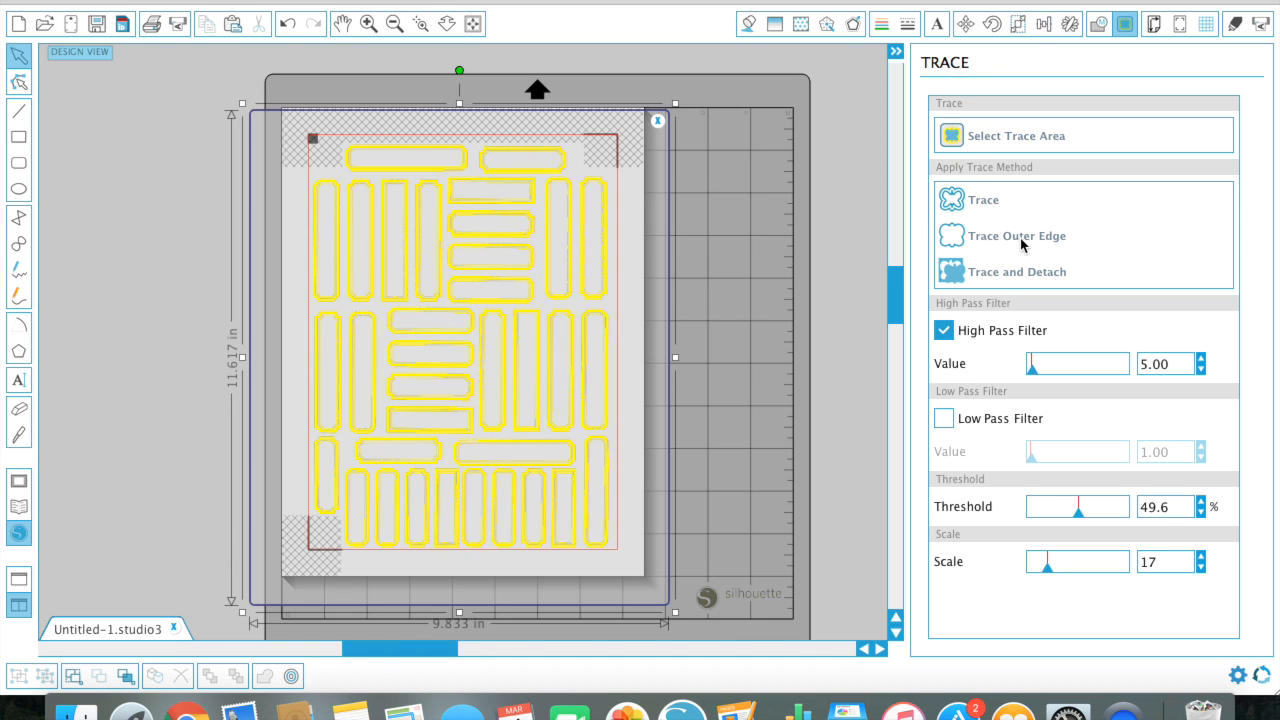
# Step: Run a first outer-edge trace of the labels, then undo it to retry
pyautogui.click(982, 200)
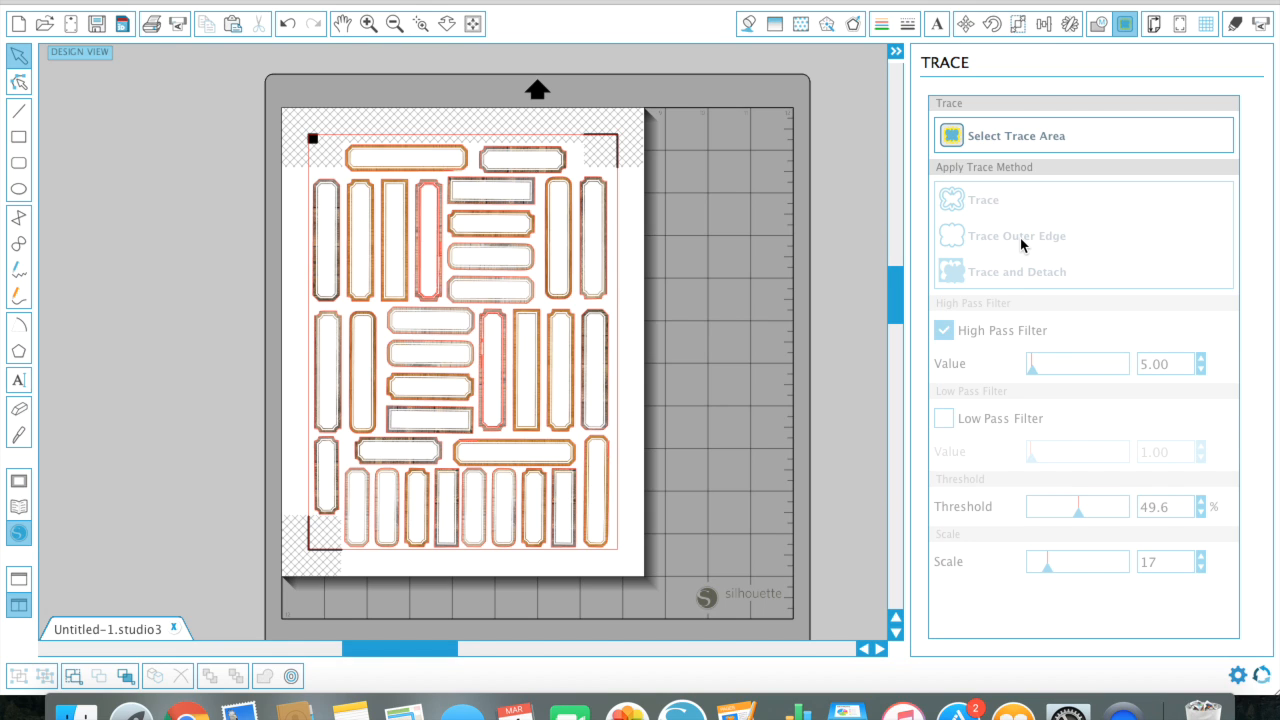
pyautogui.moveTo(568, 328)
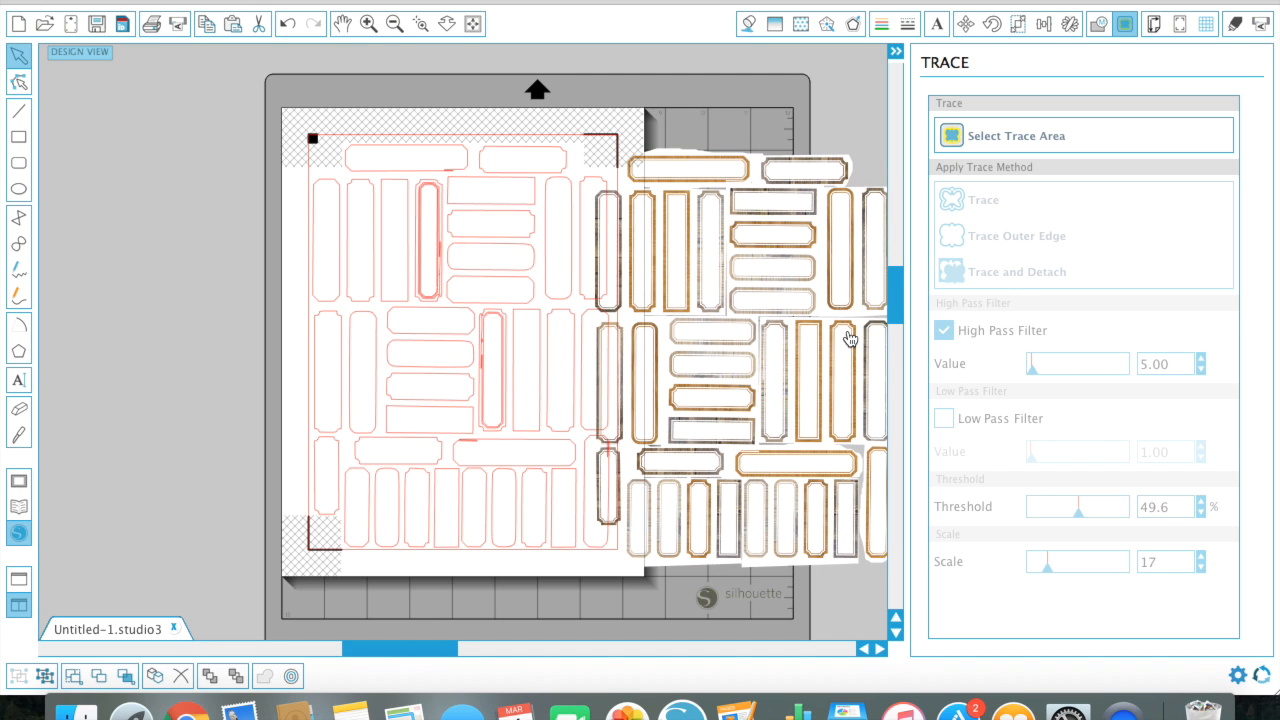
pyautogui.click(1084, 136)
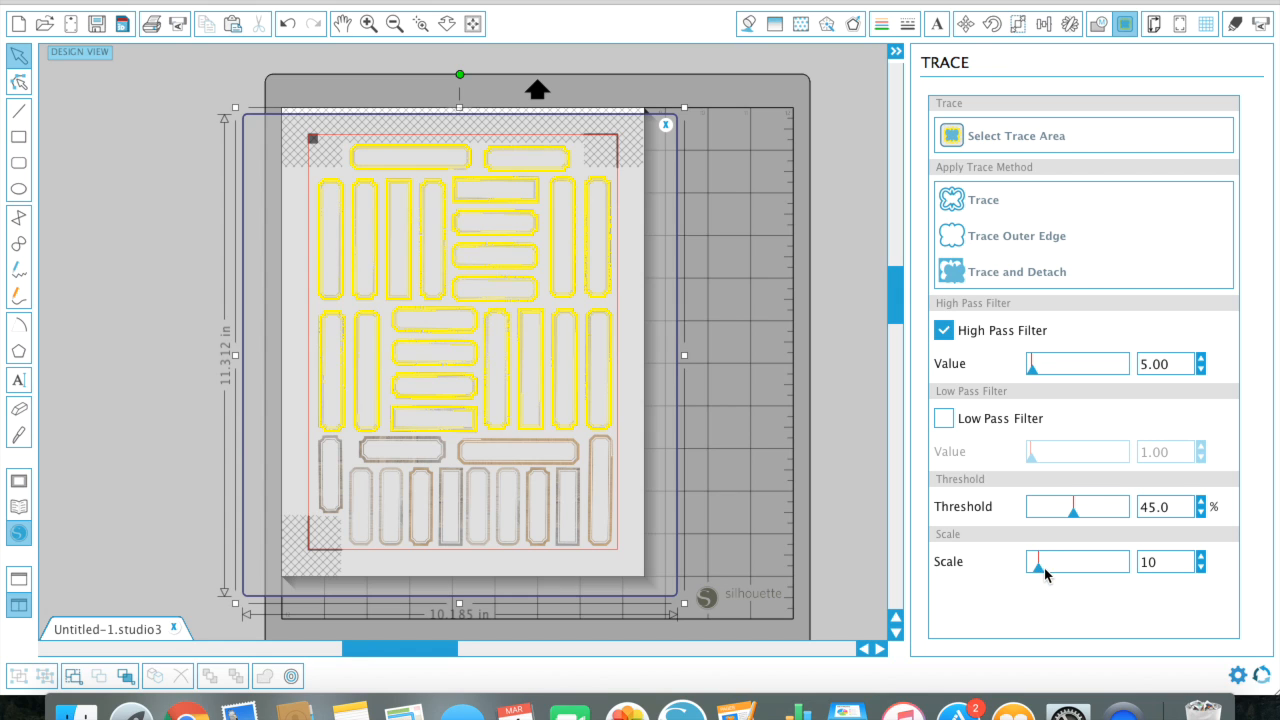
# Step: Set trace Scale 18, High Pass Filter 154 and Threshold about 51% so every label previews
pyautogui.moveTo(1036, 560); pyautogui.dragTo(1072, 560)
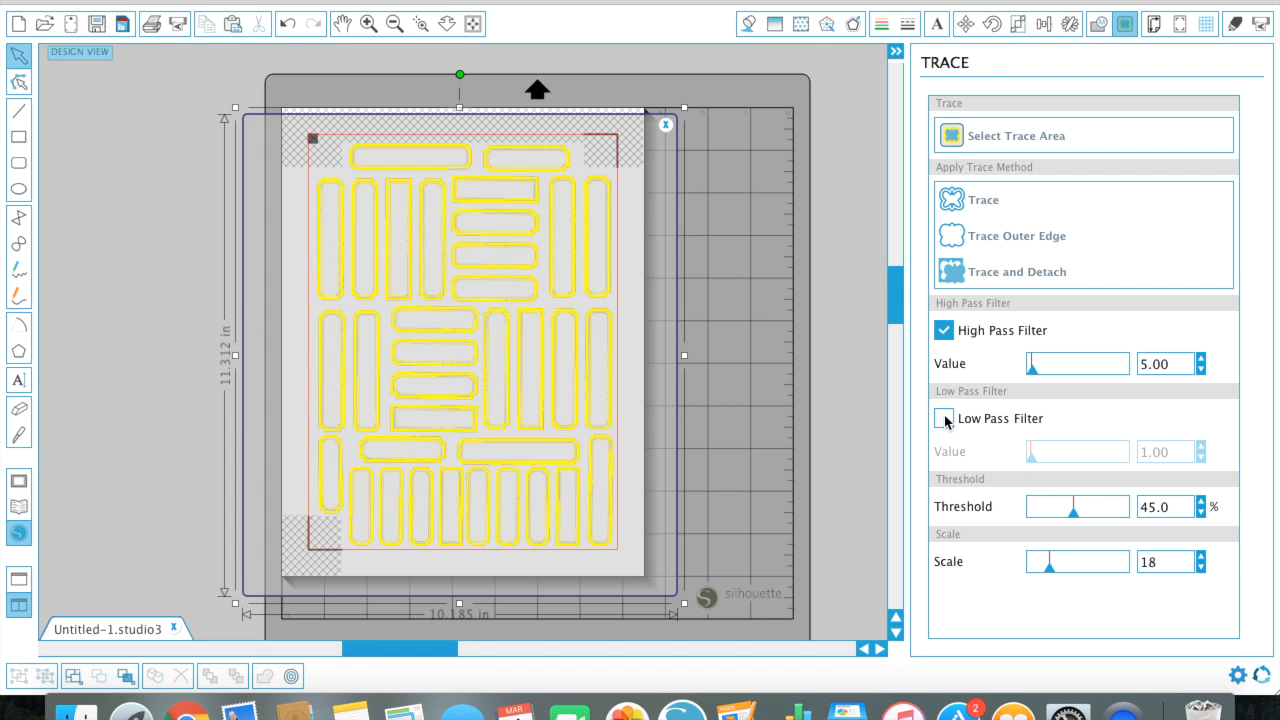
pyautogui.moveTo(1044, 364); pyautogui.dragTo(1032, 364)
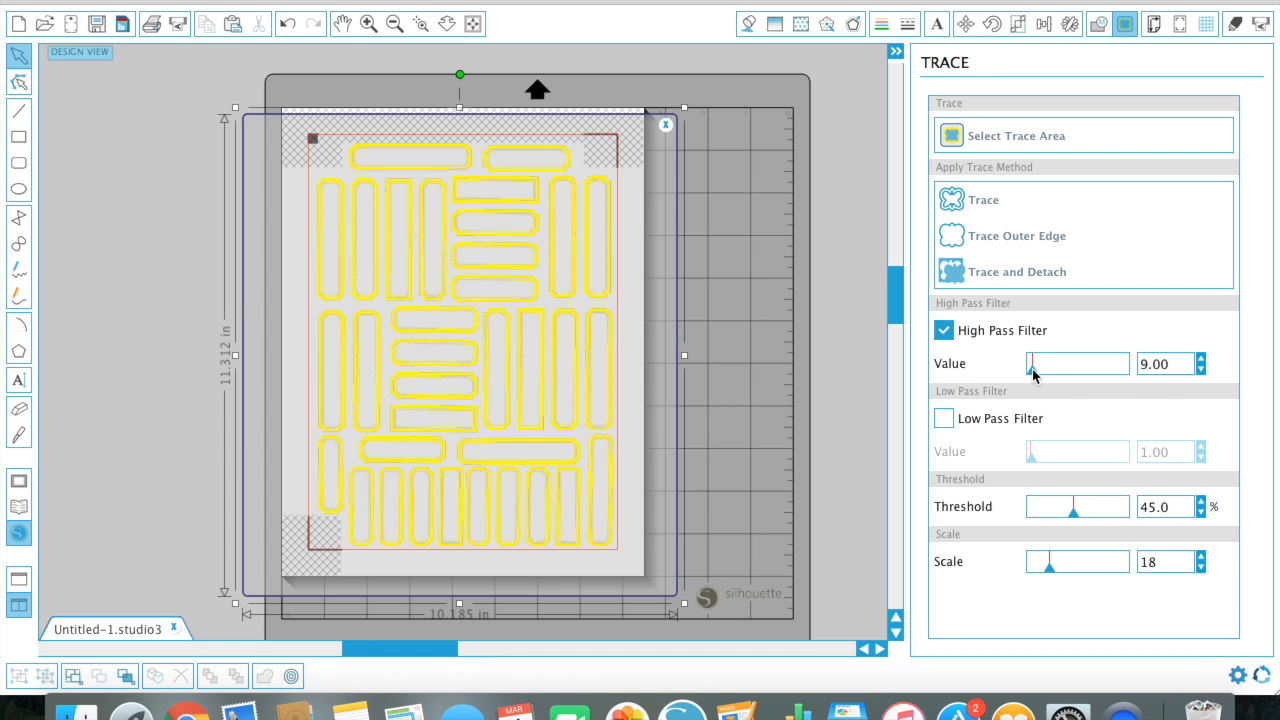
pyautogui.moveTo(1032, 364); pyautogui.dragTo(1056, 364)
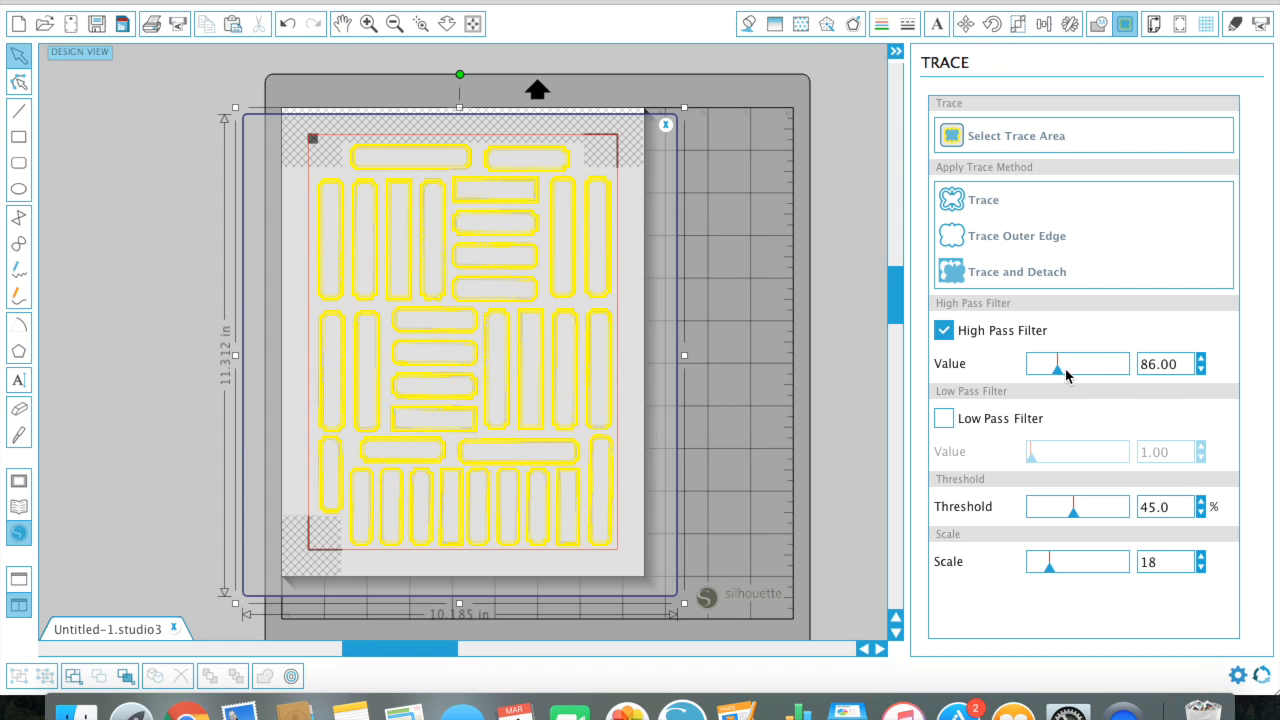
pyautogui.moveTo(1056, 364); pyautogui.dragTo(1082, 364)
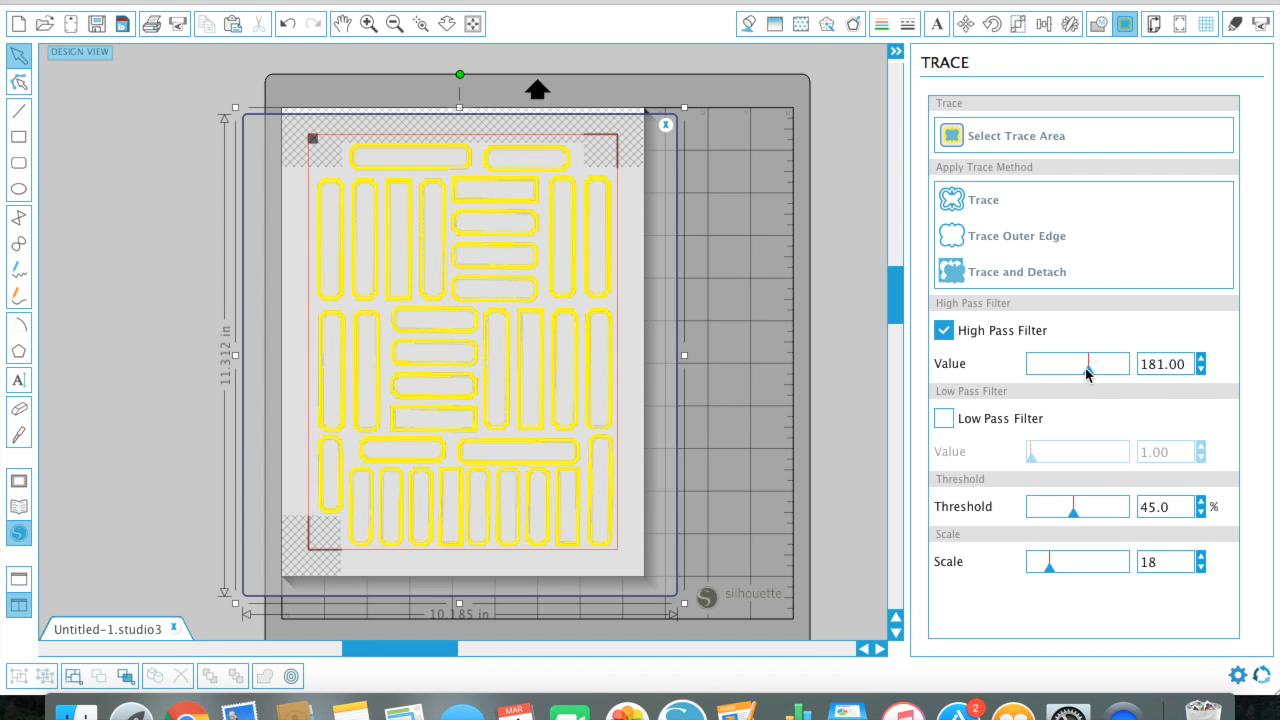
pyautogui.moveTo(1100, 364); pyautogui.dragTo(1078, 364)
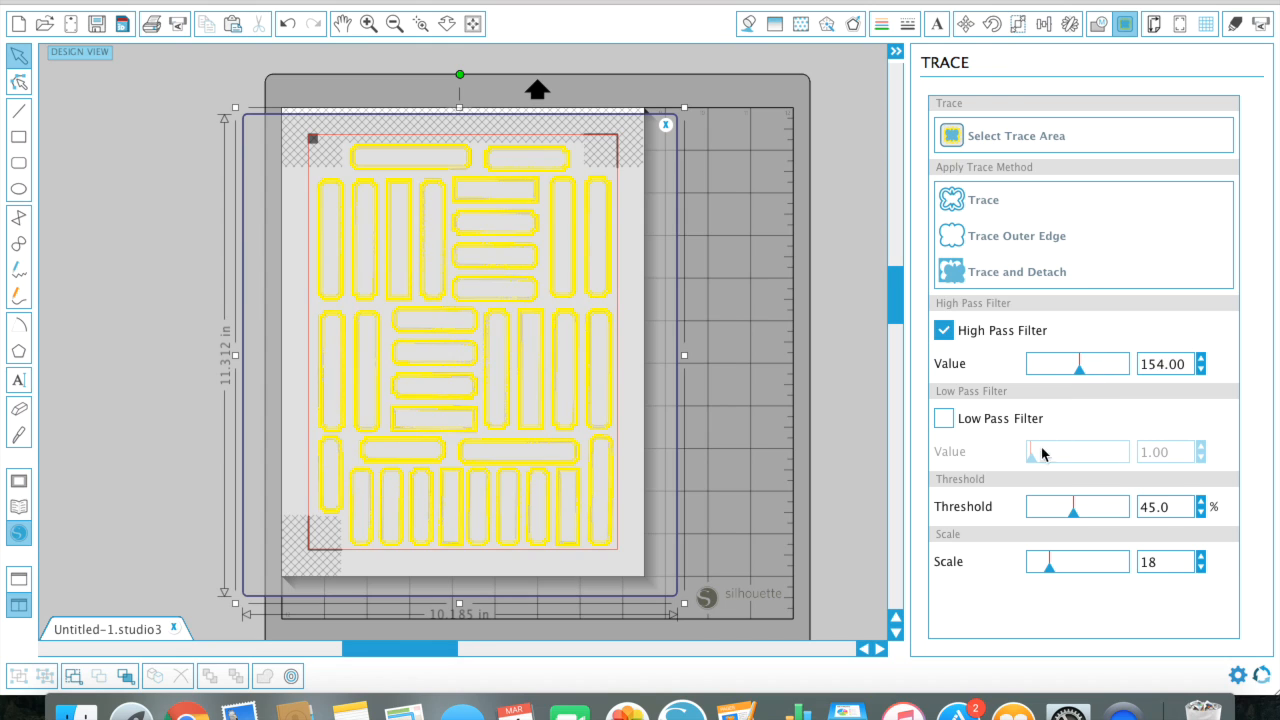
pyautogui.moveTo(1076, 516)
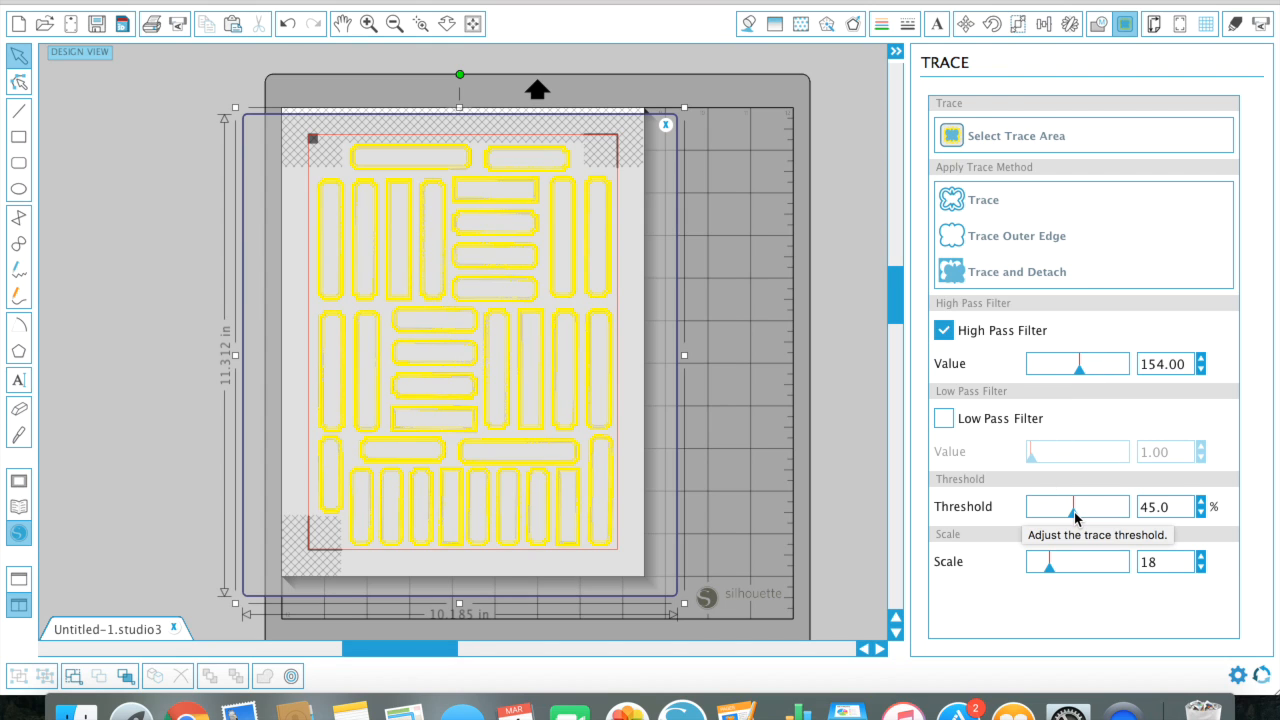
pyautogui.moveTo(1072, 508); pyautogui.dragTo(1080, 508)
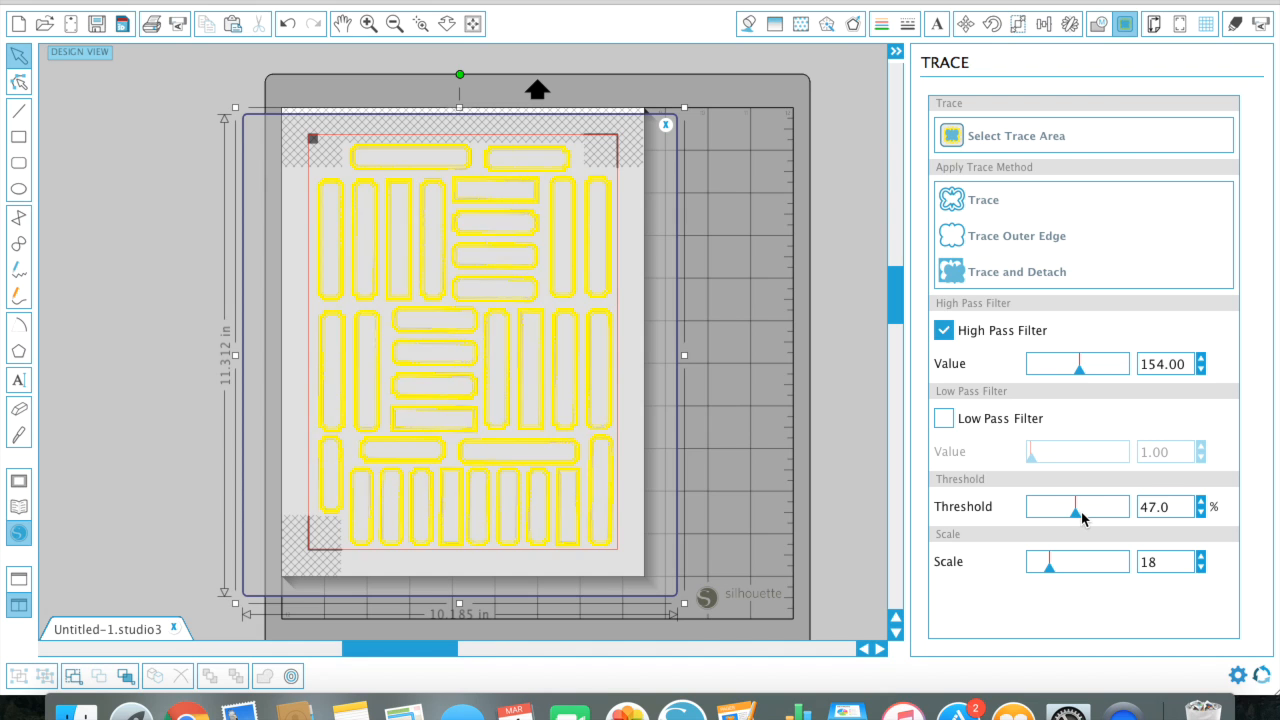
pyautogui.moveTo(1076, 506); pyautogui.dragTo(1084, 506)
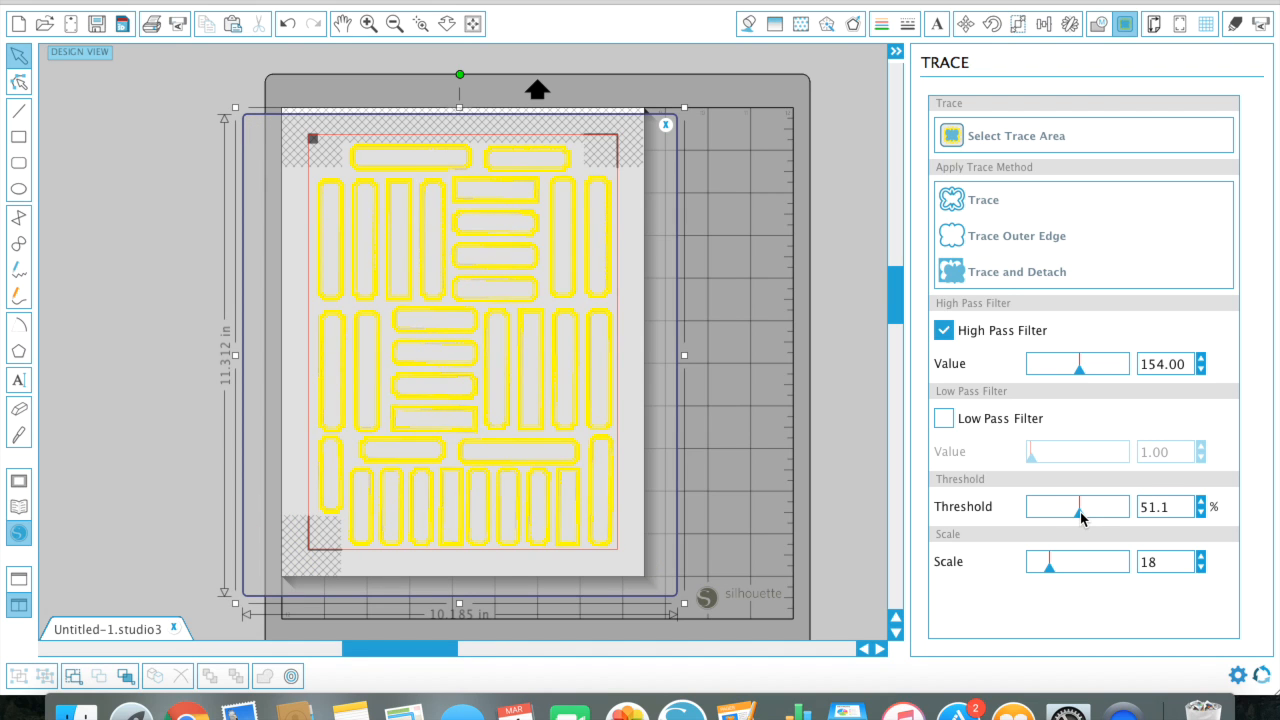
# Step: Trace the outer edge of every label into red cut lines
pyautogui.click(984, 200)
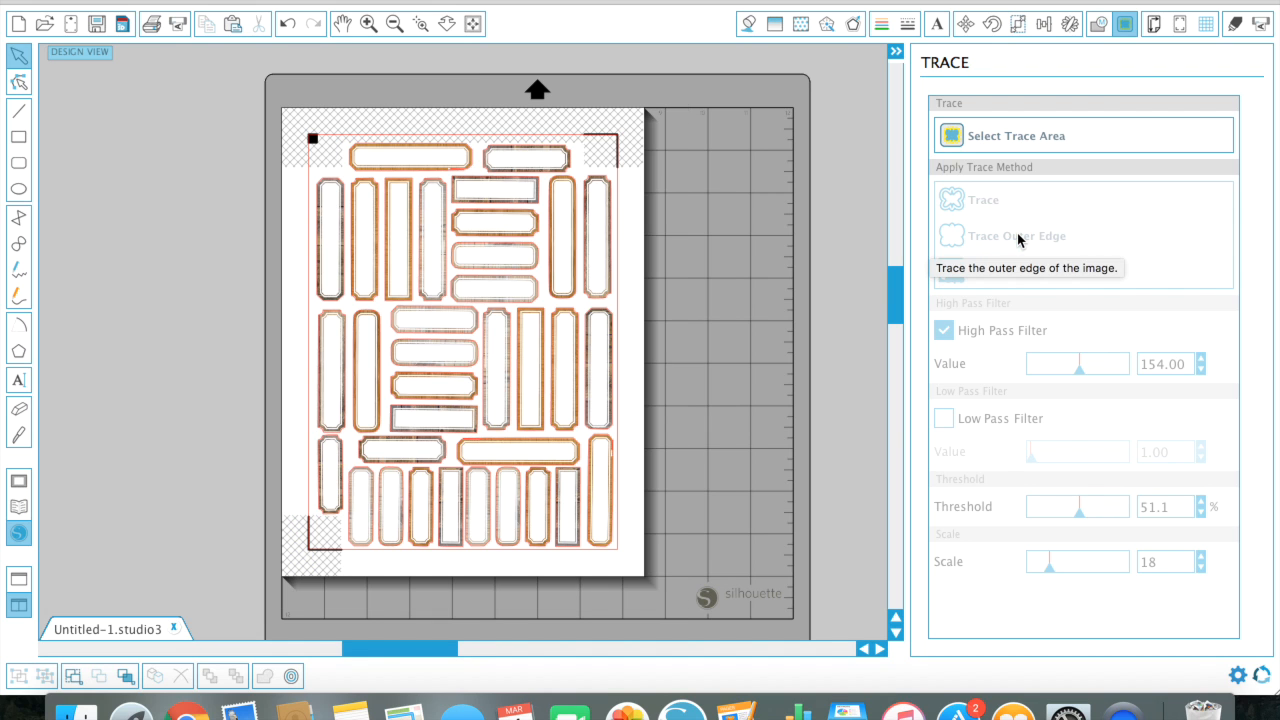
pyautogui.moveTo(538, 360)
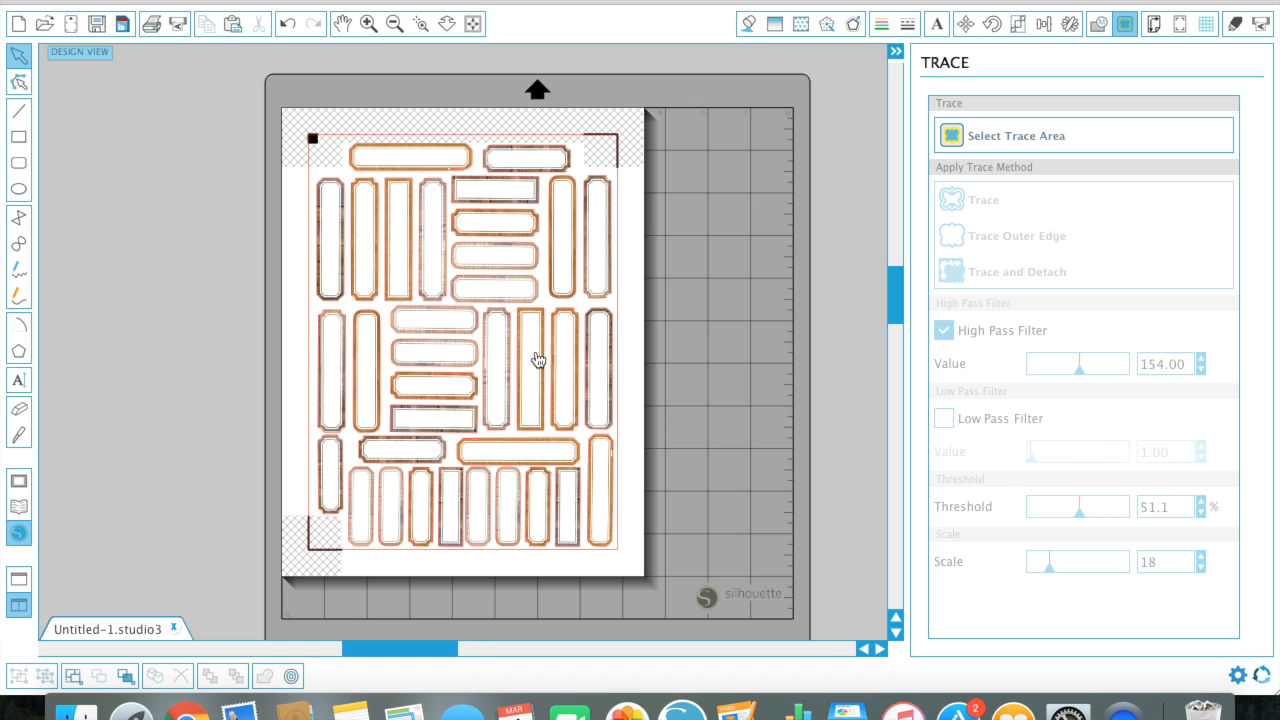
pyautogui.moveTo(526, 388)
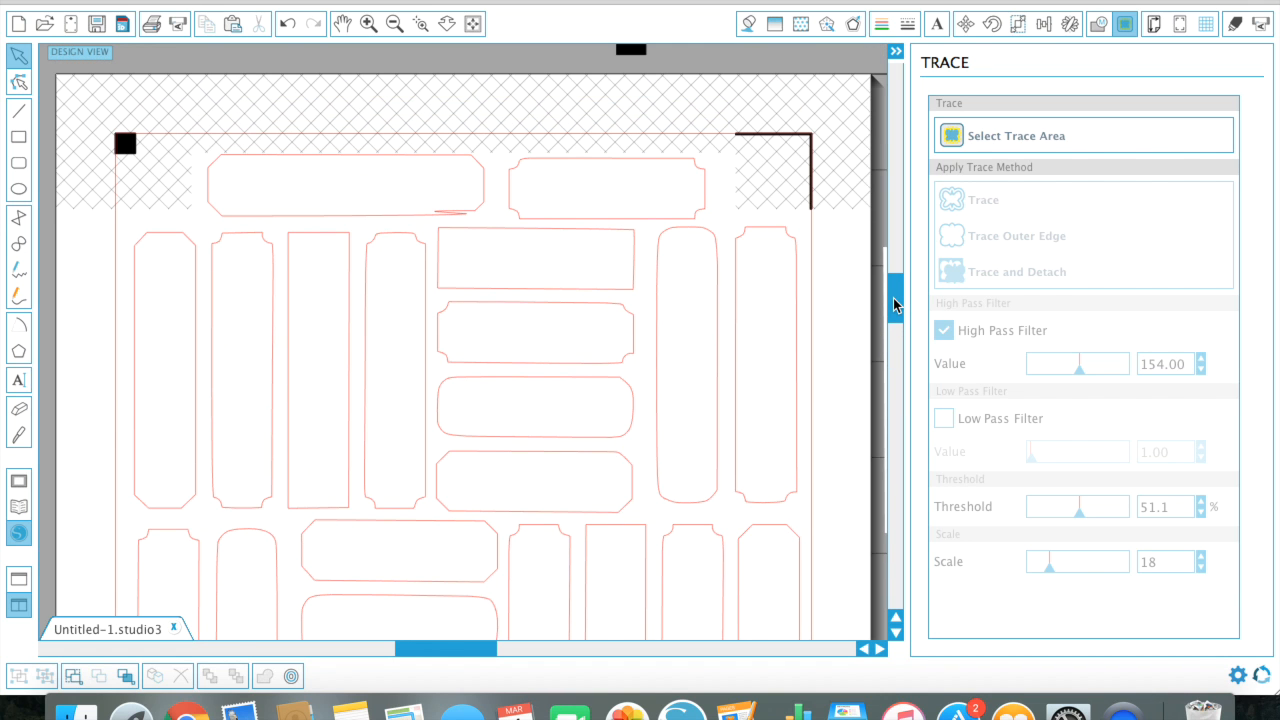
# Step: Switch to the Eraser tool with a small eraser shape ready on the label sheet
pyautogui.click(18, 410)
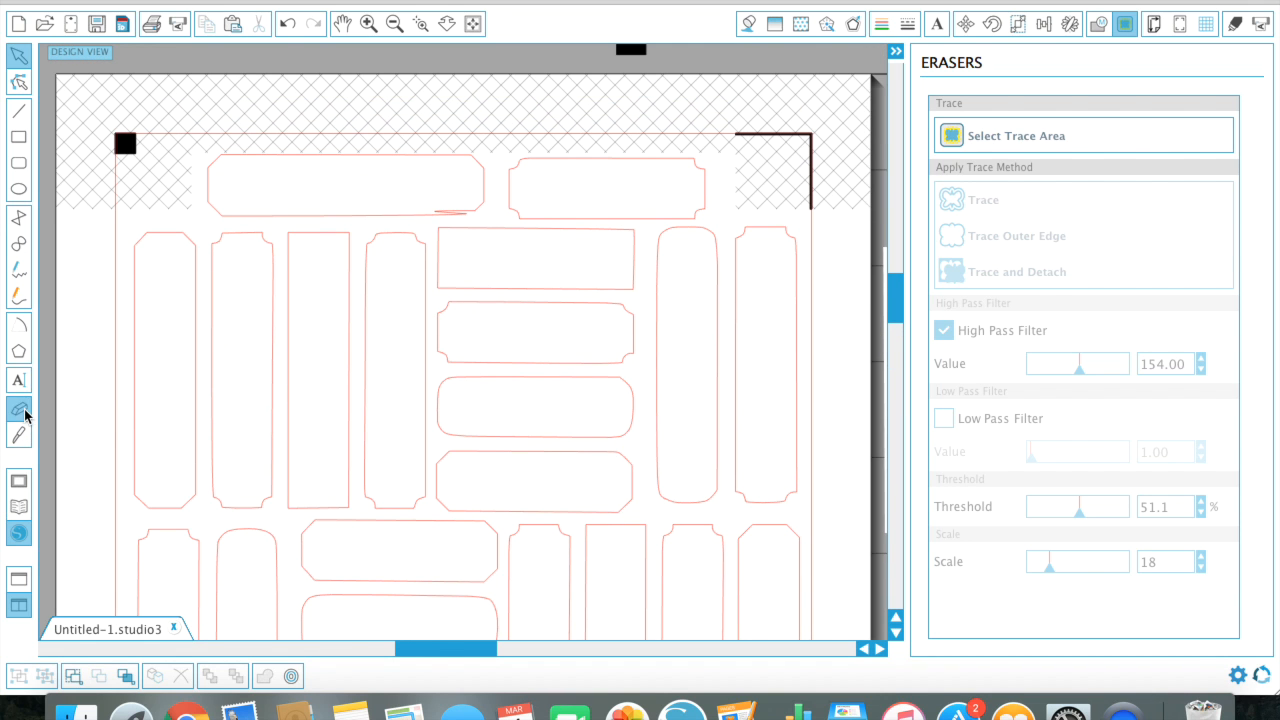
pyautogui.click(18, 408)
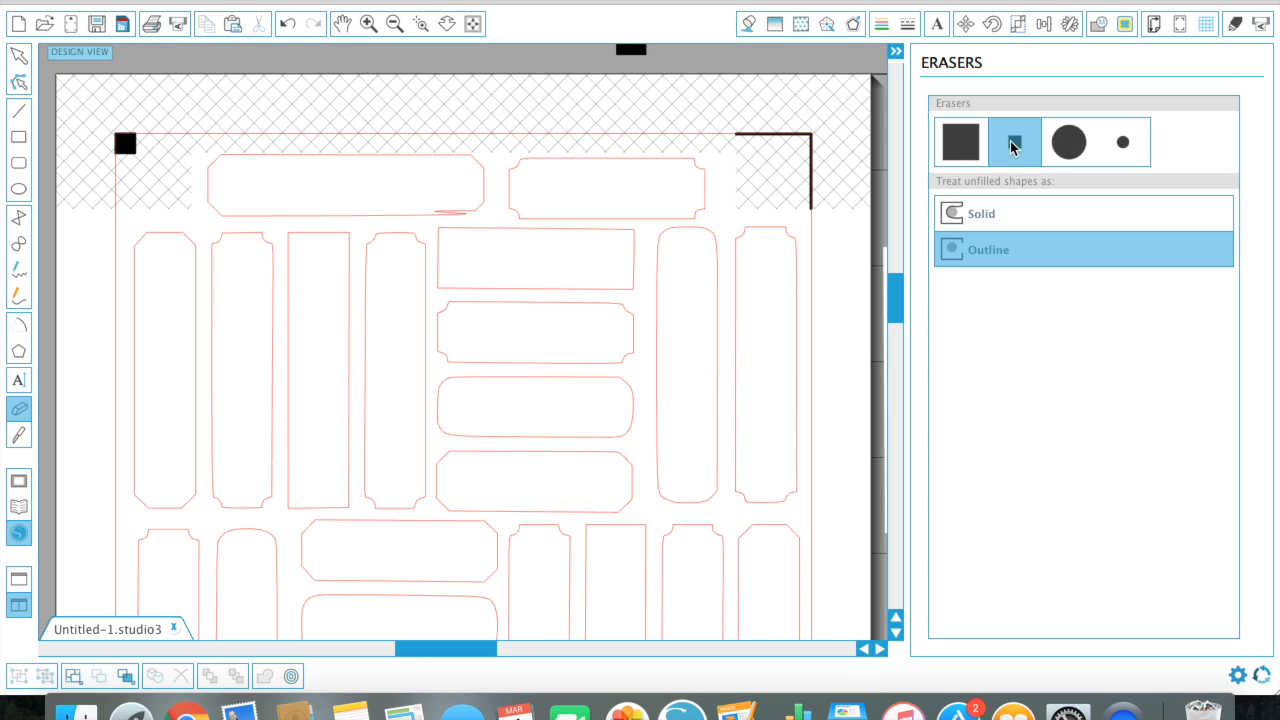
pyautogui.click(1014, 140)
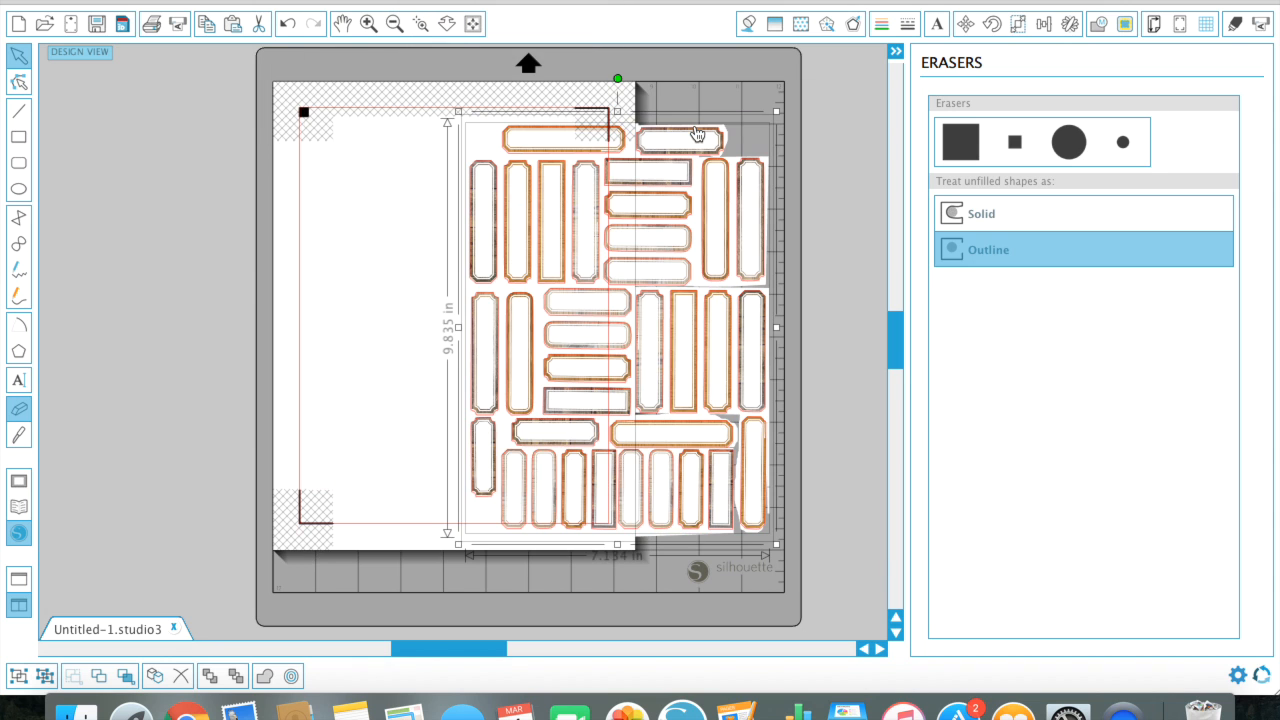
pyautogui.moveTo(810, 104)
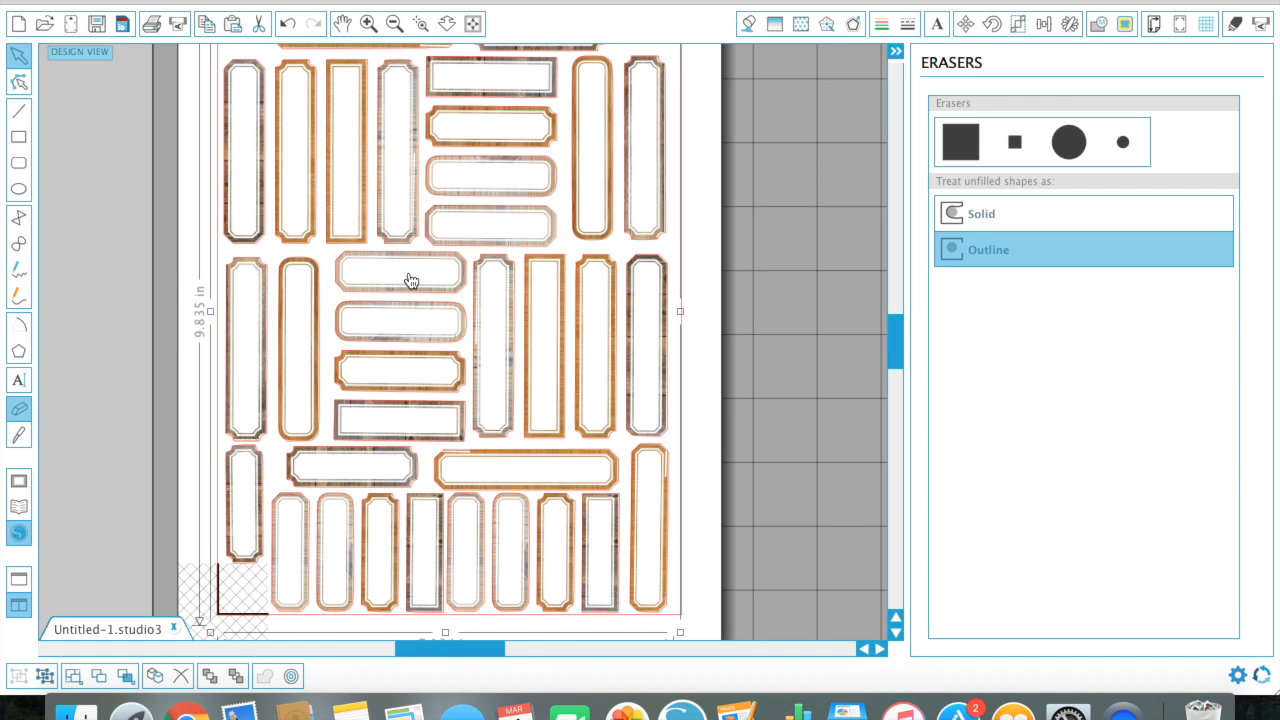
pyautogui.moveTo(408, 280)
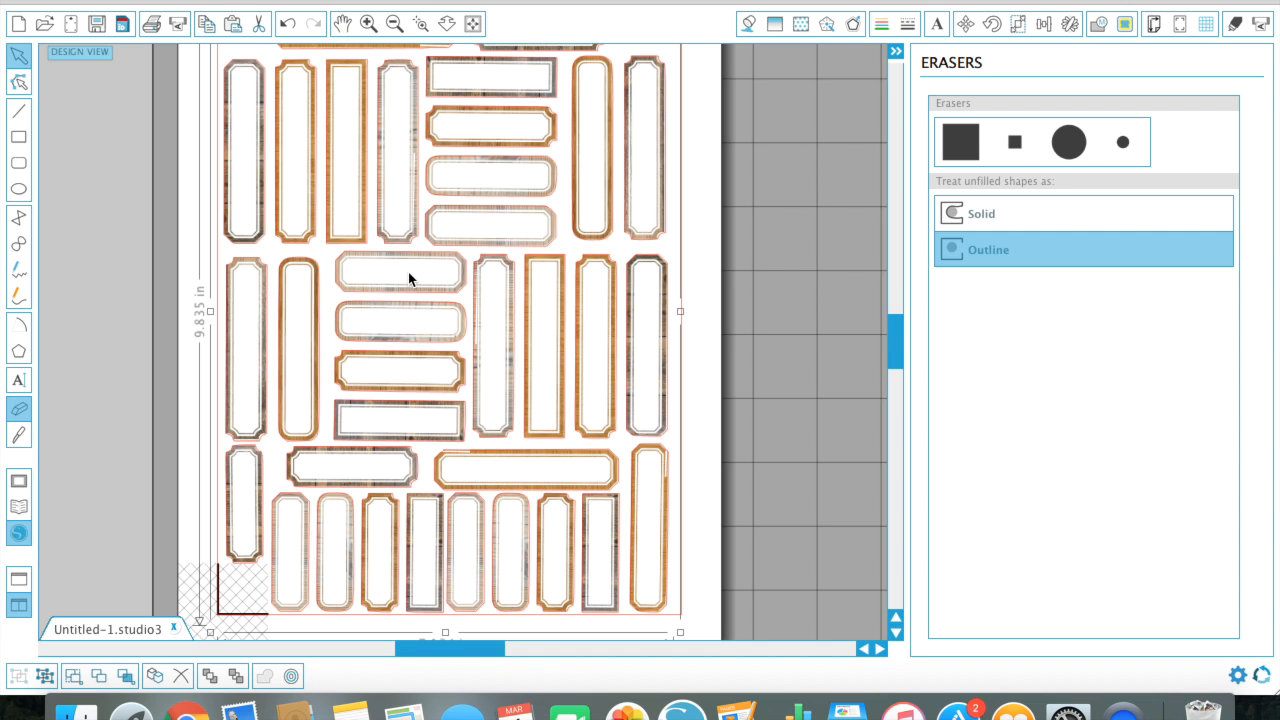
pyautogui.moveTo(892, 352)
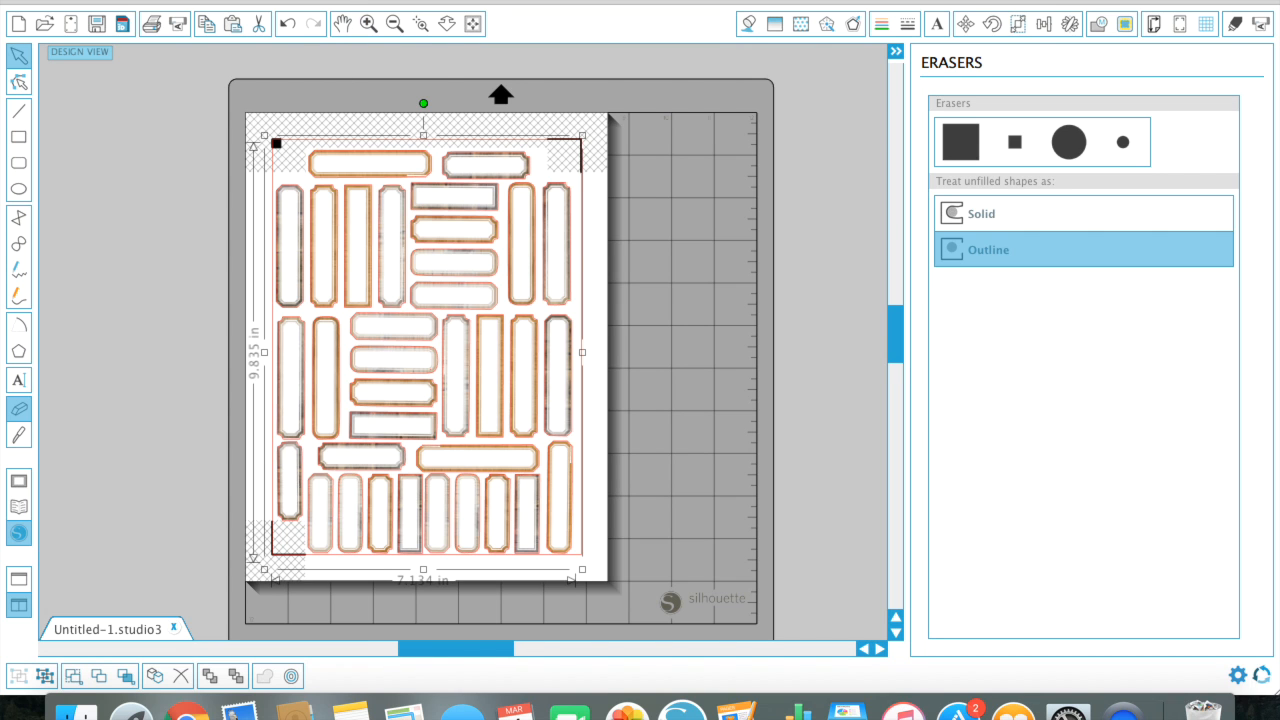
# Step: Print the label sheet to a PDF on the Desktop, accepting the .pdf extension
pyautogui.click(16, 24)
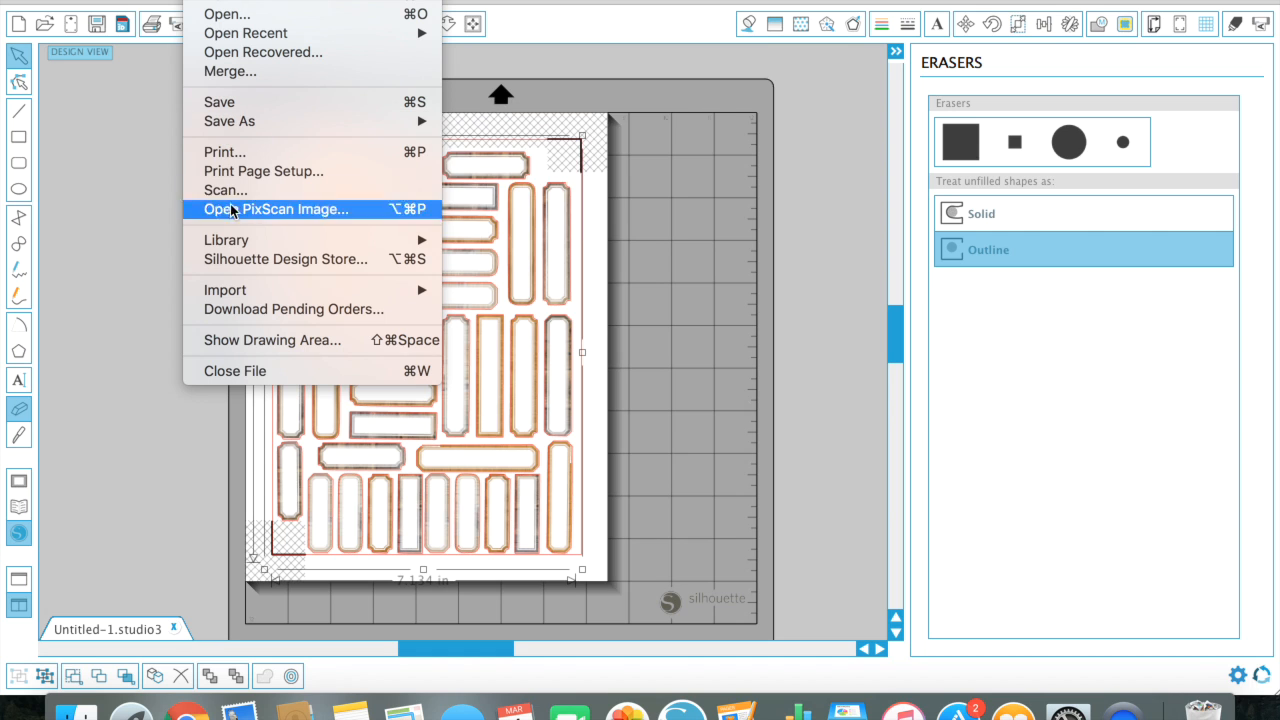
pyautogui.moveTo(264, 172)
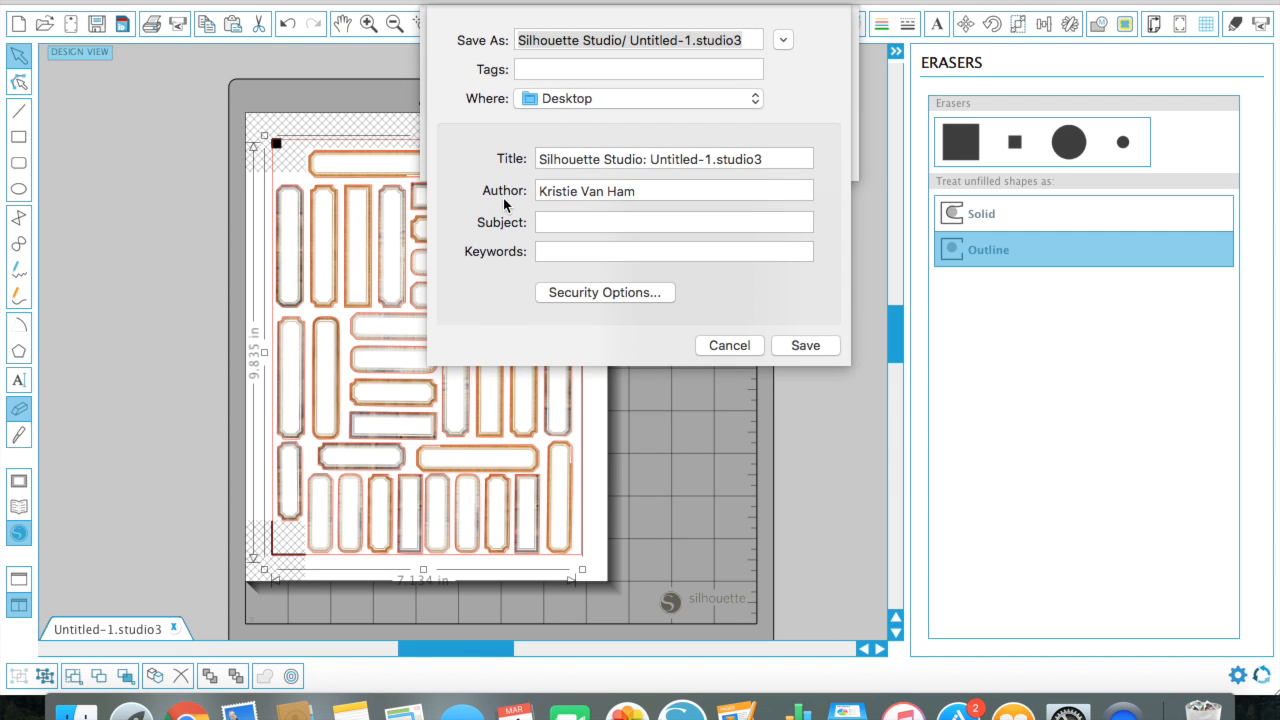
pyautogui.click(804, 344)
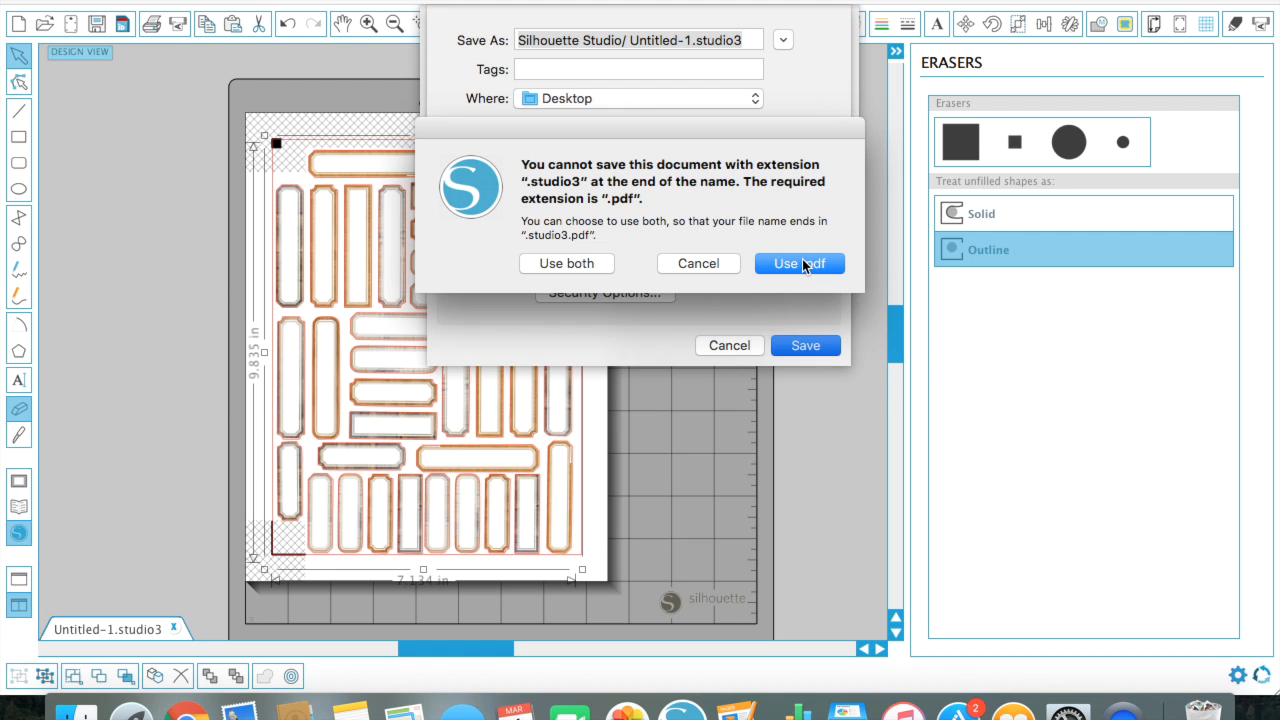
pyautogui.click(798, 264)
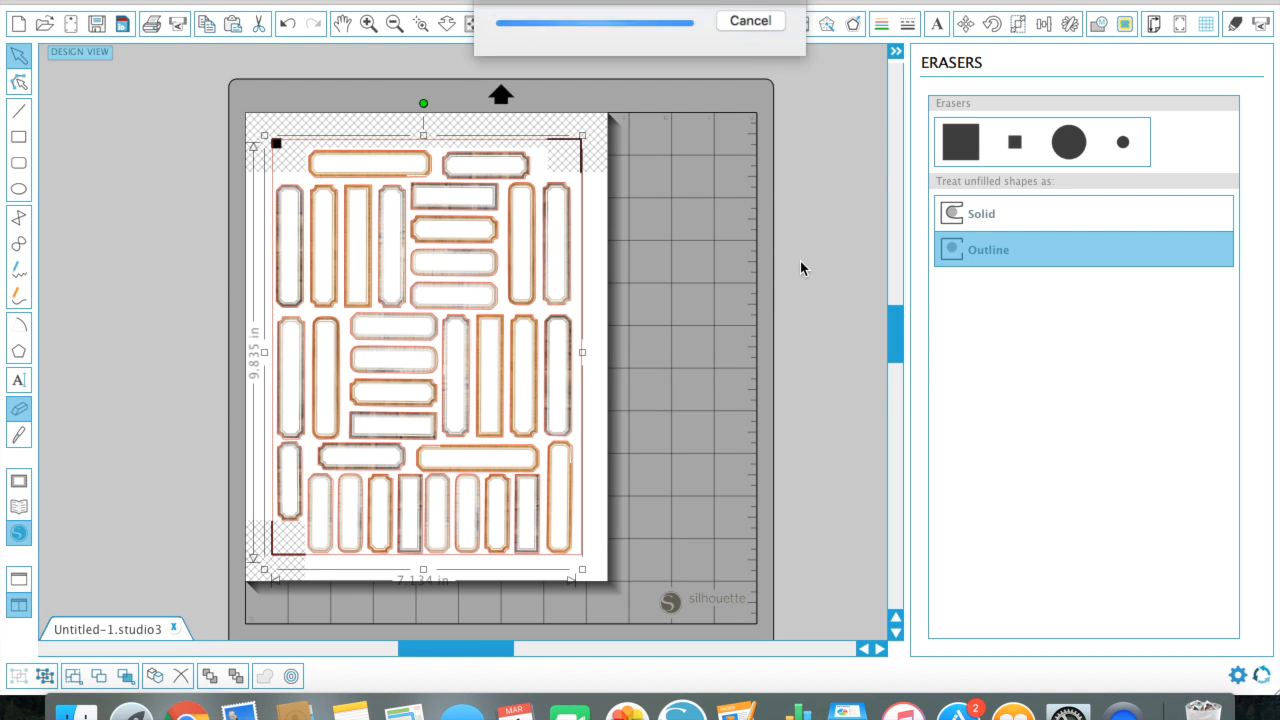